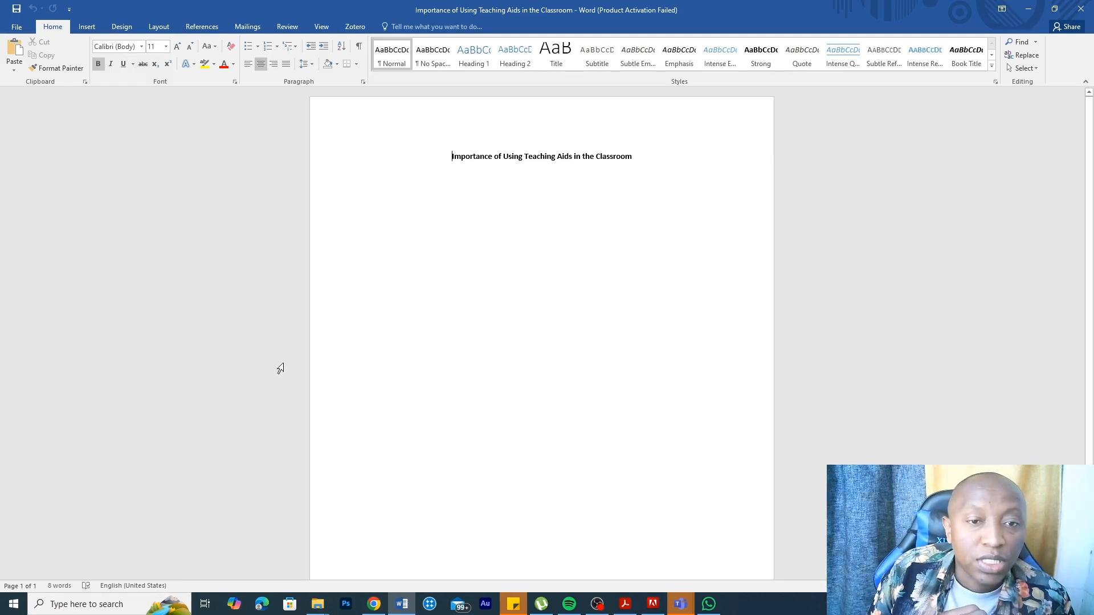
mouse_move(459, 379)
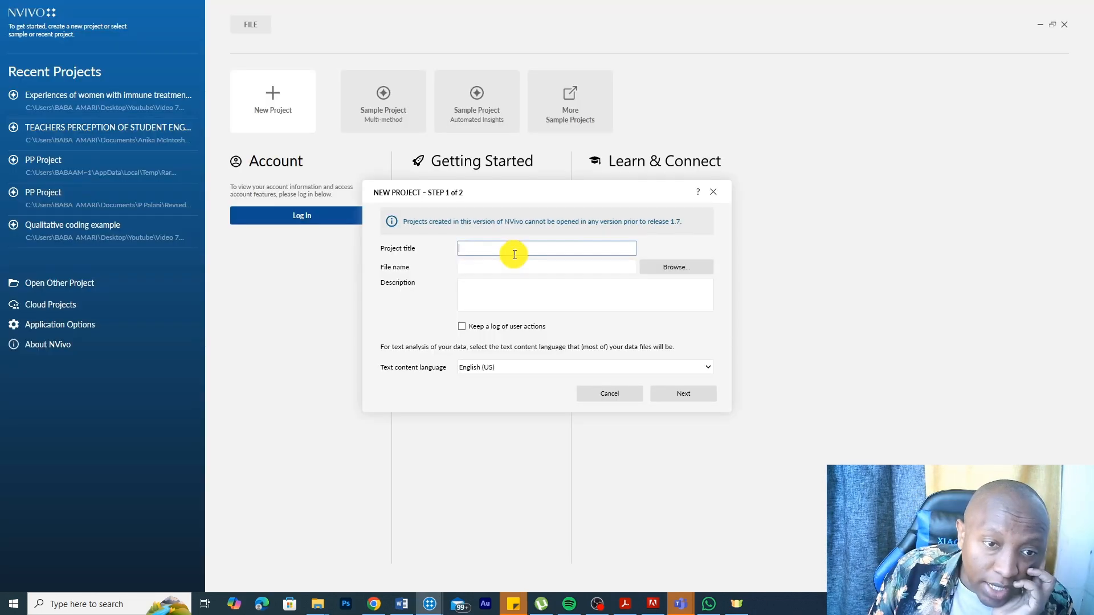
Step: Create a new project titled 'Importance of Using Teaching Aids in the Classroom' with default saving options
left_click(400, 604)
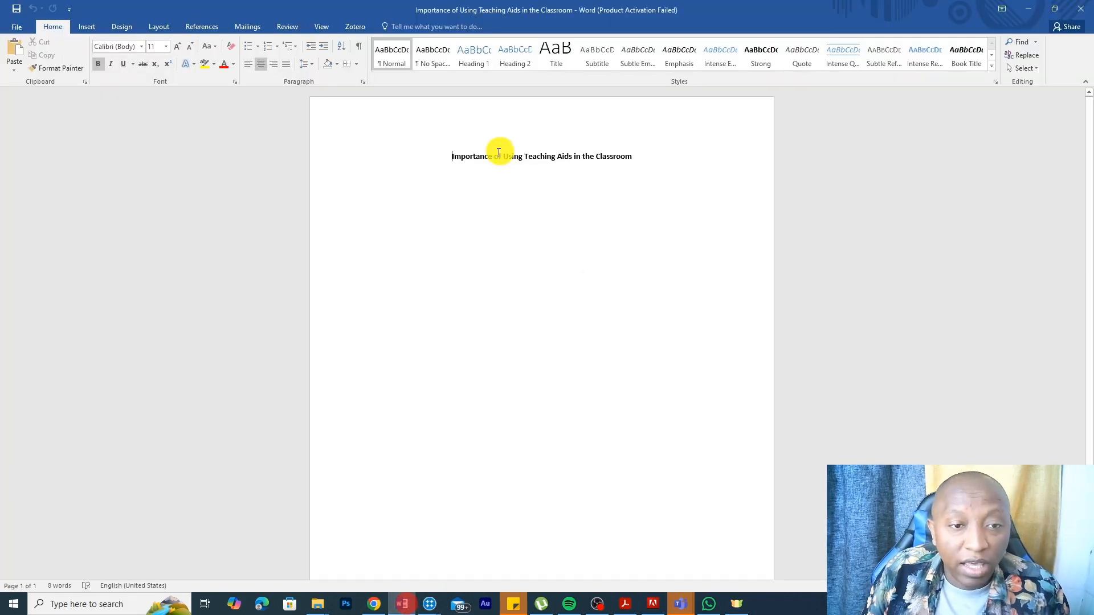
right_click(499, 155)
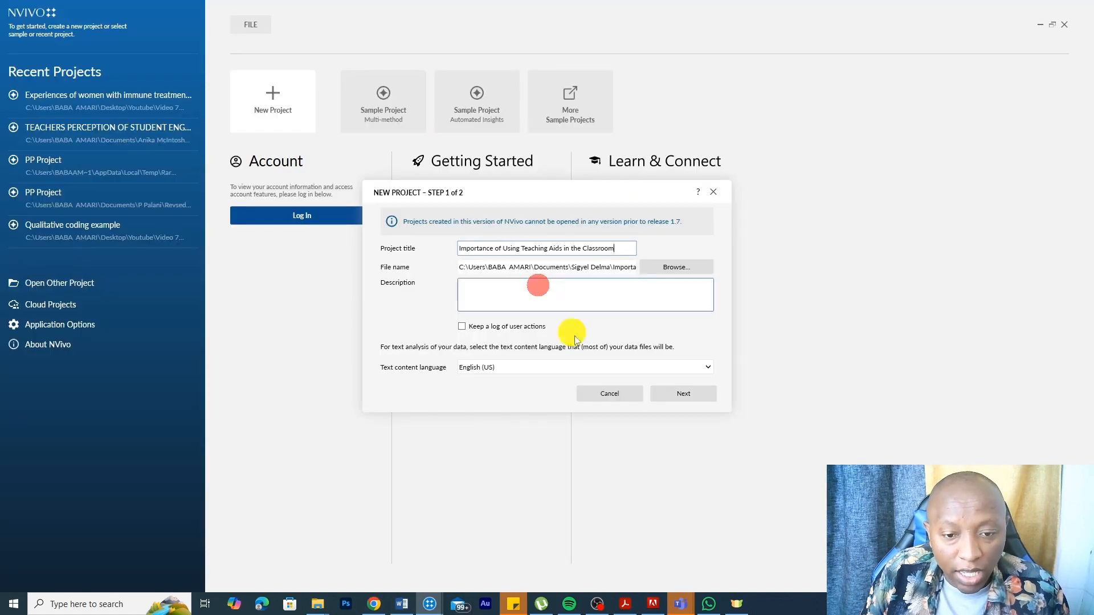
left_click(682, 393)
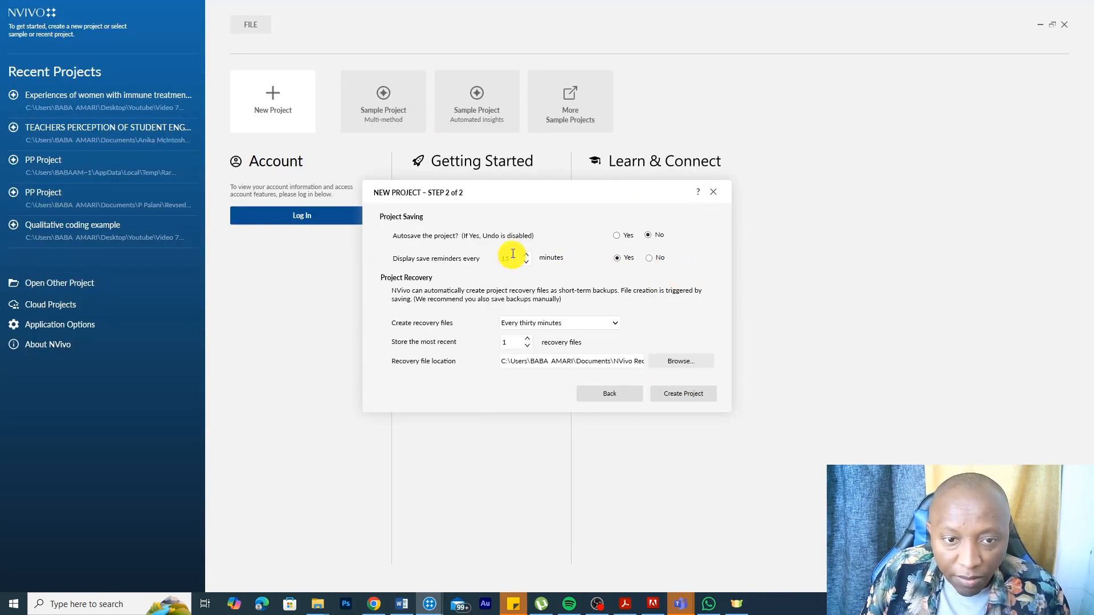
left_click(681, 394)
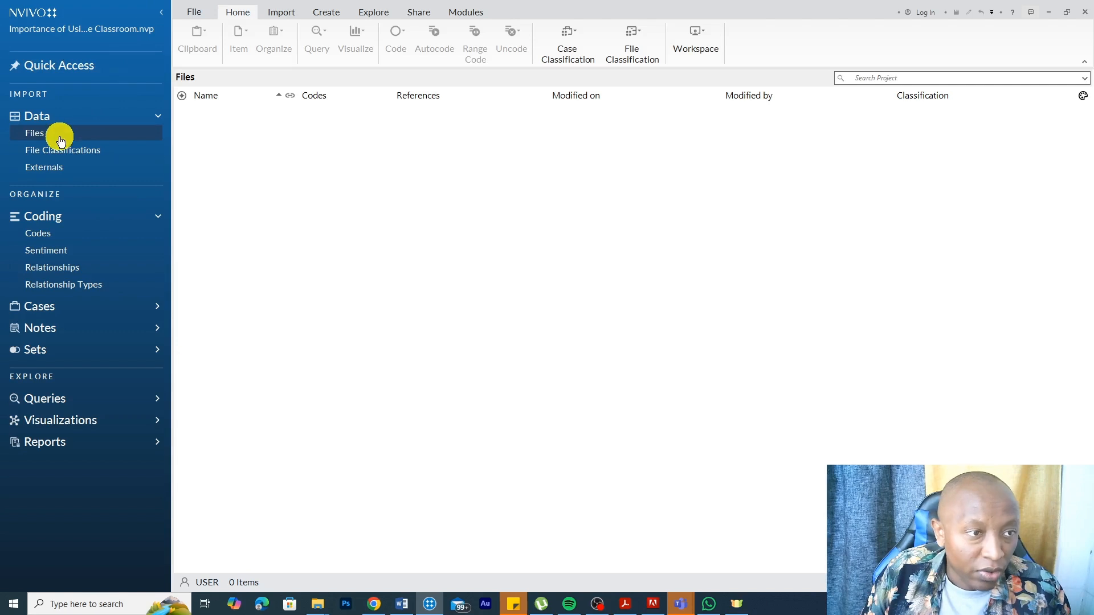
Step: Add two subfolders under Files named Pdfs and Images
left_click(34, 134)
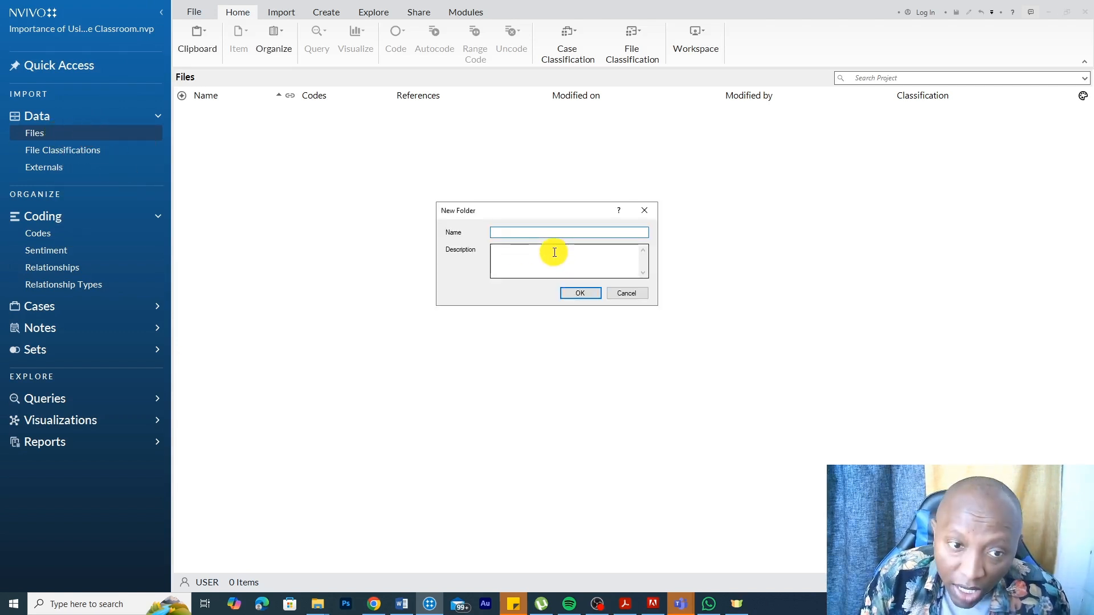
type("Pdf")
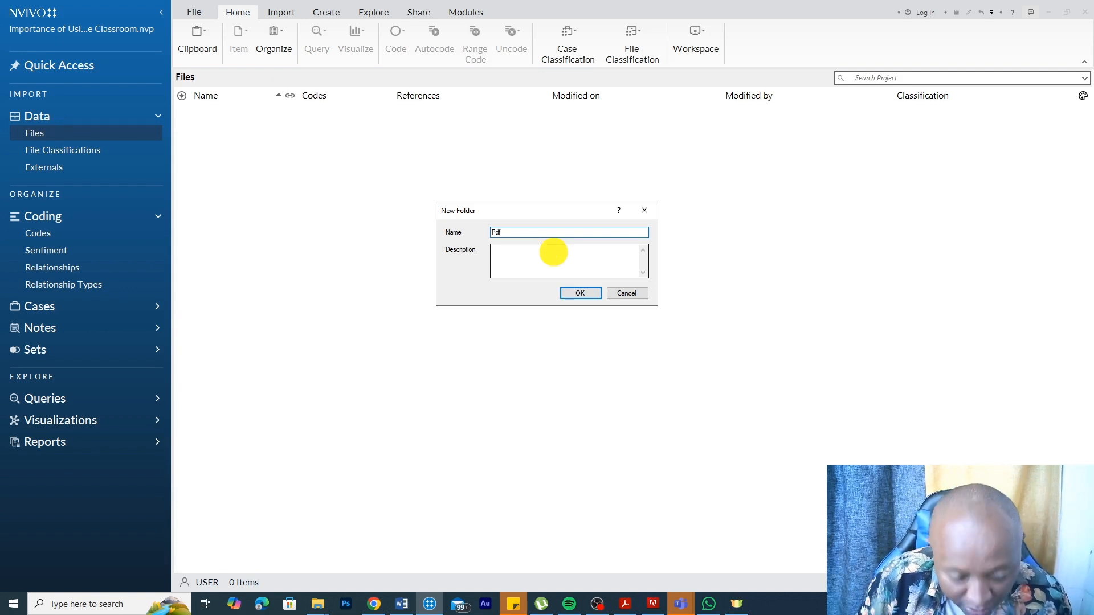
left_click(579, 293)
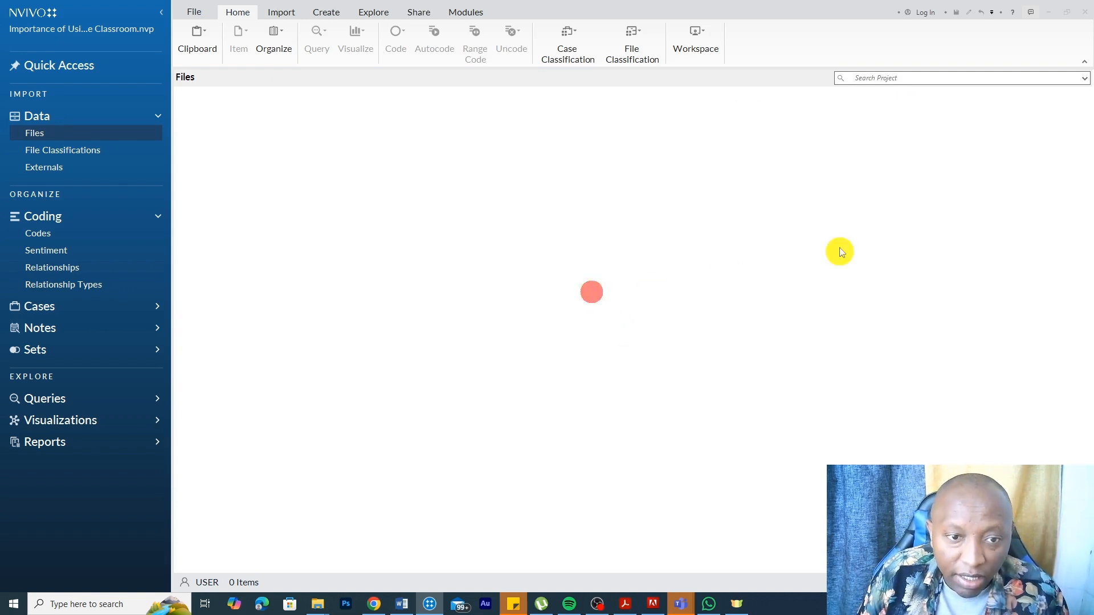
right_click(35, 133)
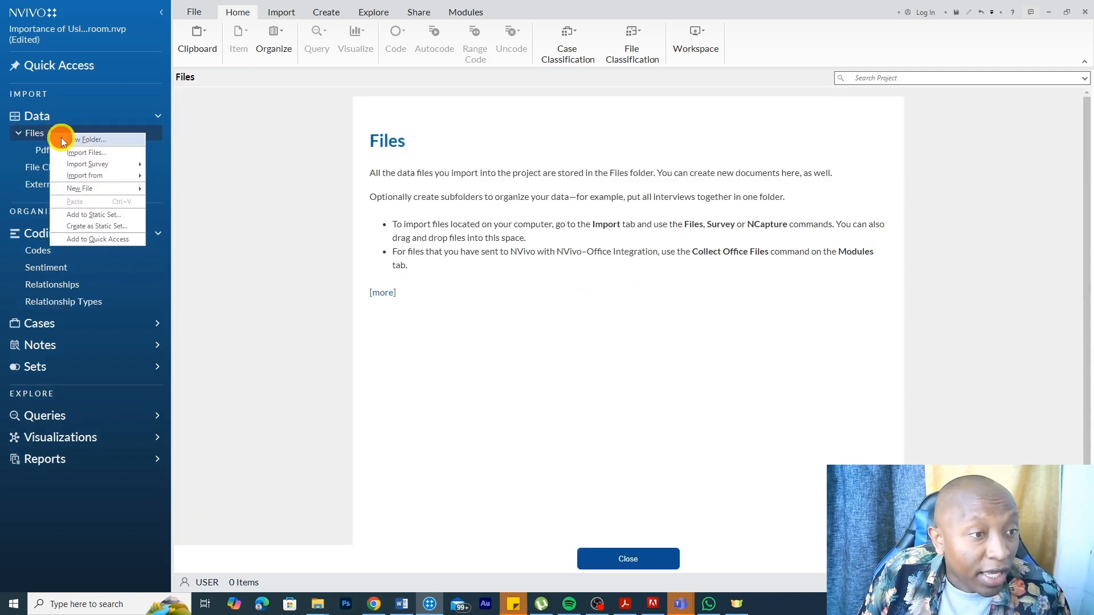
left_click(89, 139)
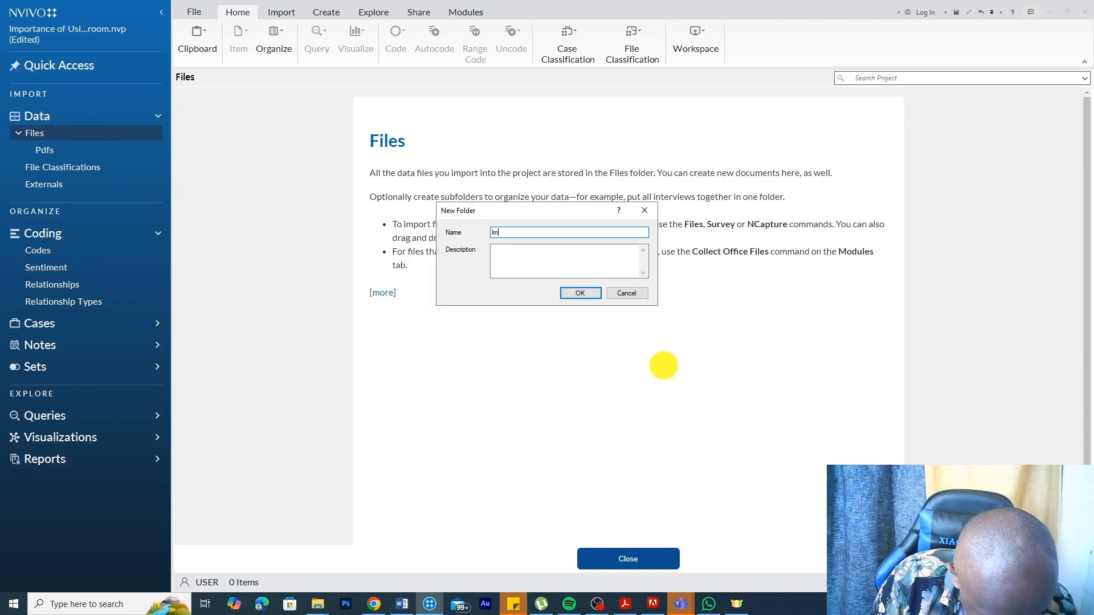
left_click(579, 293)
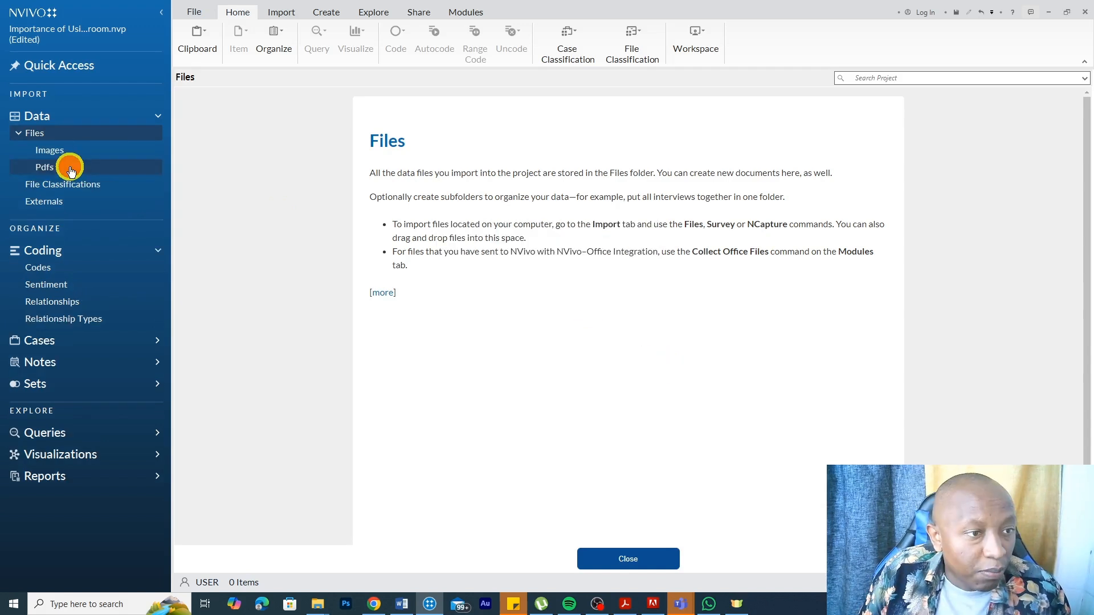
left_click(44, 166)
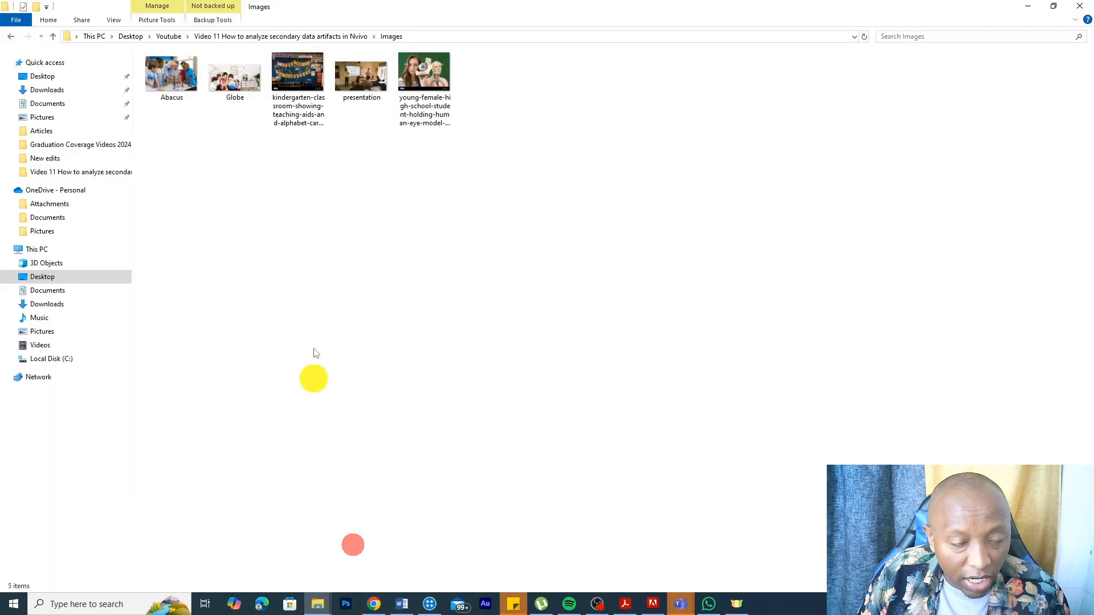
Step: Import the PDF articles into Pdfs and the five teaching-aid images into Images
left_click(11, 36)
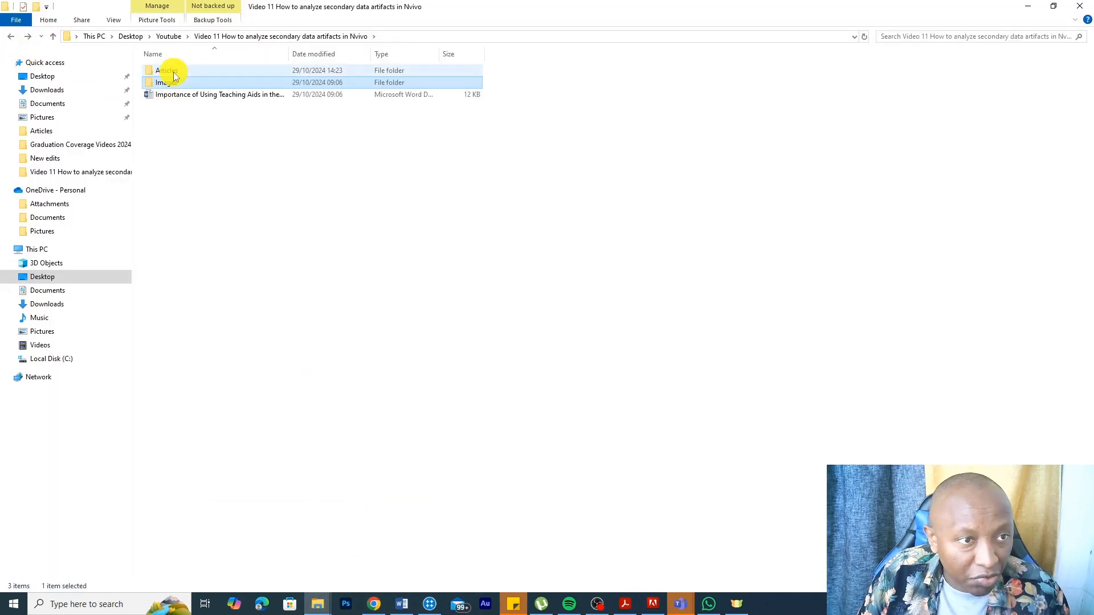
double_click(166, 70)
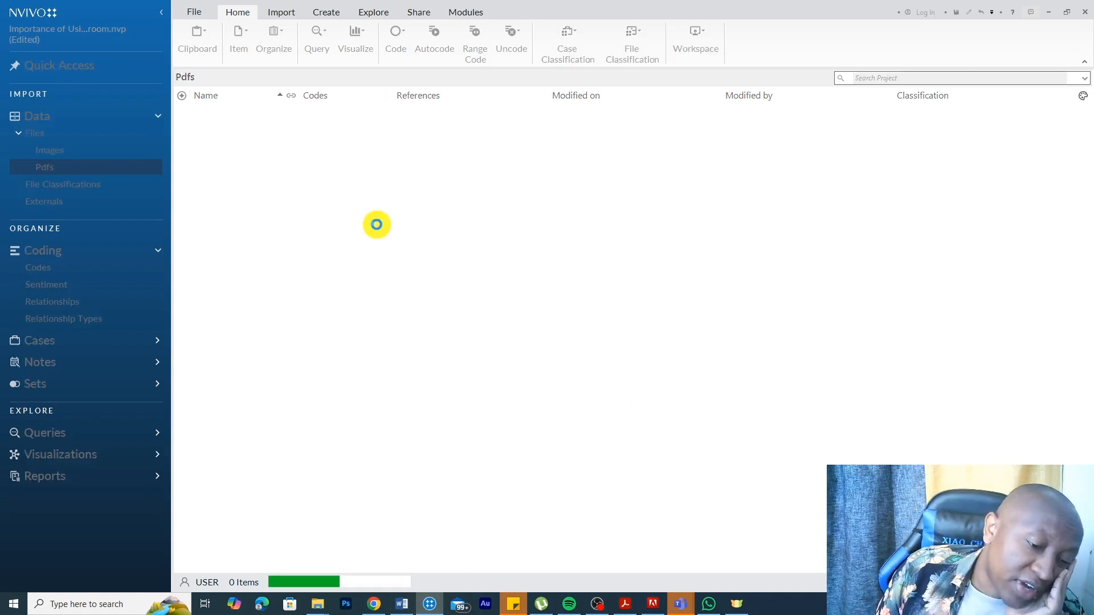
left_click(49, 149)
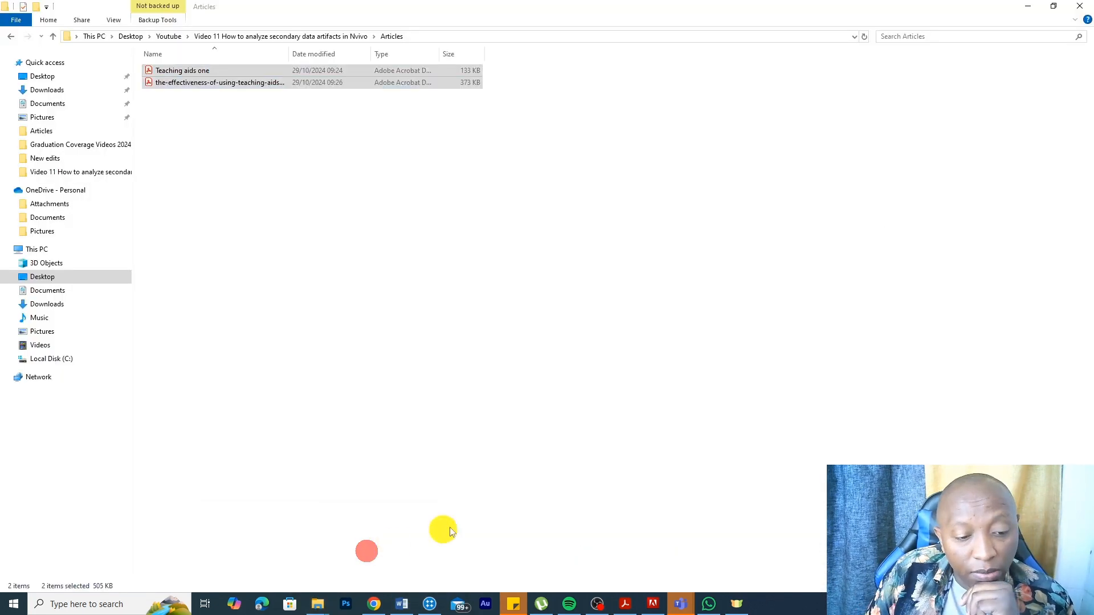
left_click(12, 37)
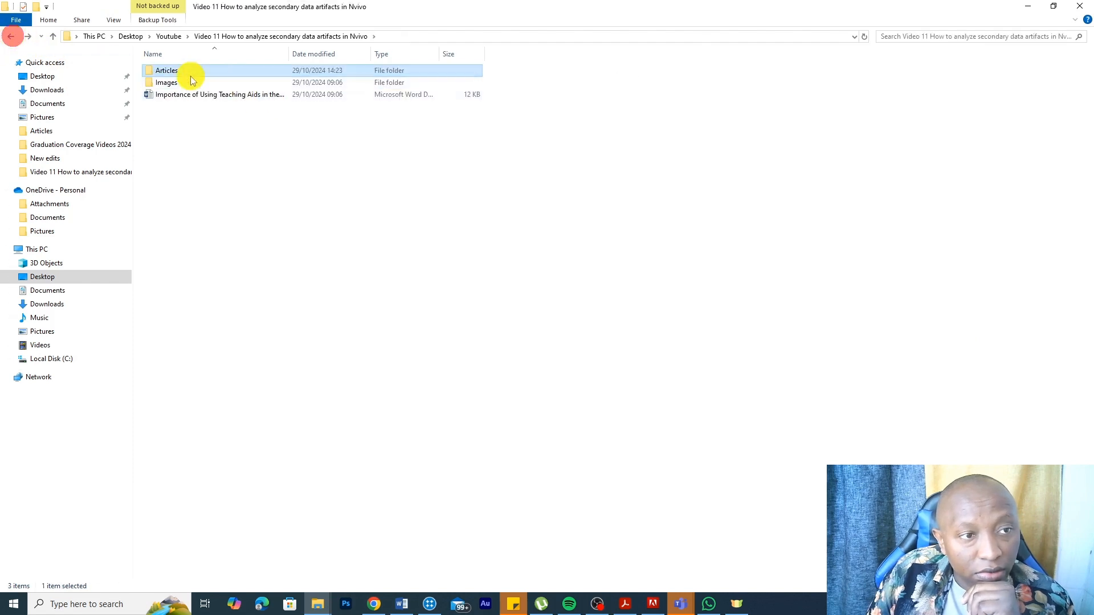
double_click(166, 82)
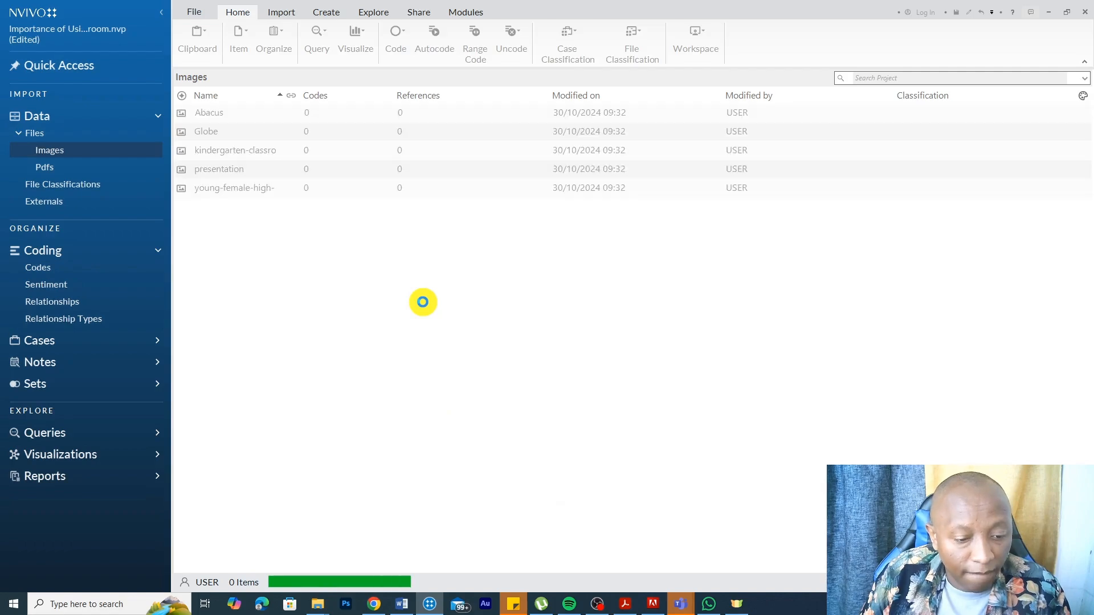
Step: Show the Pdfs folder and select the Teaching aids one article
left_click(44, 167)
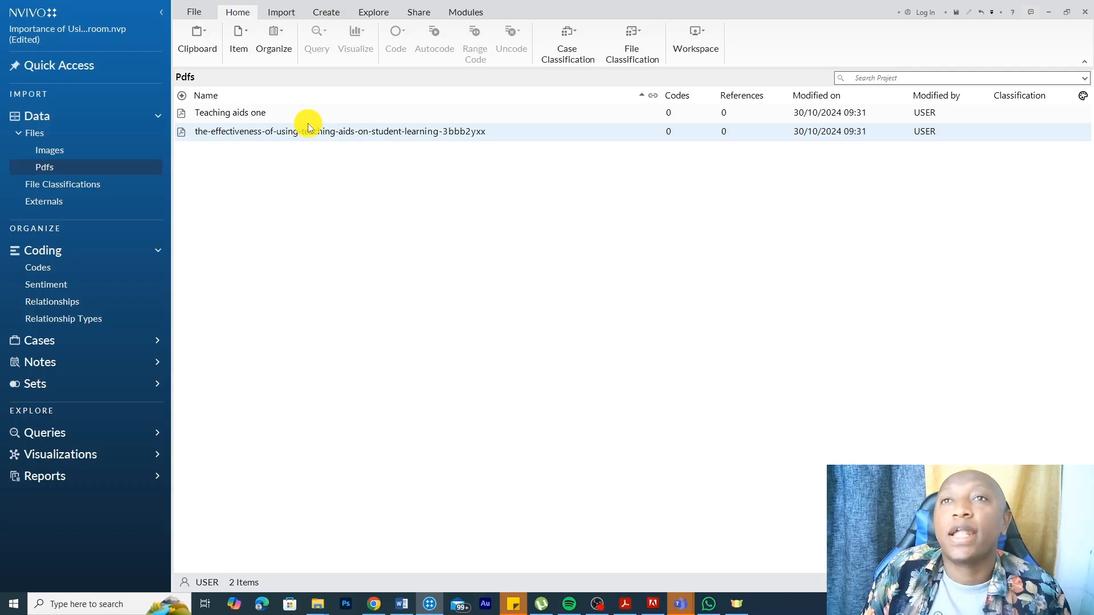
left_click(230, 112)
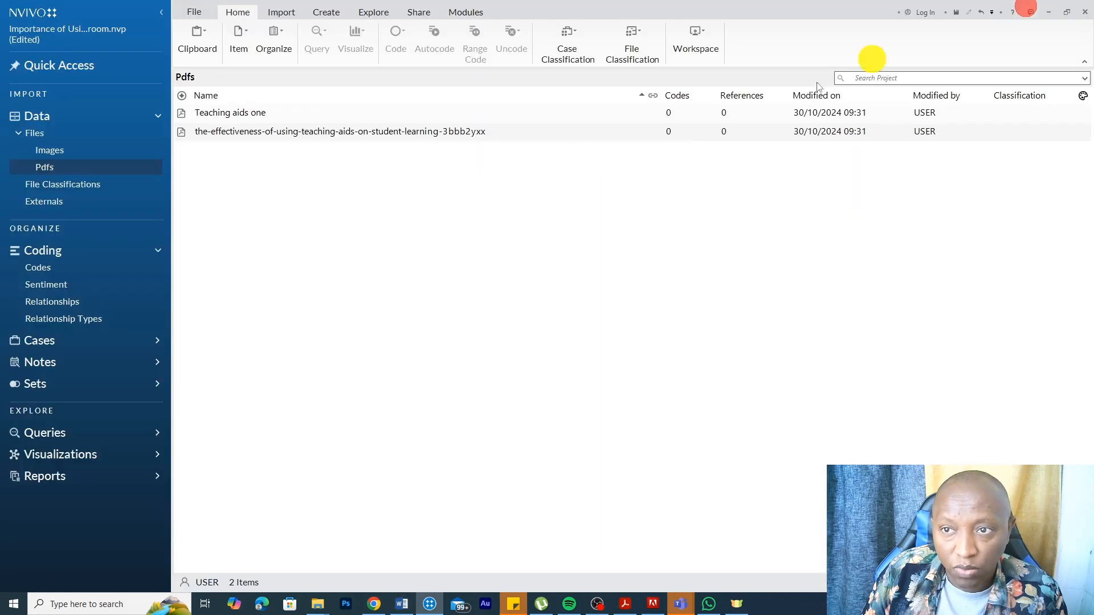
mouse_move(424, 260)
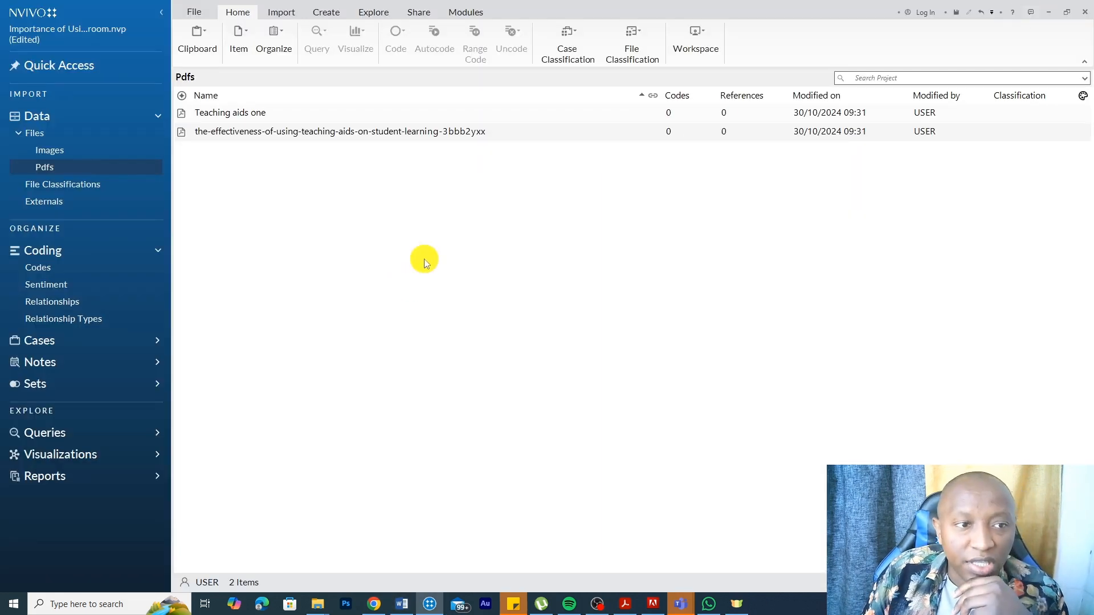
mouse_move(487, 196)
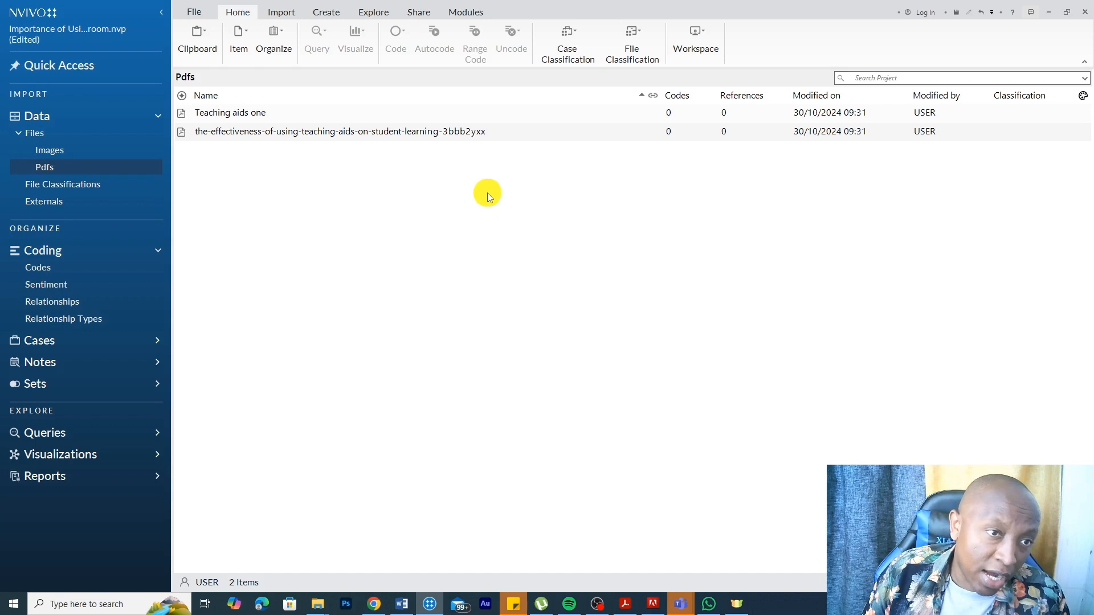
mouse_move(469, 181)
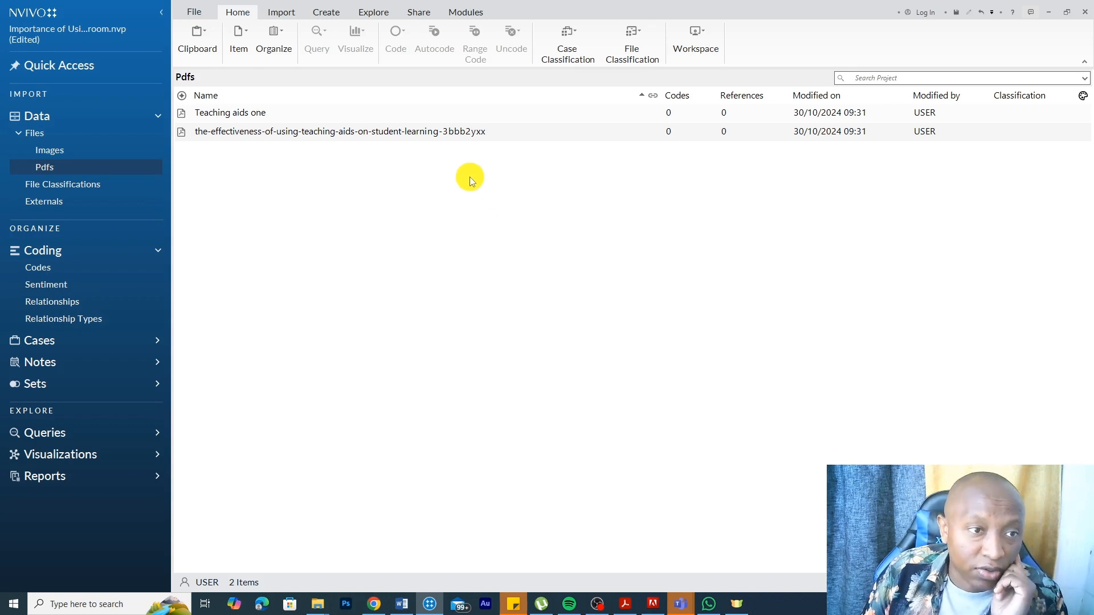
left_click(230, 112)
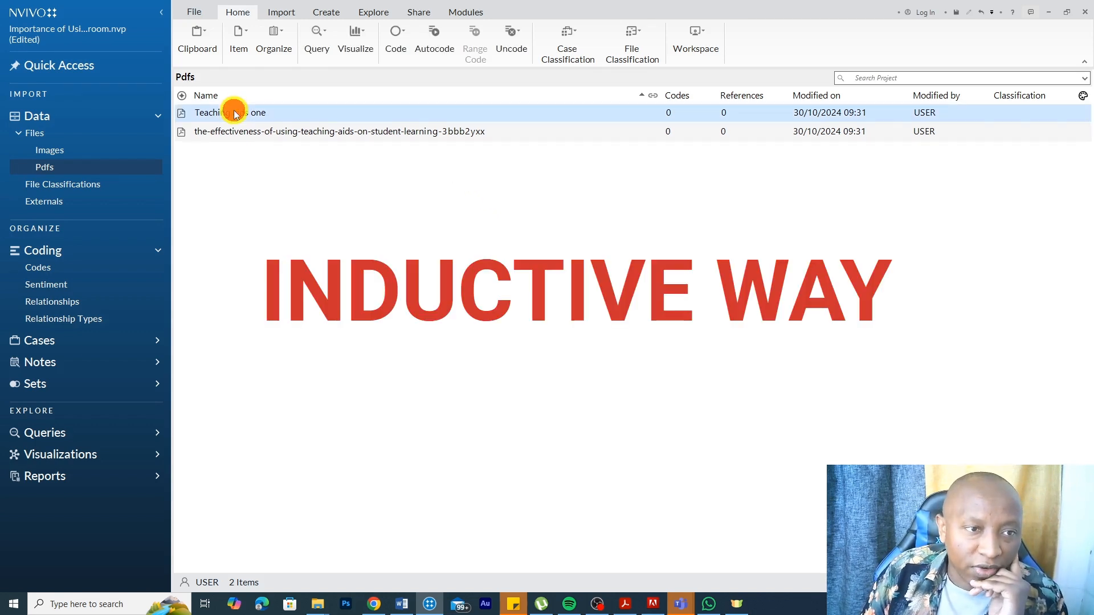
Step: Open Teaching aids one and select the page-188 sentence on teaching aids aiding understanding
double_click(230, 112)
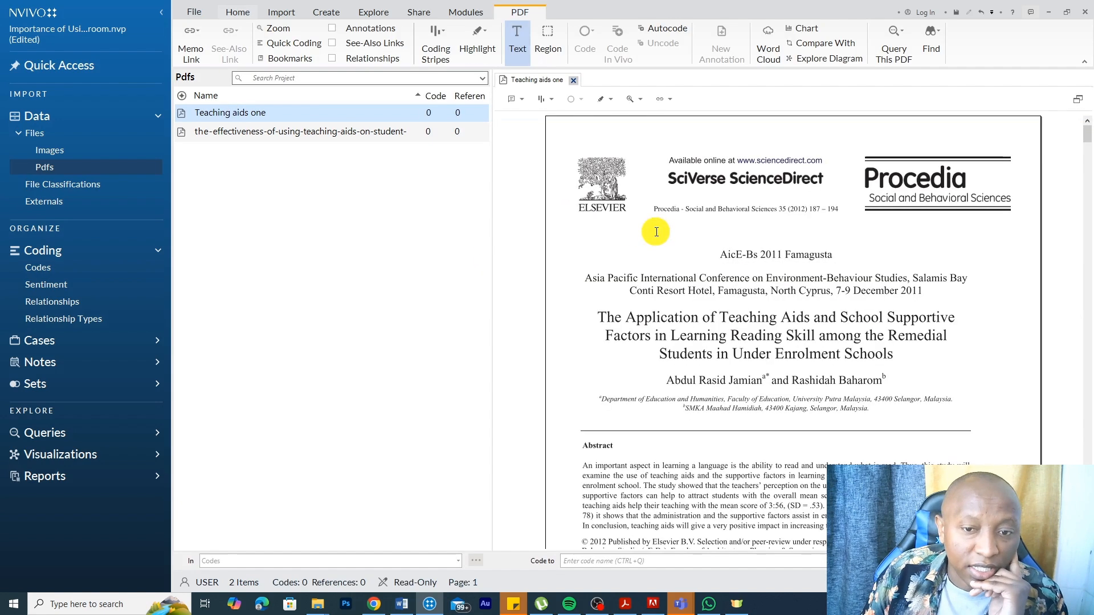
scroll("down", 3)
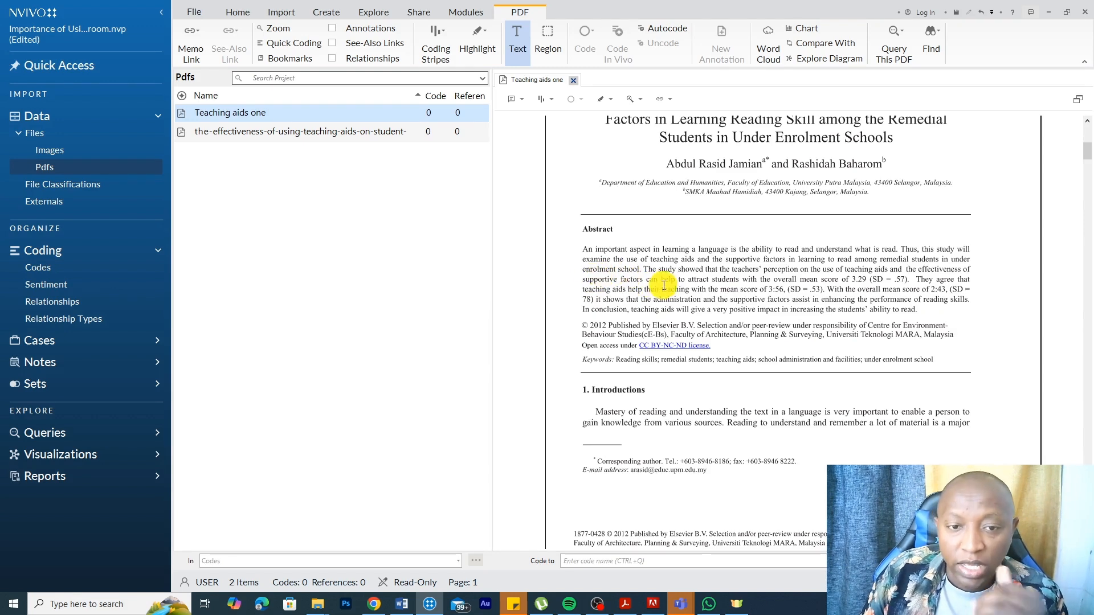
scroll("down", 3)
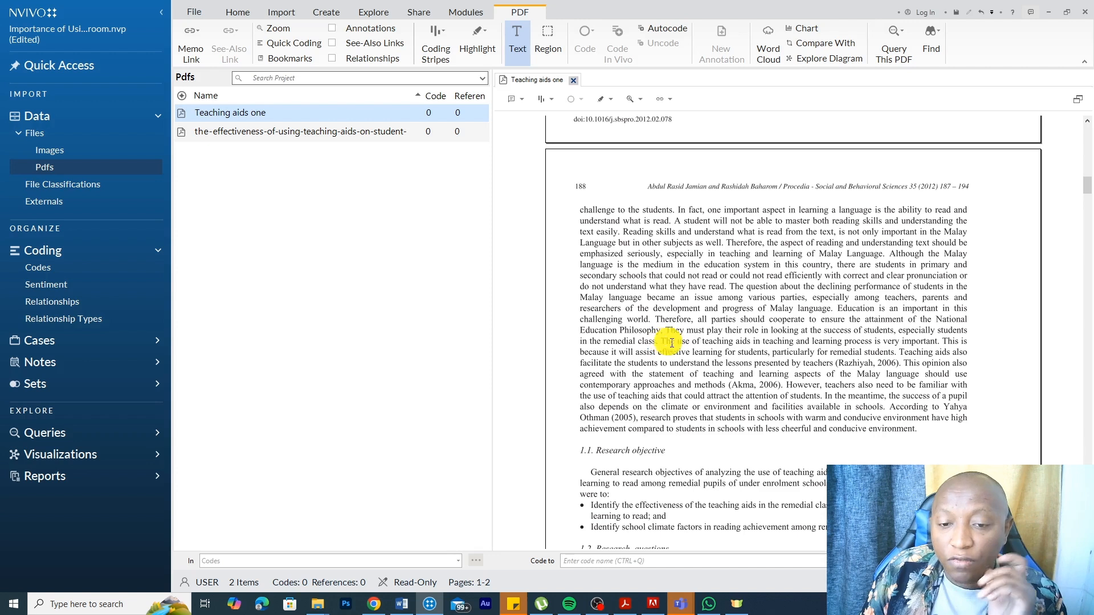
left_click_drag(660, 342, 952, 363)
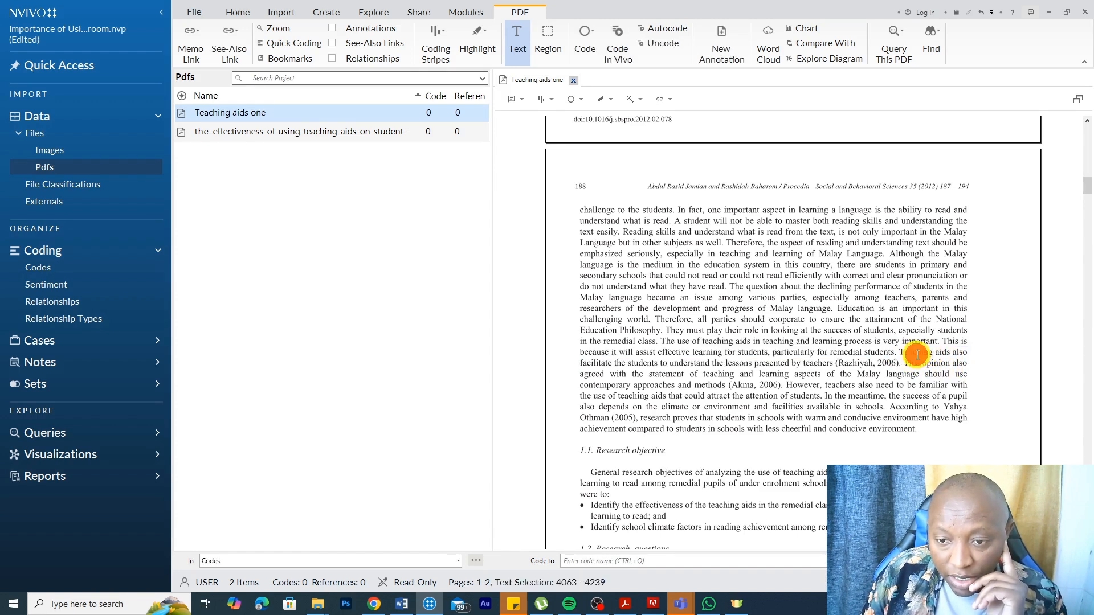
left_click_drag(916, 352, 900, 363)
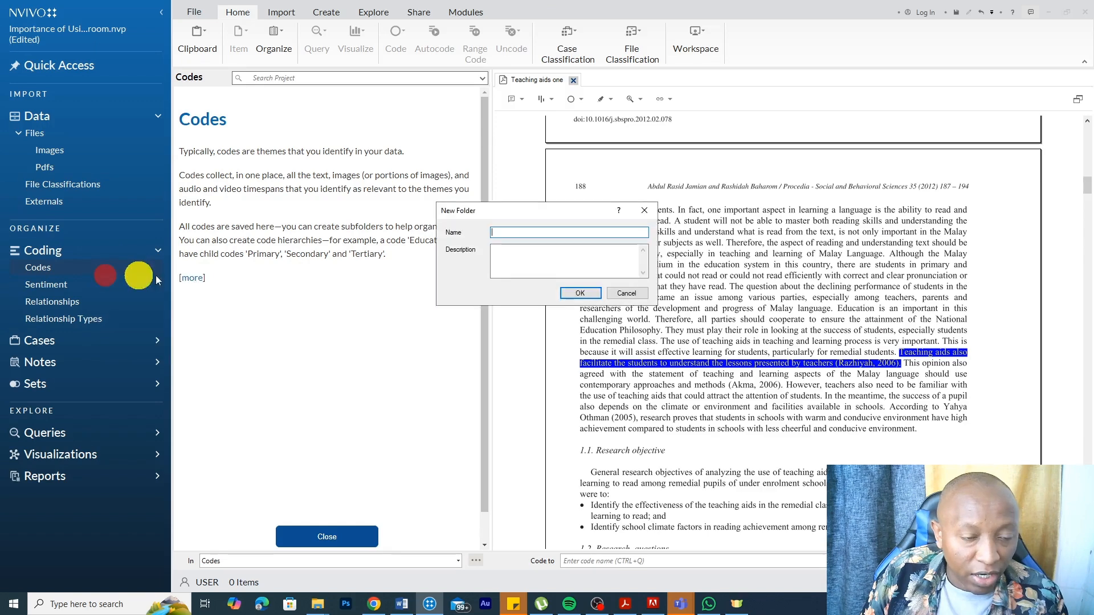
Step: Make an Initial codes folder and code the passage to 'Teaching aids promote understanding'
type("Inti")
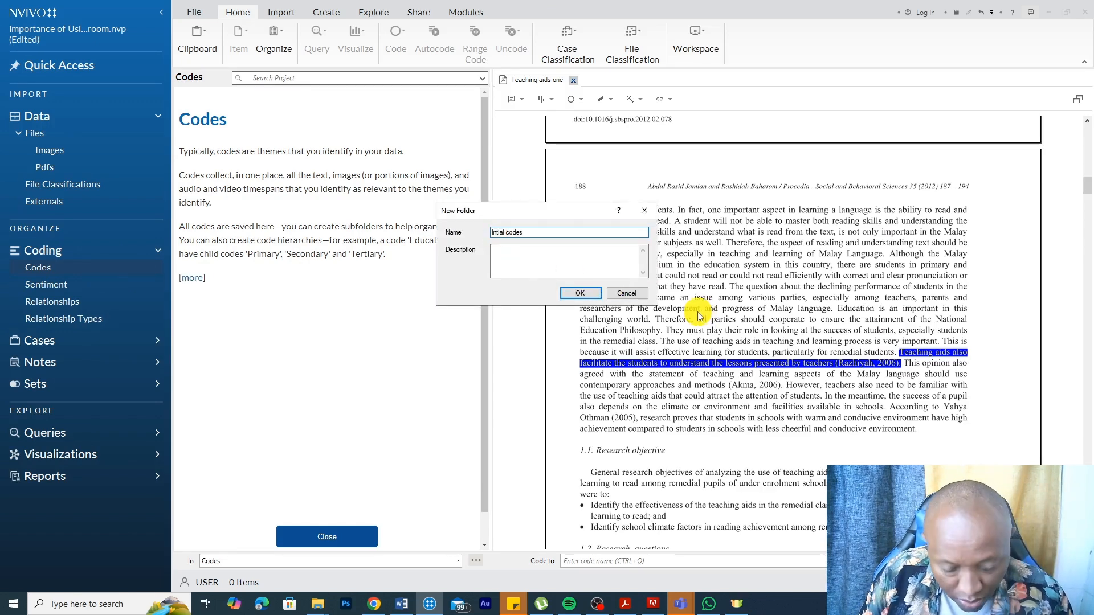
left_click(579, 293)
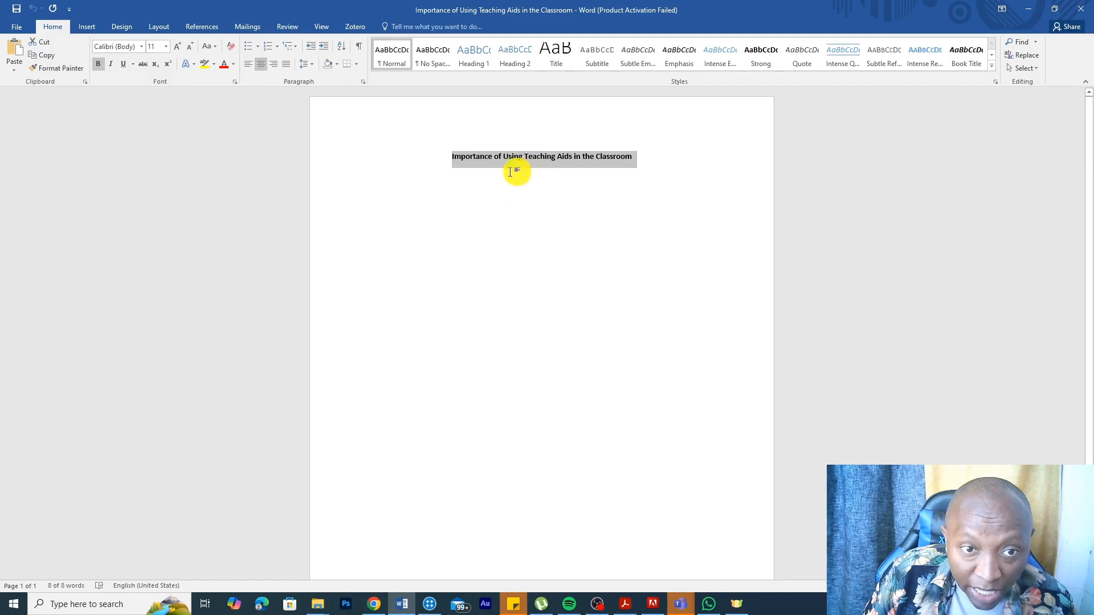
mouse_move(625, 115)
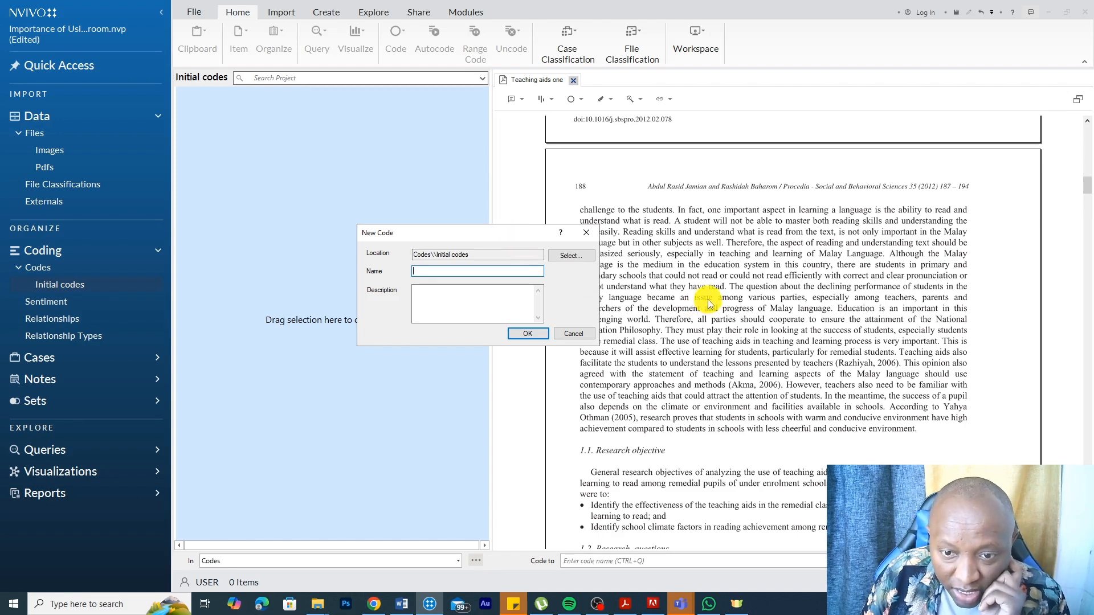
type("Teaching aids promote understanding")
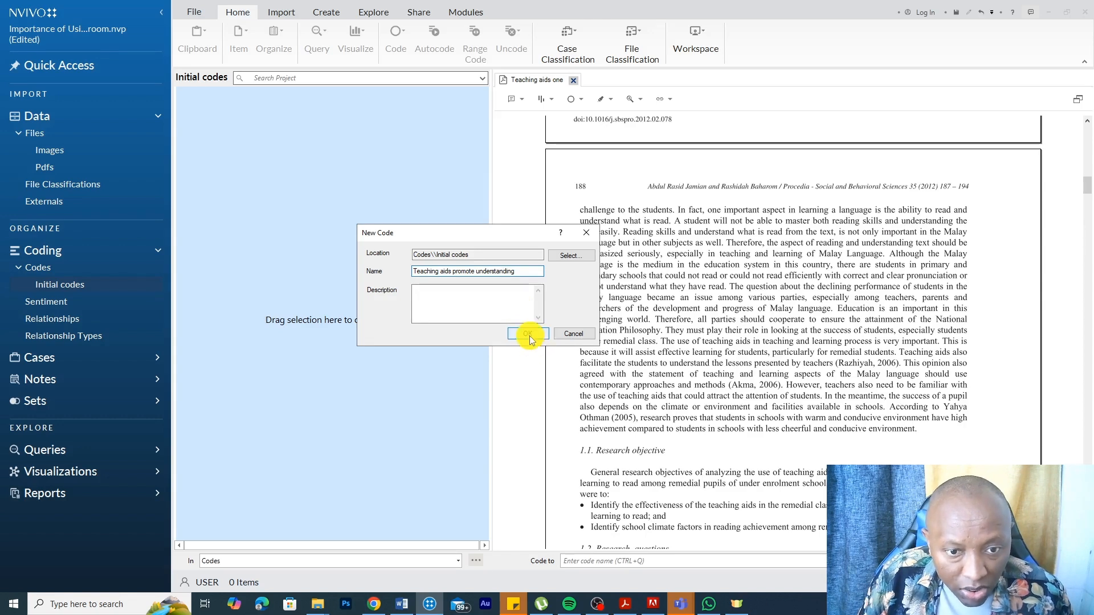
left_click(526, 334)
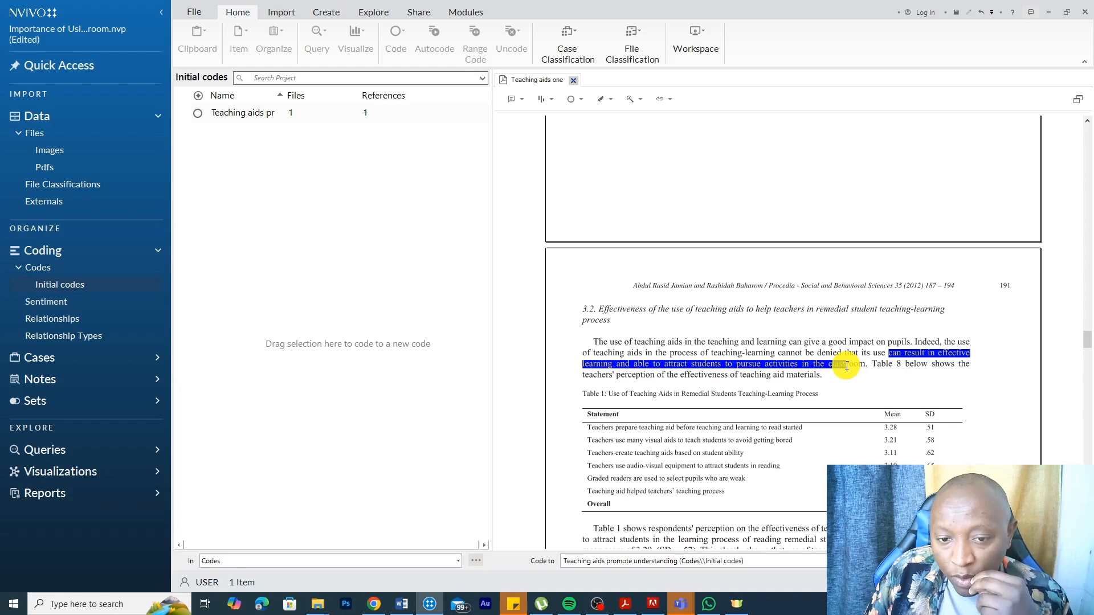
Step: Code the passage to new code 'Teaching aids can increase the interest of students in the classroom'
left_click(519, 12)
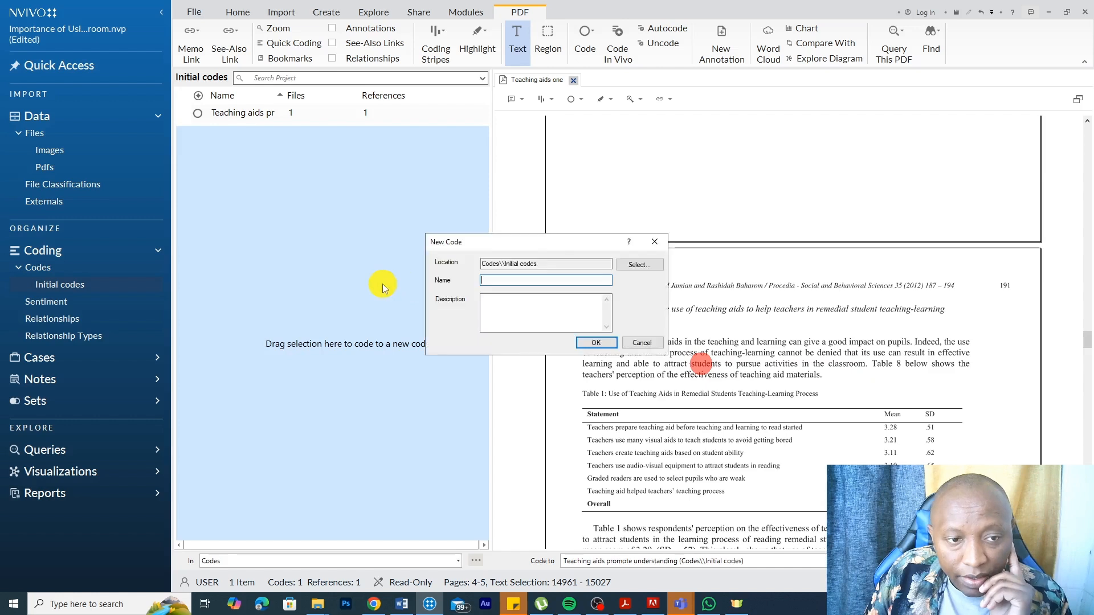
type("Teachng can increase the interest of  students in")
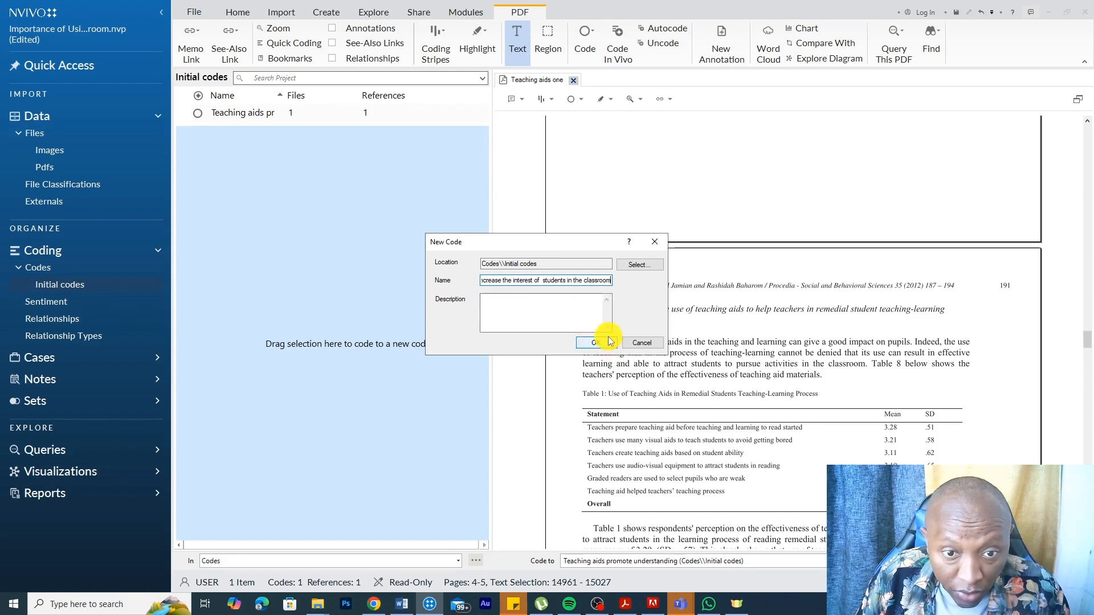
left_click(591, 342)
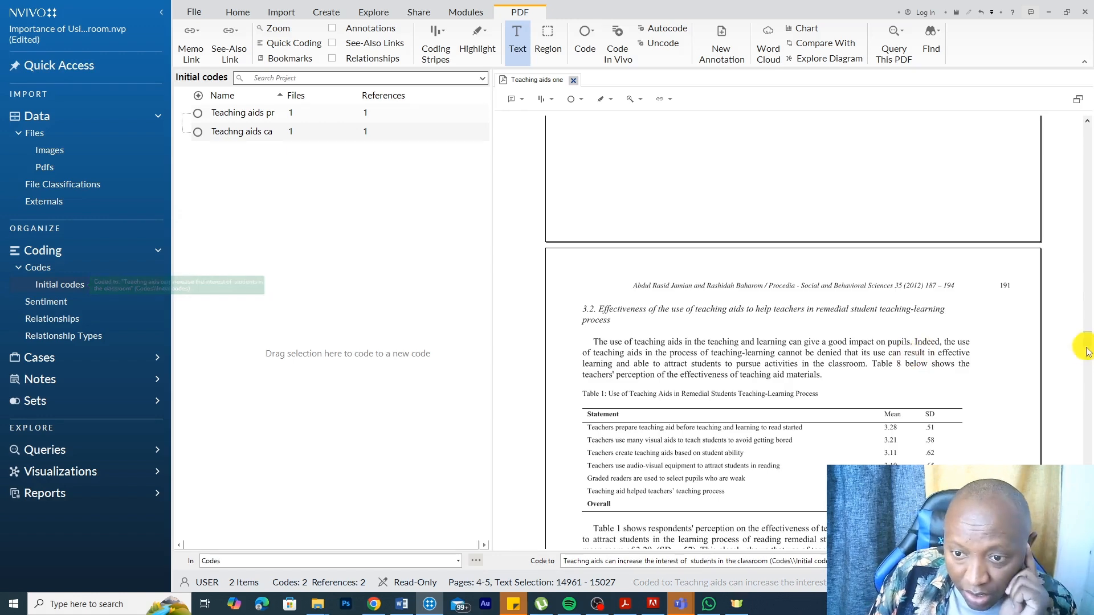
scroll("down", 3)
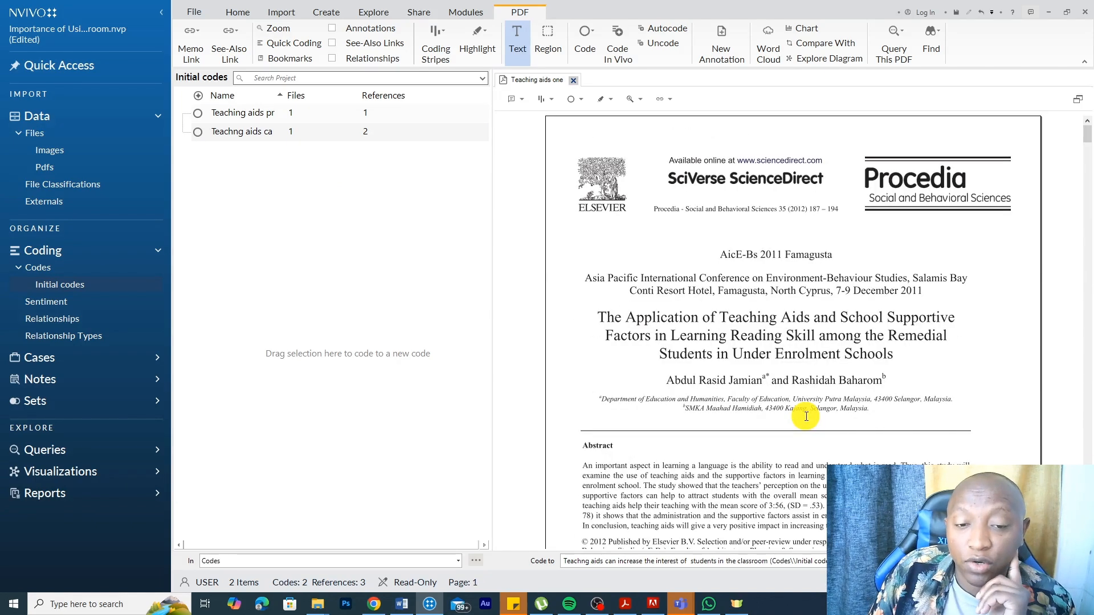
scroll("down", 3)
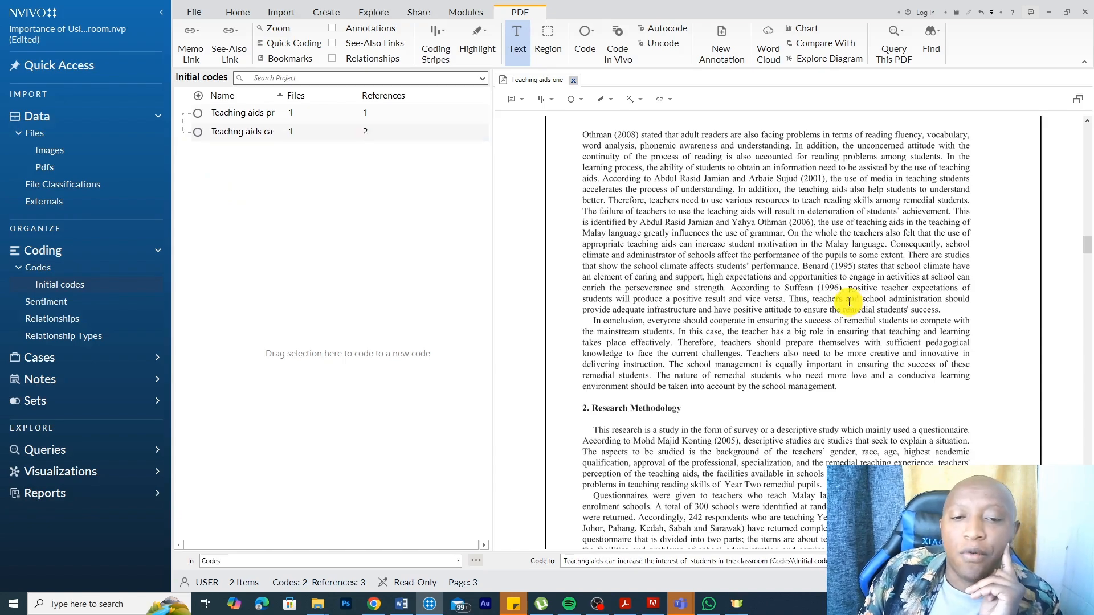
scroll("down", 3)
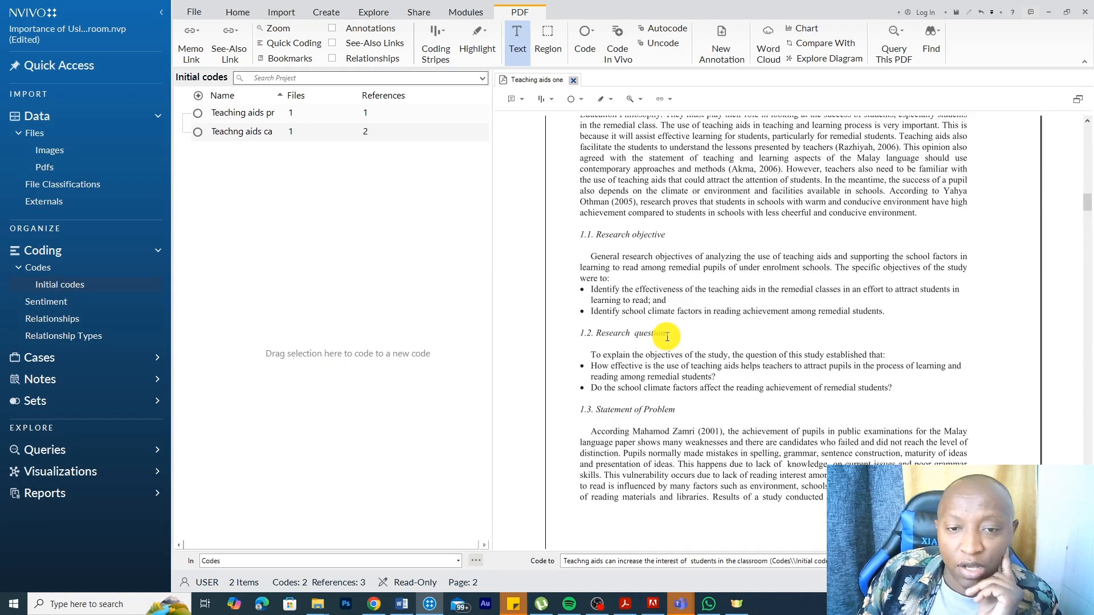
scroll("up", 3)
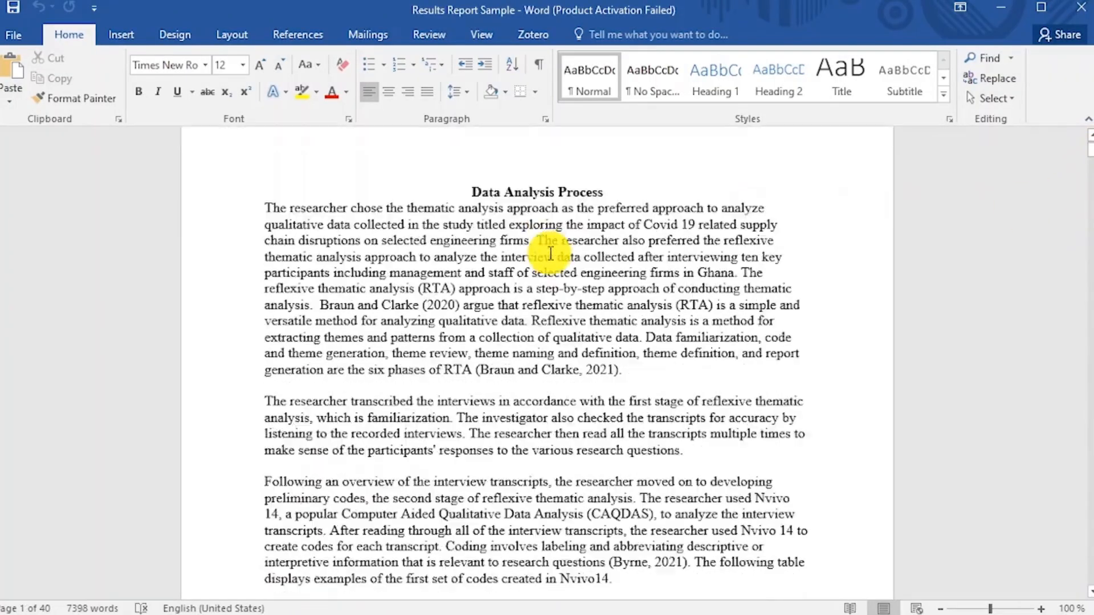
Step: Scroll through the Results Report Sample tables of initial codes and themes
scroll("down", 3)
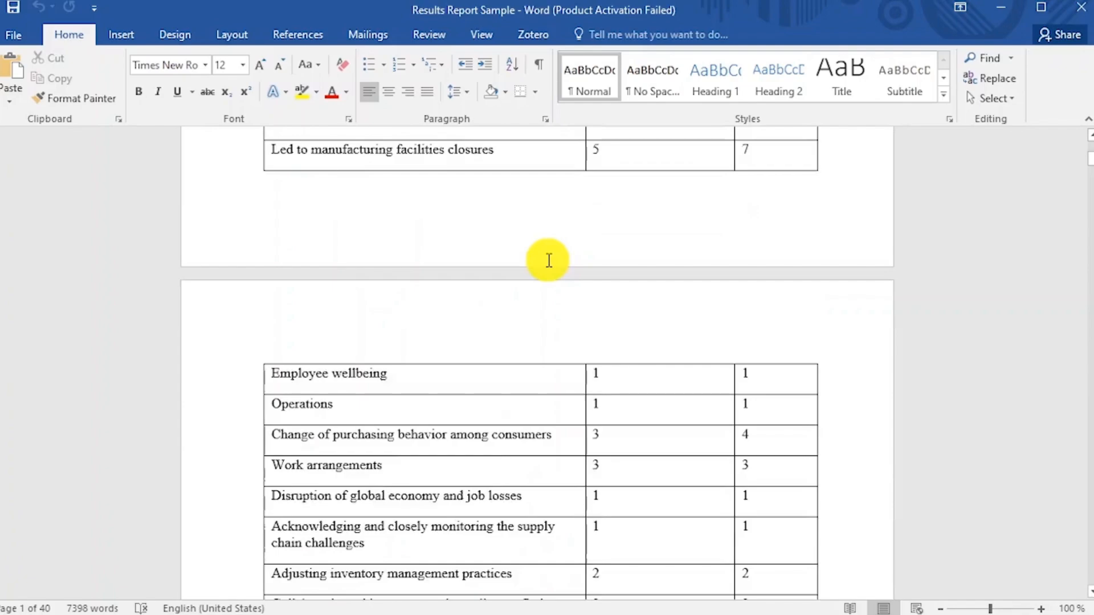
scroll("down", 3)
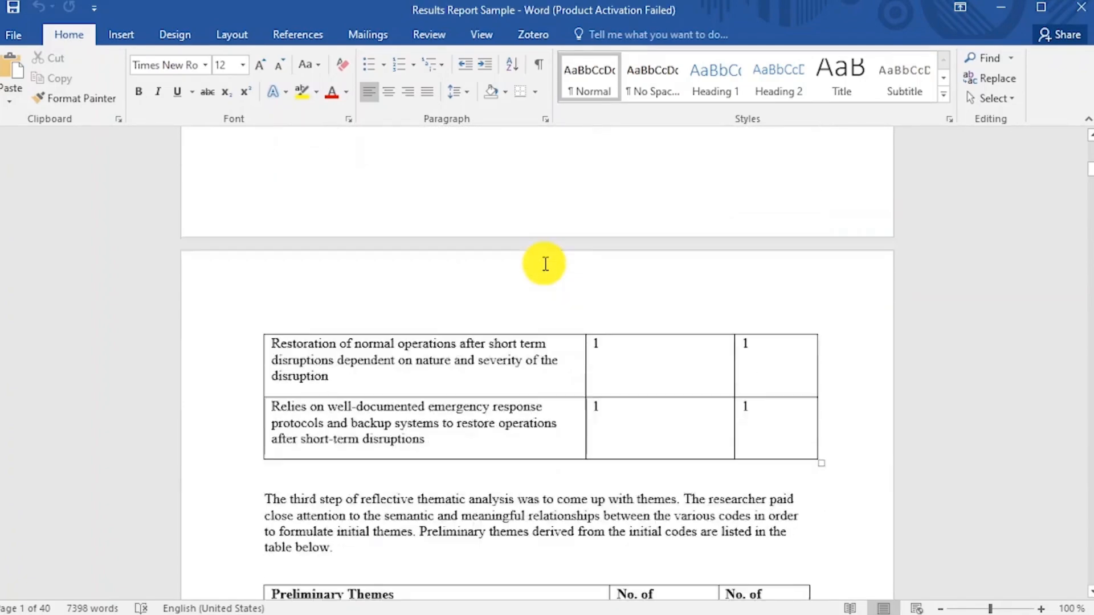
scroll("down", 3)
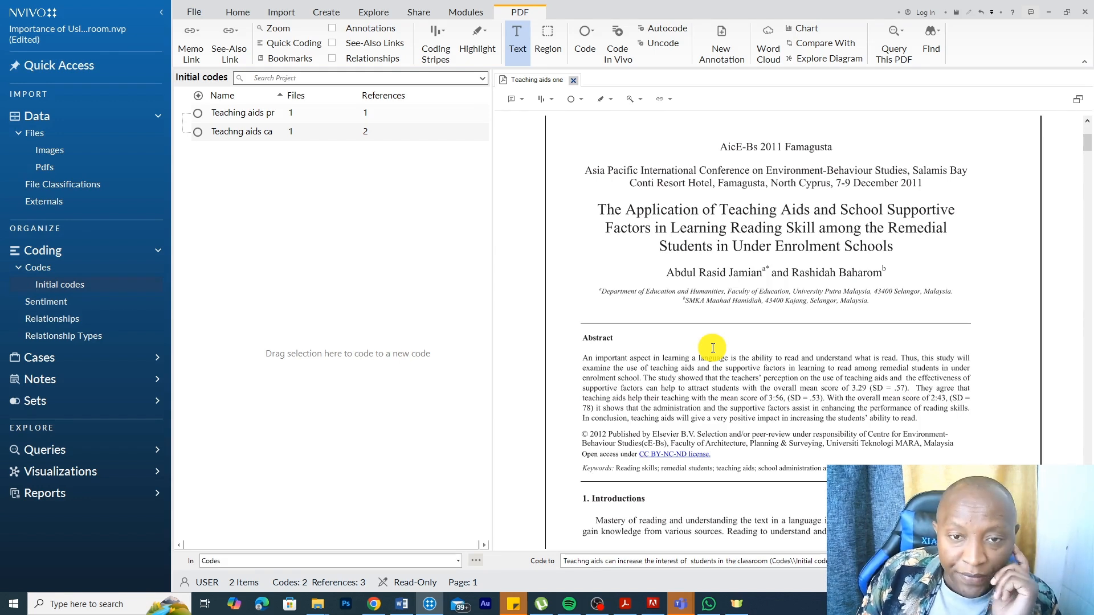
mouse_move(289, 156)
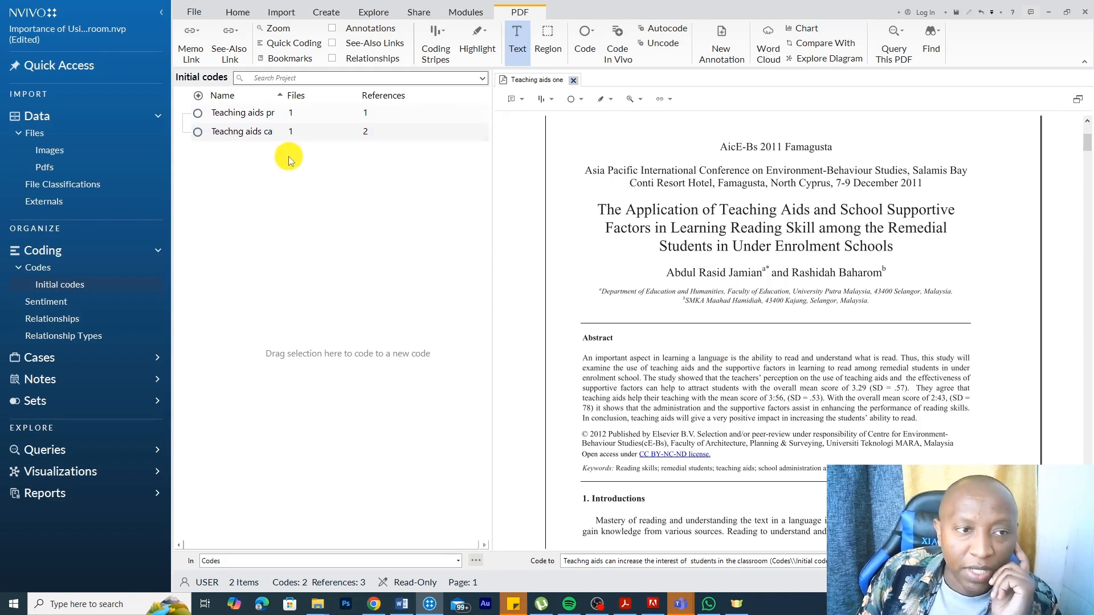
Step: Rename Initial codes to 'Inductive Initial codes' and add a 'Deductive Initial codes' folder
right_click(59, 284)
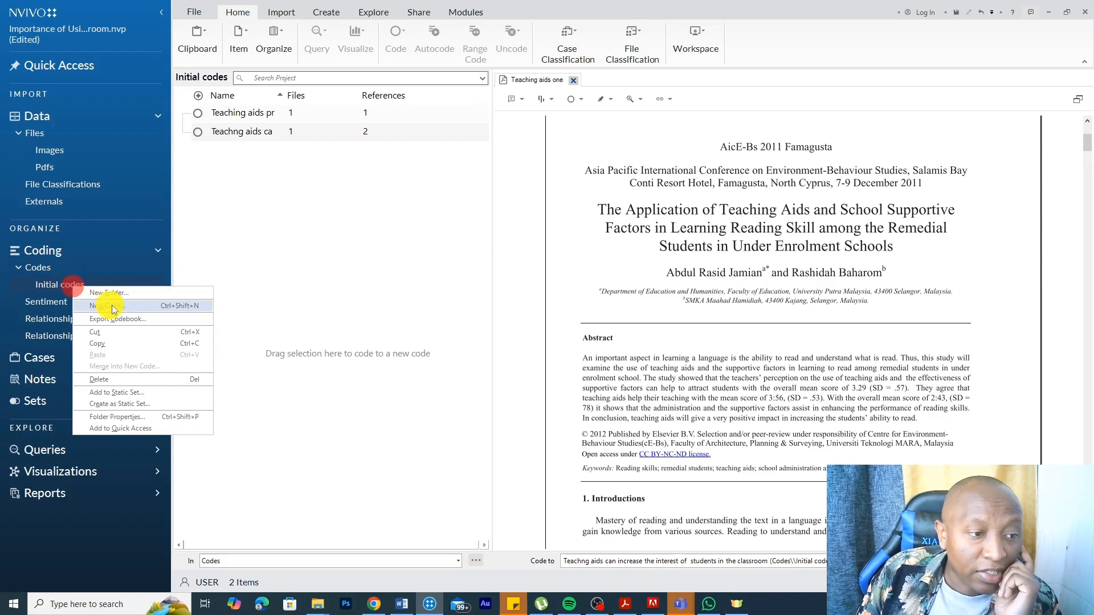
left_click(117, 417)
type("Inductive ")
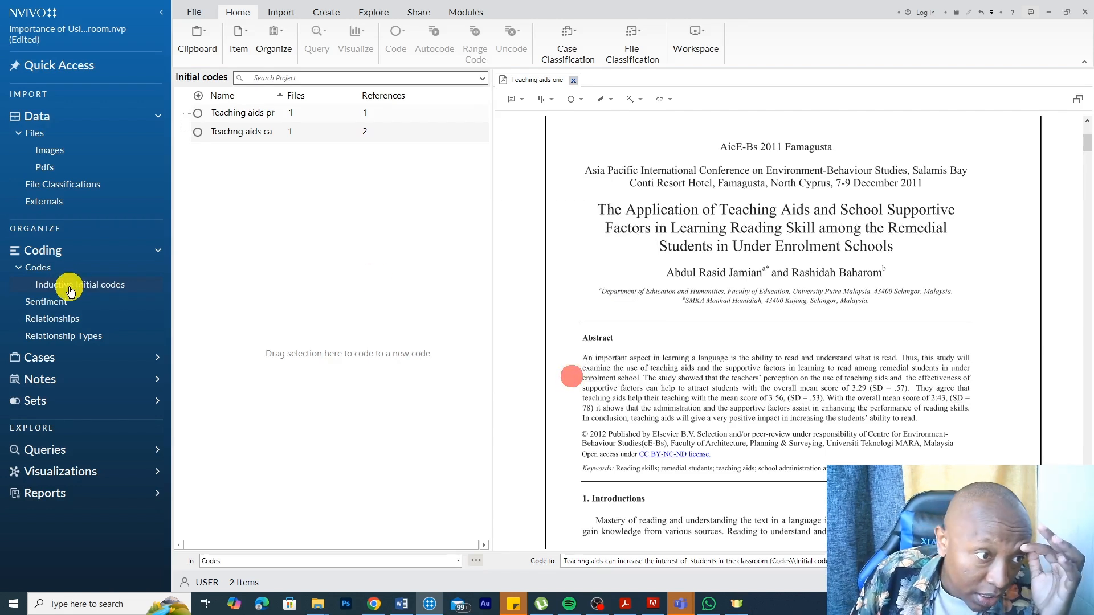
left_click(37, 267)
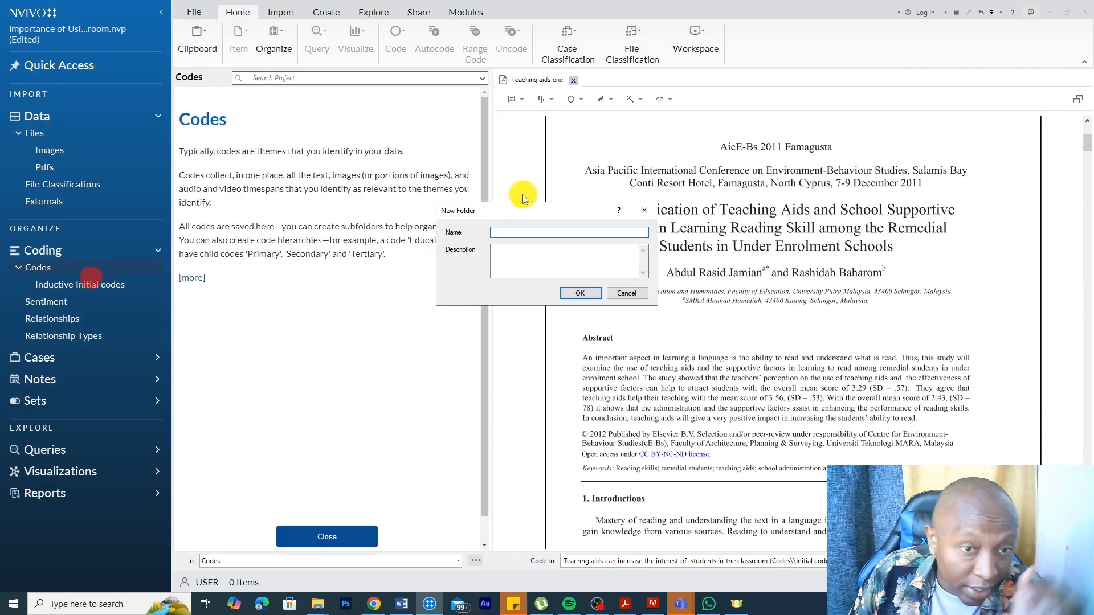
type("Deductive")
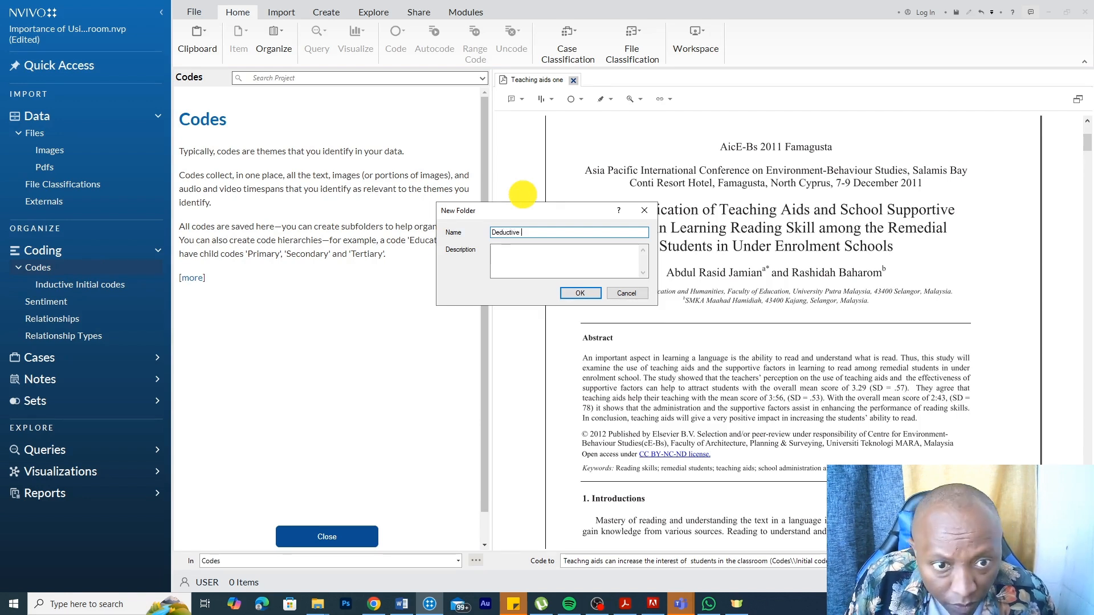
type("iNitial")
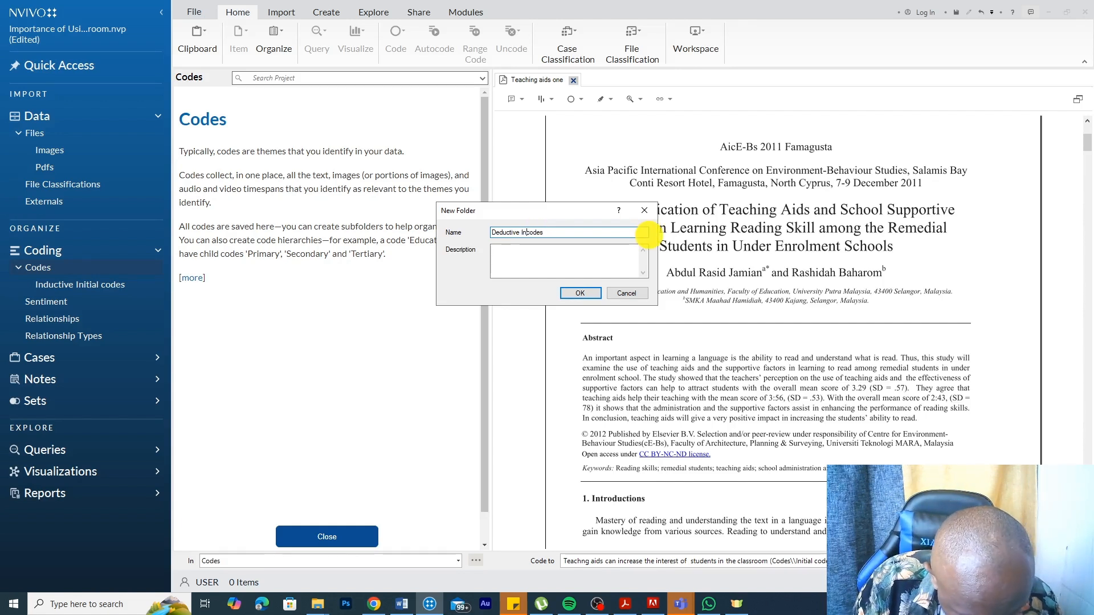
type("Initial")
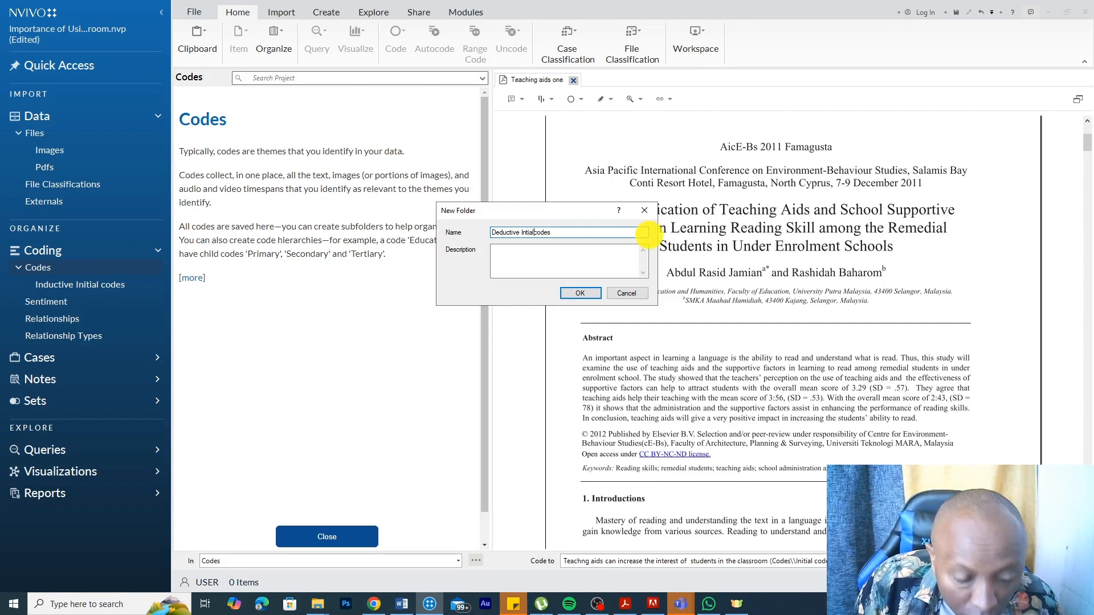
left_click(580, 292)
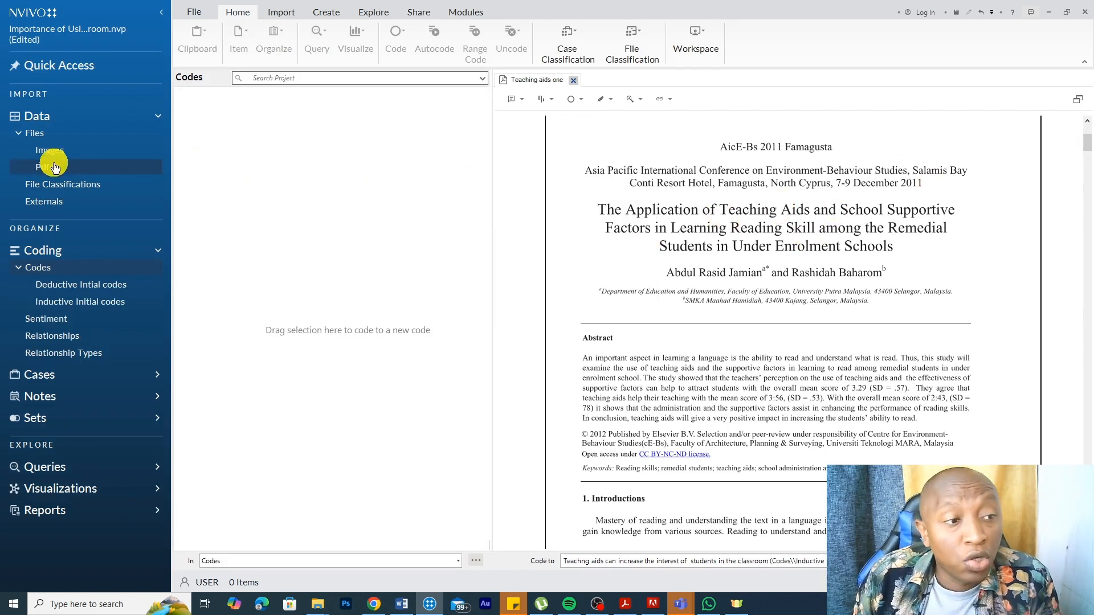
Step: Select both PDFs and autocode them using the Identify themes option
left_click(46, 166)
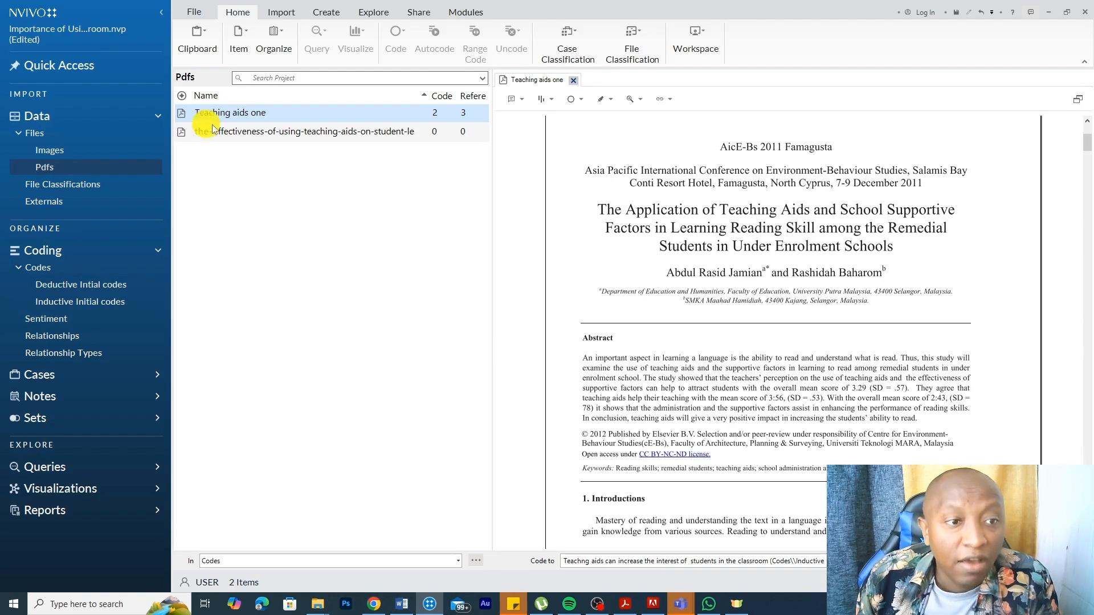
double_click(313, 132)
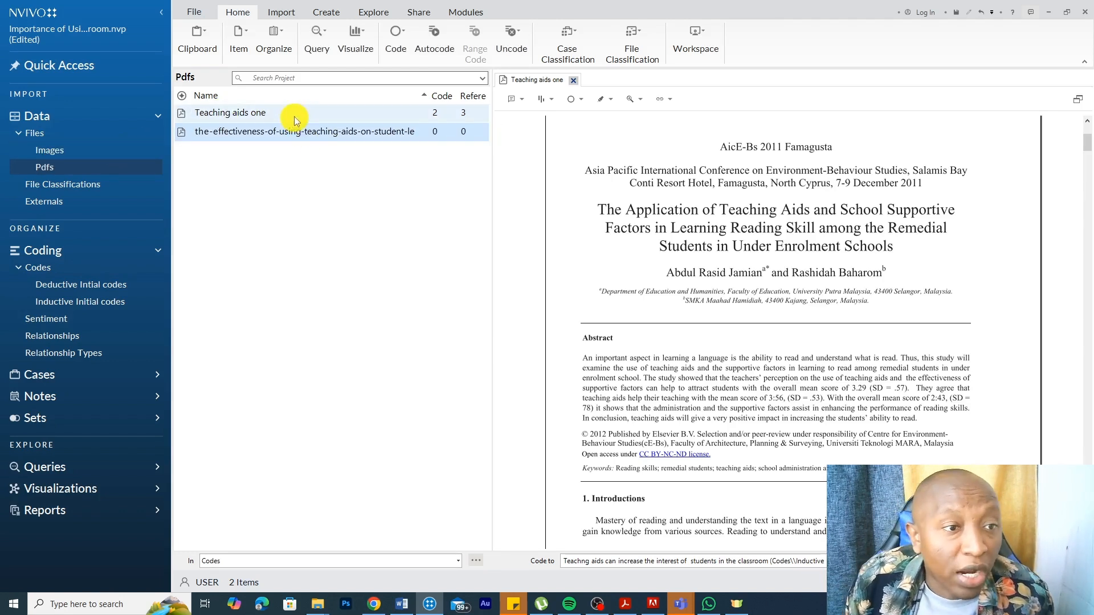
left_click(229, 112)
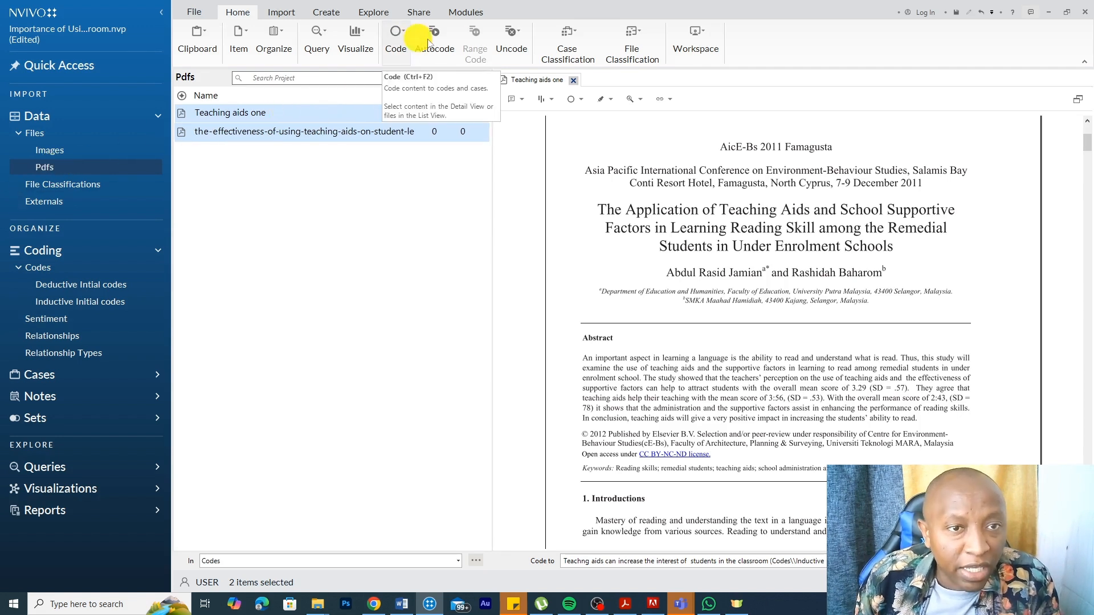
mouse_move(435, 38)
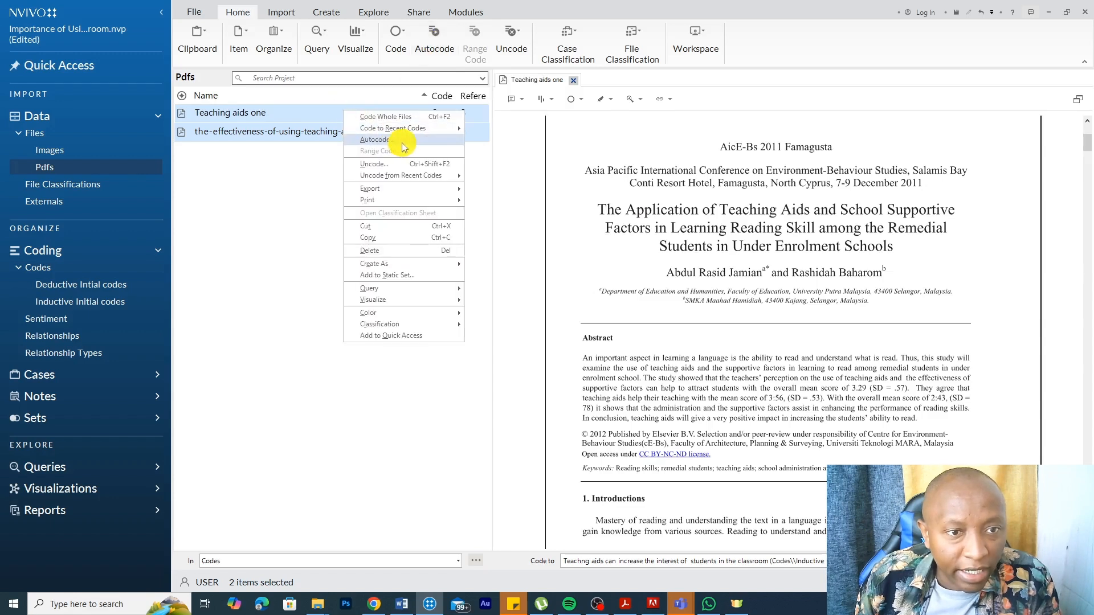
left_click(374, 139)
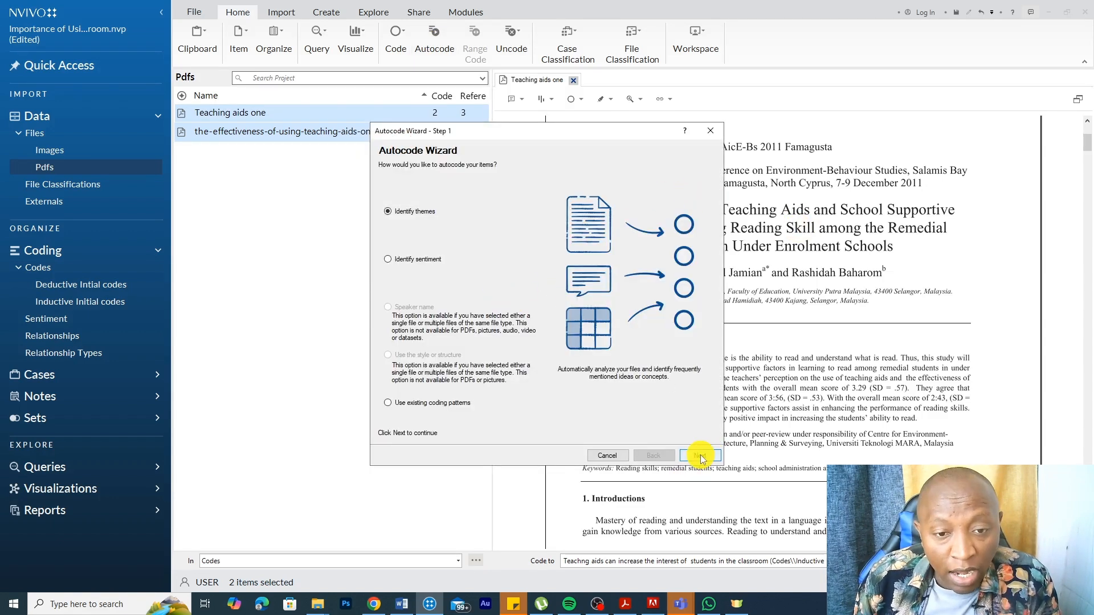
left_click(698, 454)
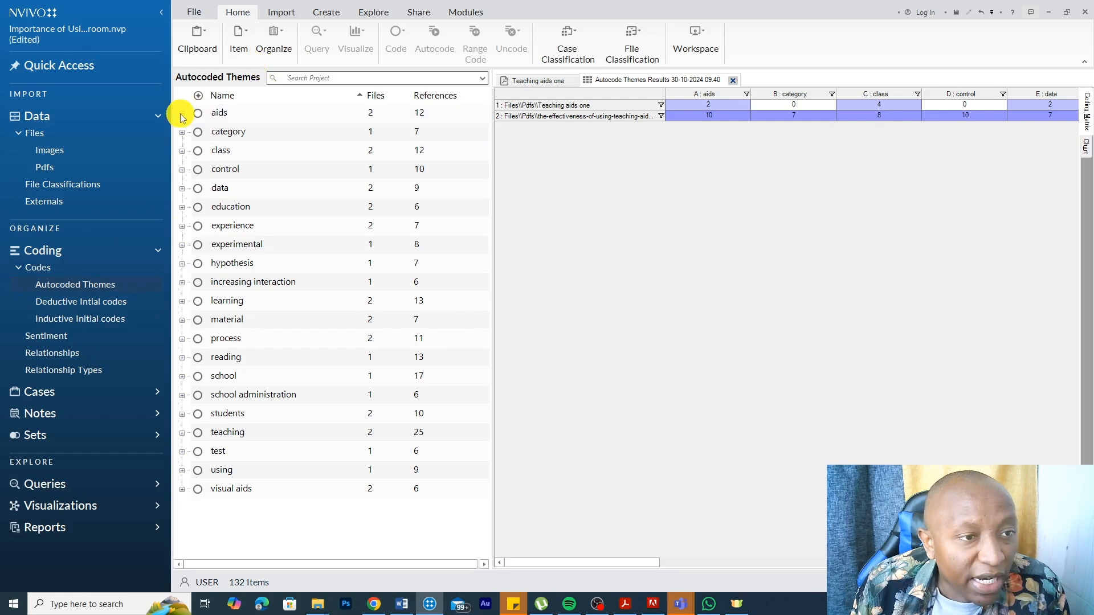
Step: Expand the autocoded aids theme and open passages coded to the appropriate teaching aids subtheme
left_click(180, 113)
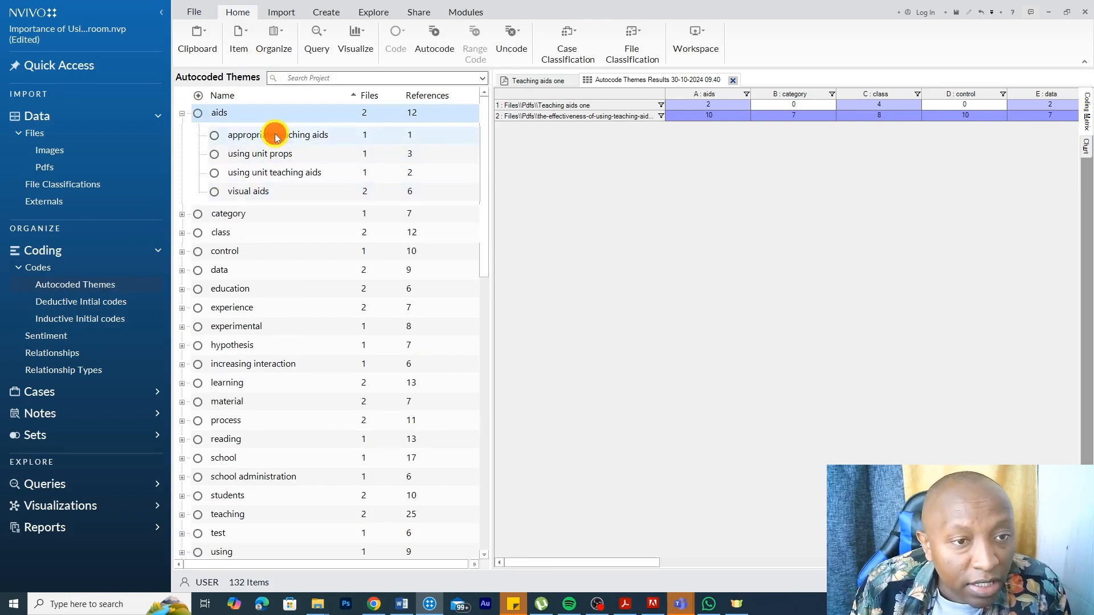
left_click(276, 133)
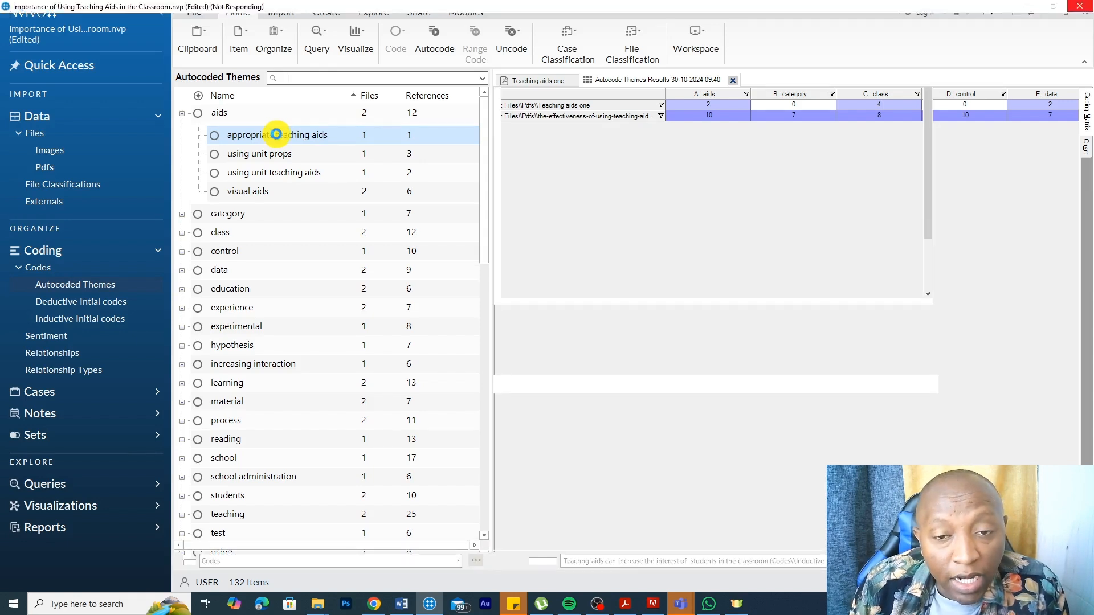
double_click(277, 134)
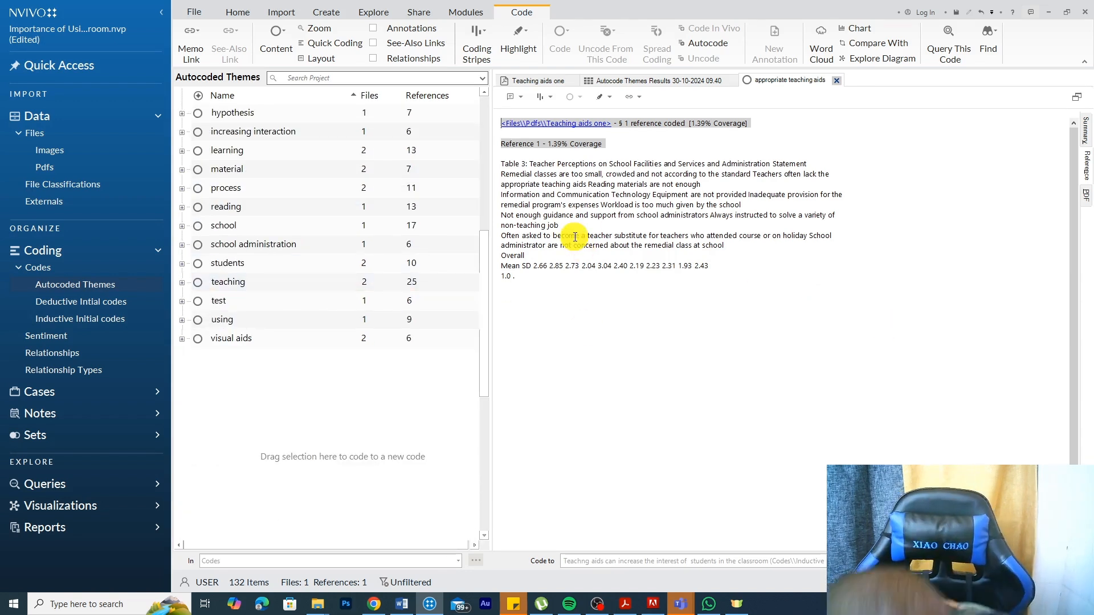
mouse_move(578, 255)
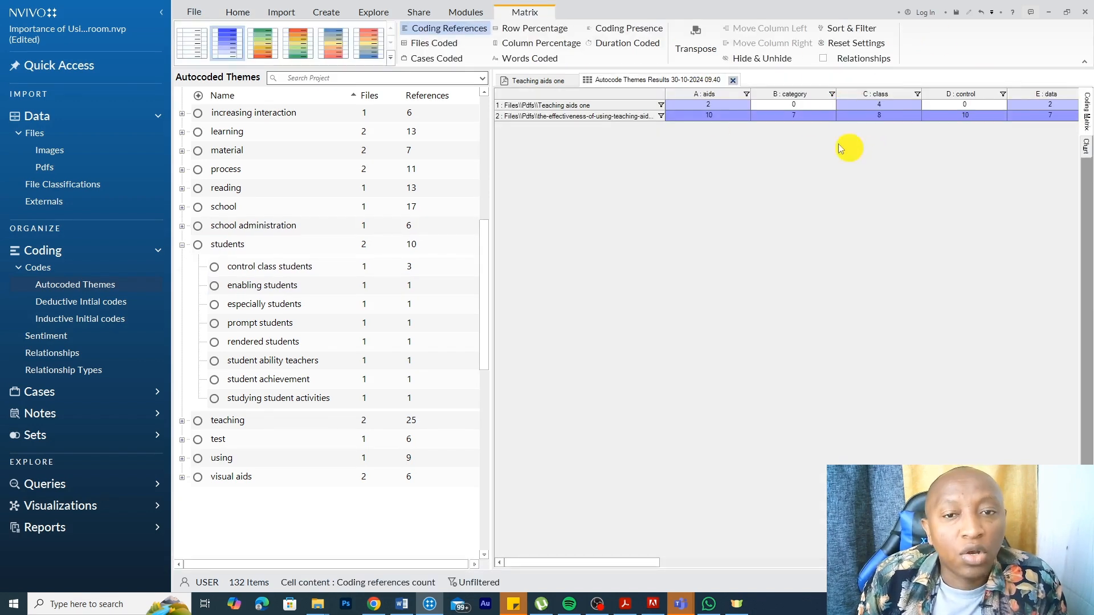
Step: Briefly view the Word title document, then minimize it to return to NVivo
left_click(532, 80)
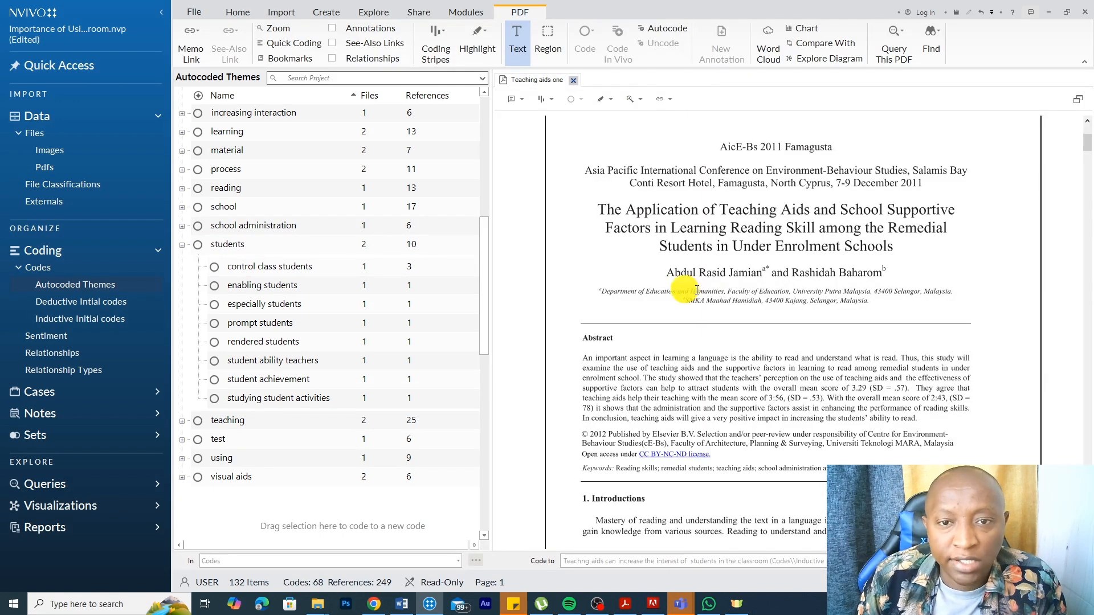
left_click(401, 603)
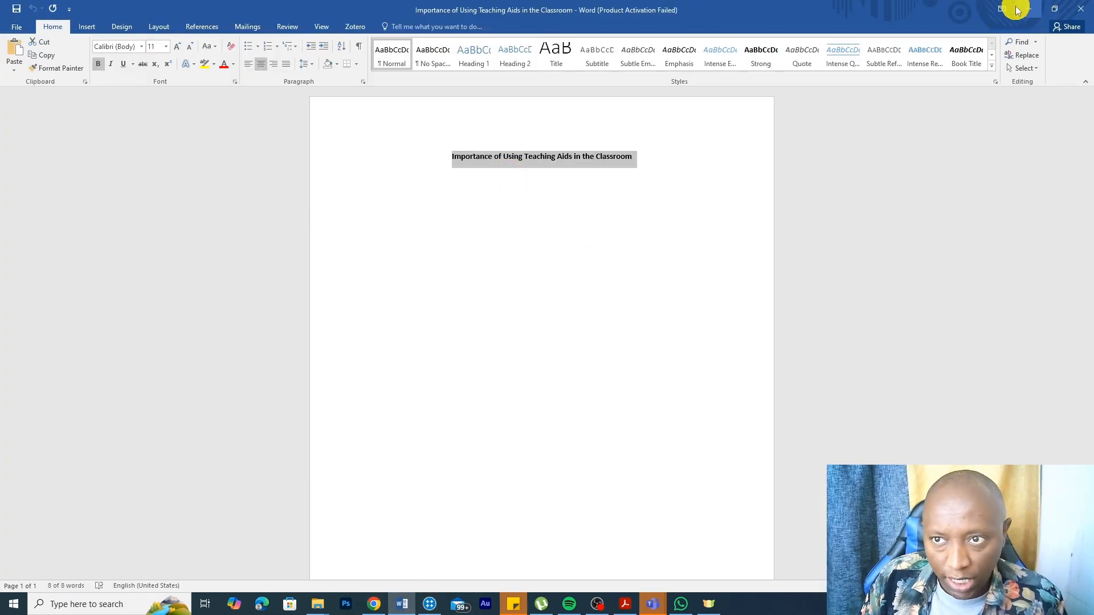
left_click(428, 604)
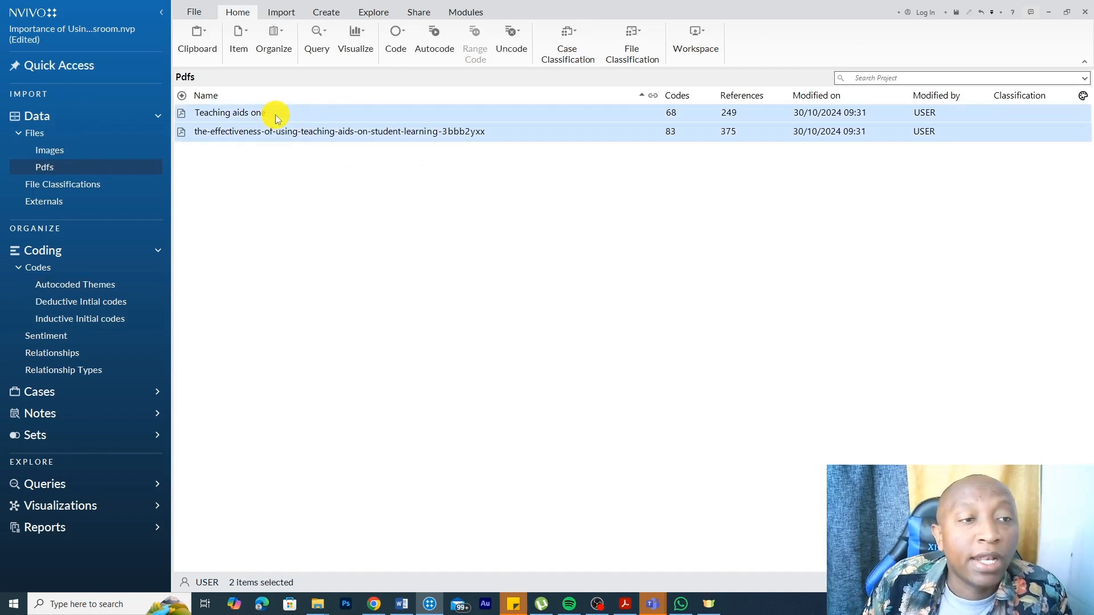
Step: Run a text search for 'Teaching aids' across both PDFs and review highlighted matches
left_click(317, 35)
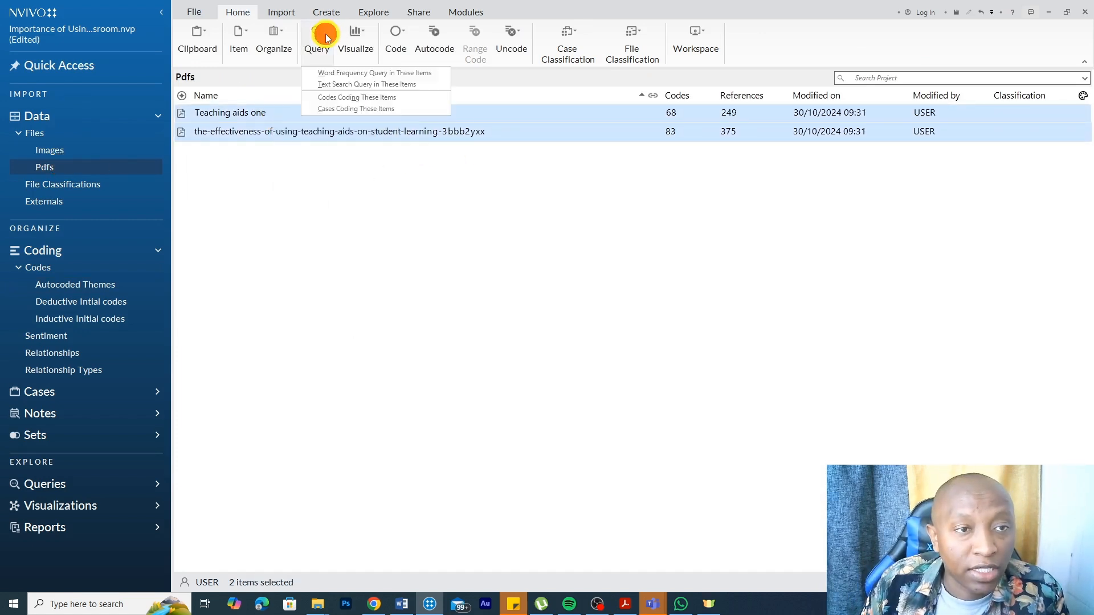
mouse_move(366, 84)
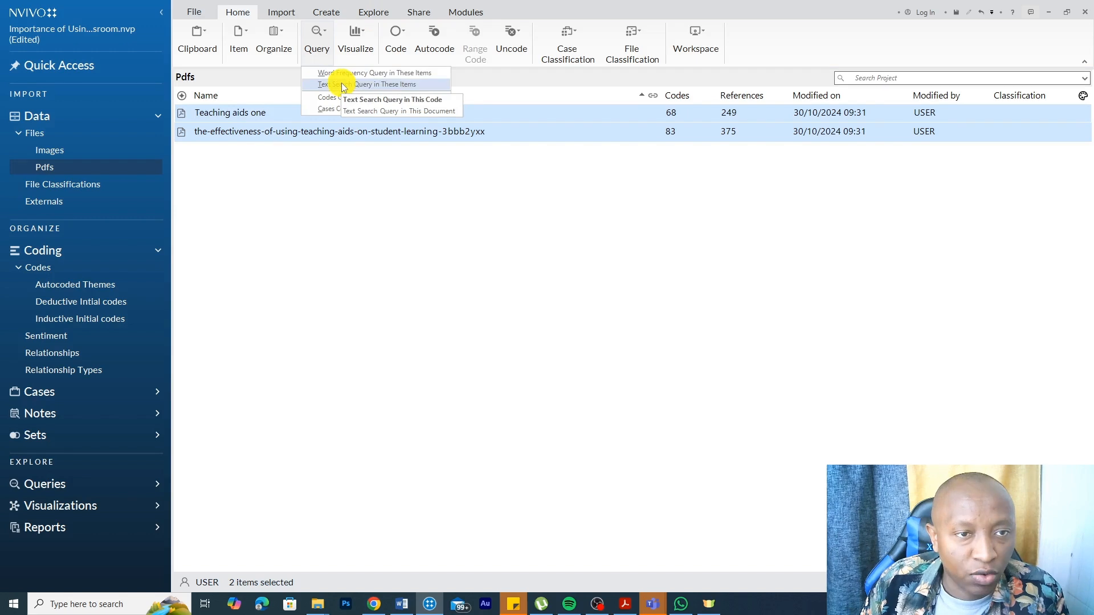
left_click(373, 85)
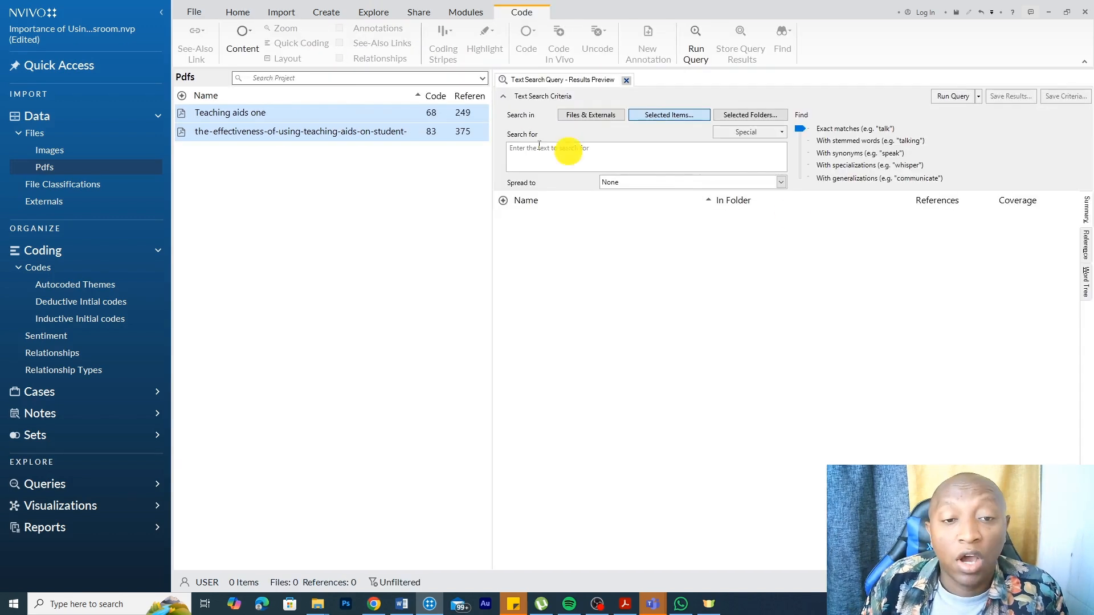
left_click(549, 150)
type("Importance")
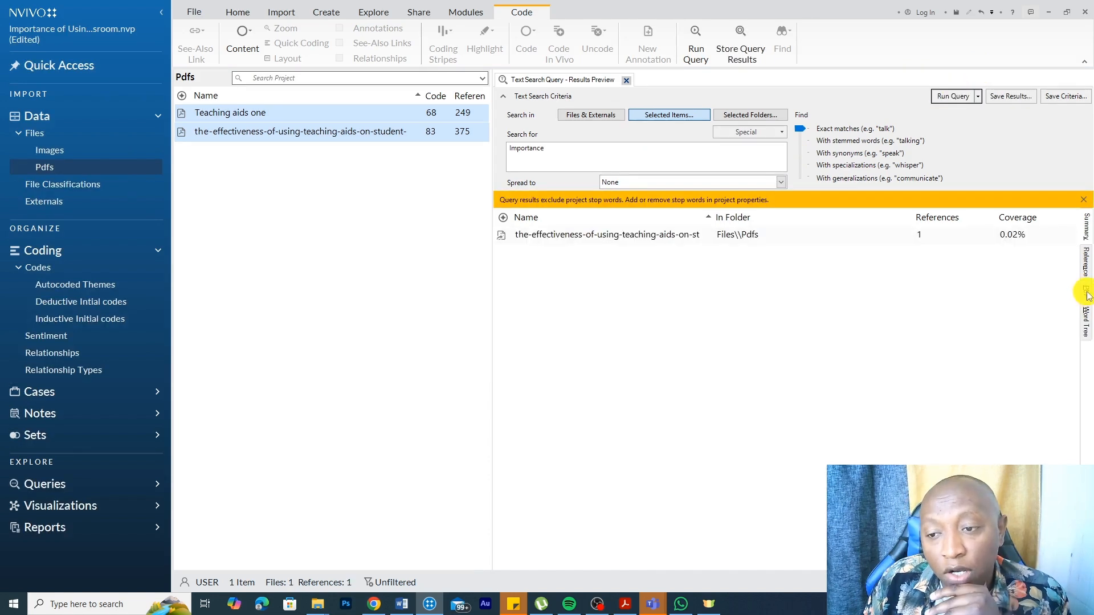
double_click(607, 234)
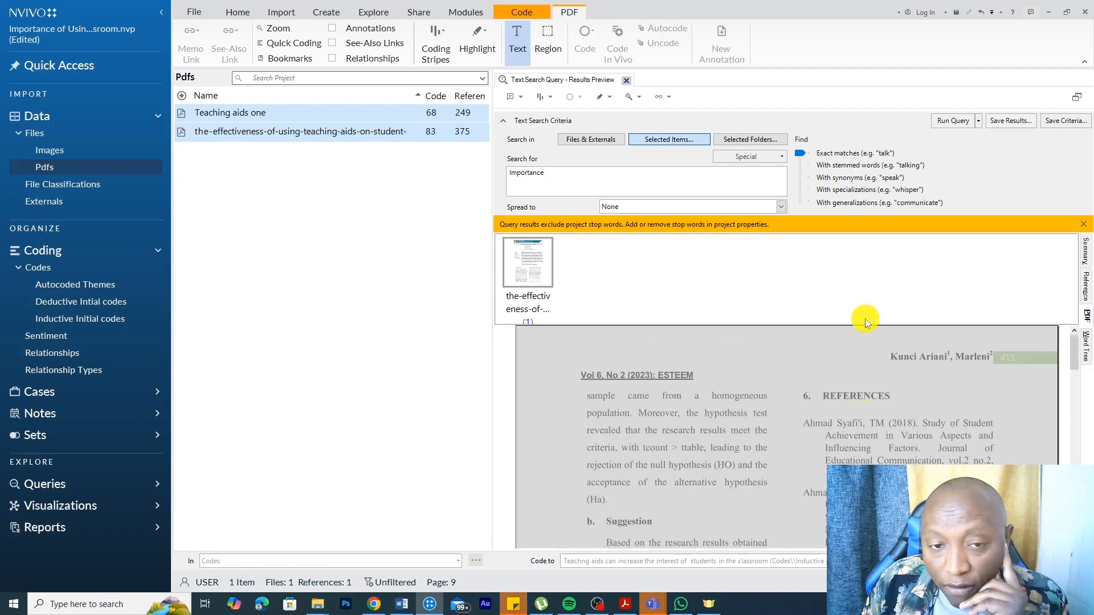
type("1")
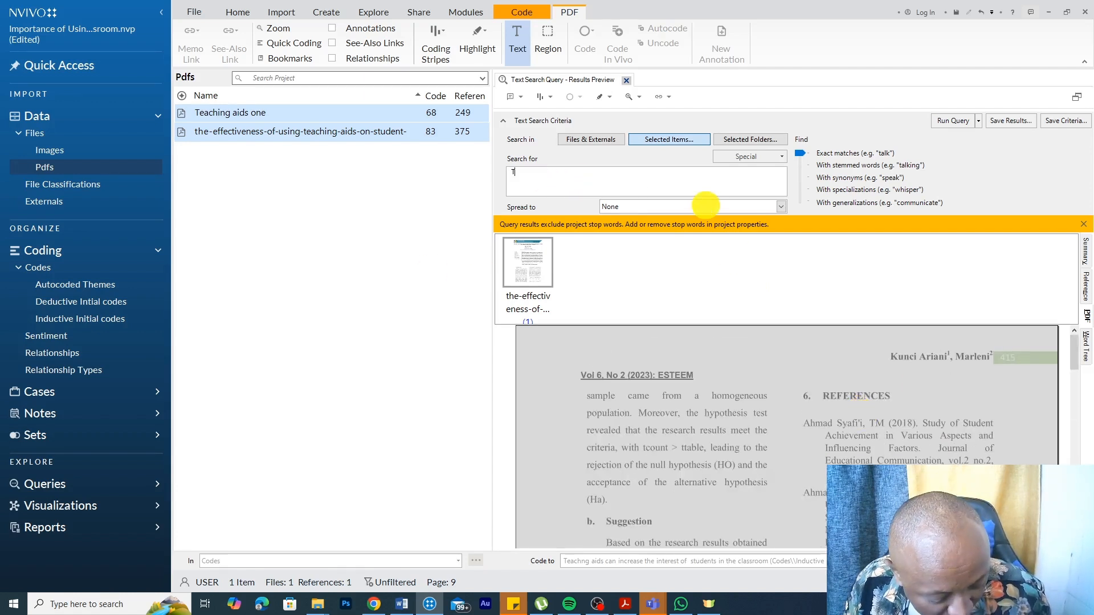
type("Teaching aids")
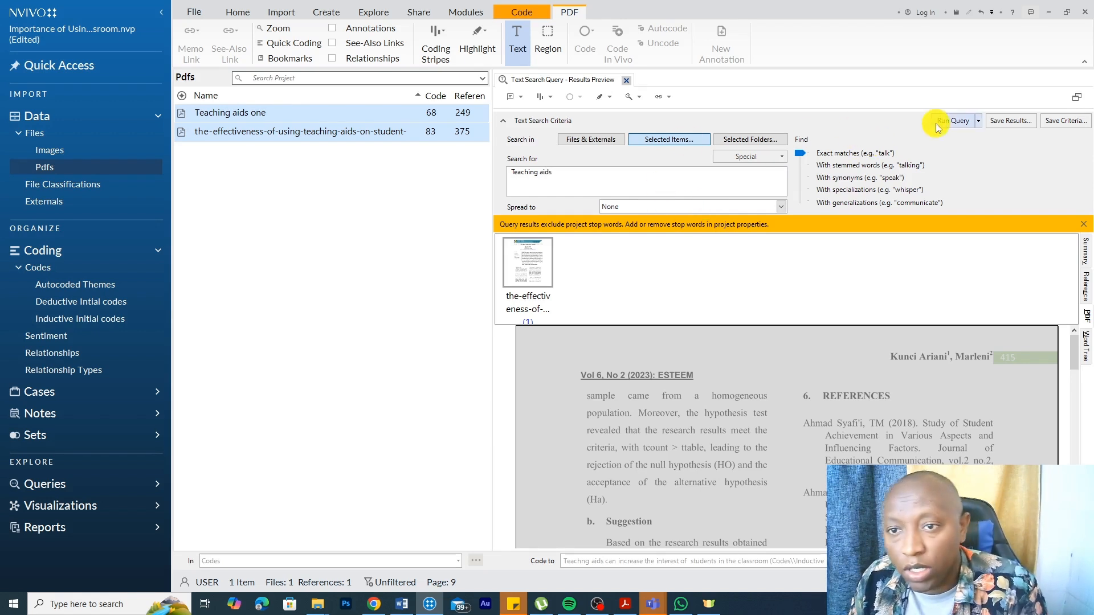
left_click(953, 121)
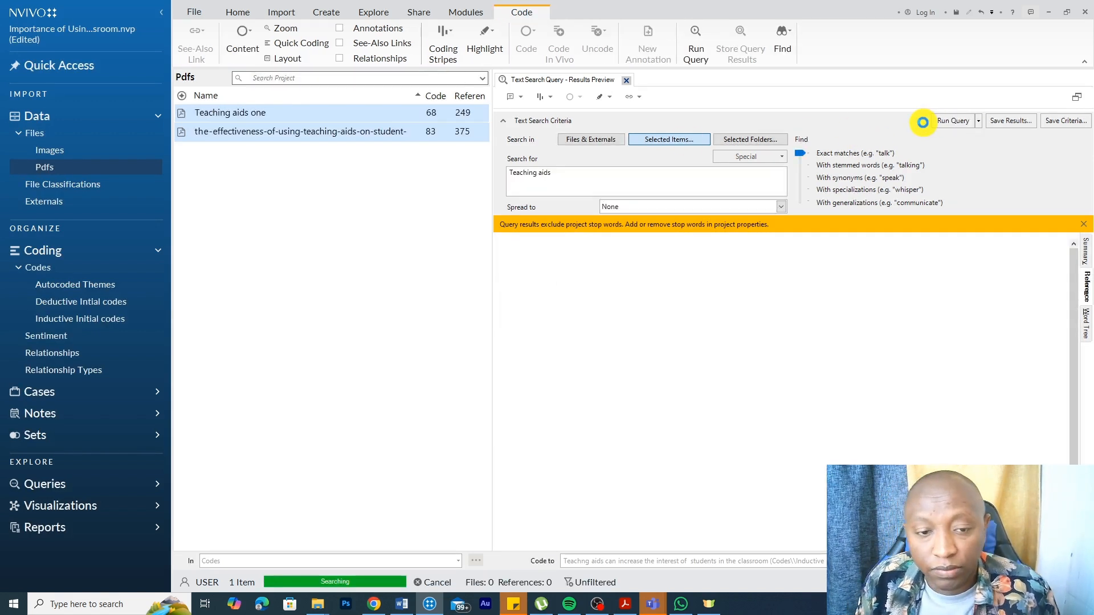
left_click(952, 121)
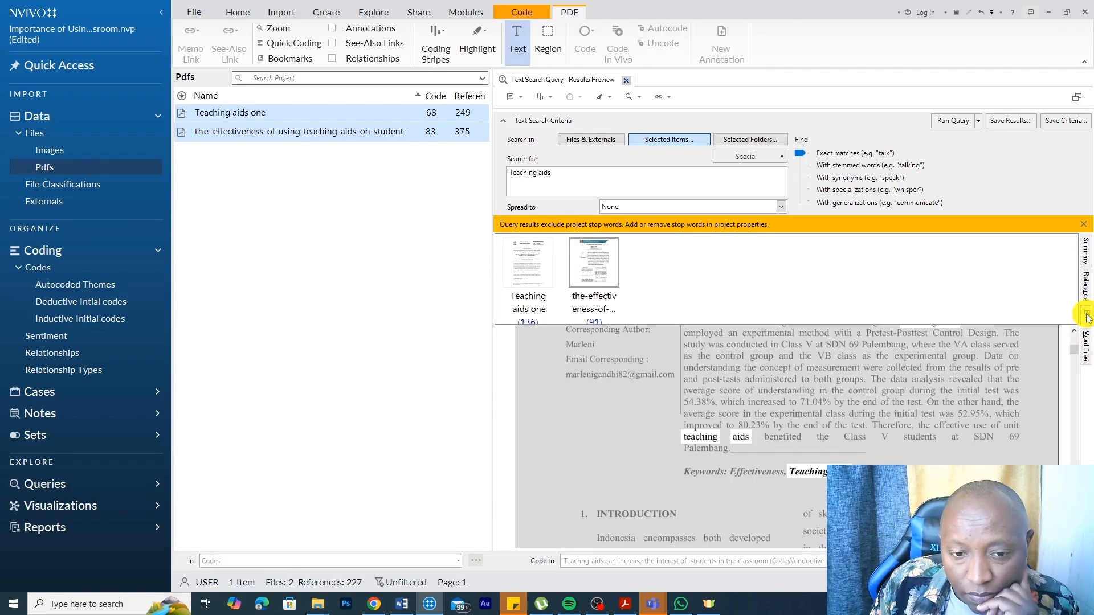
scroll("down", 3)
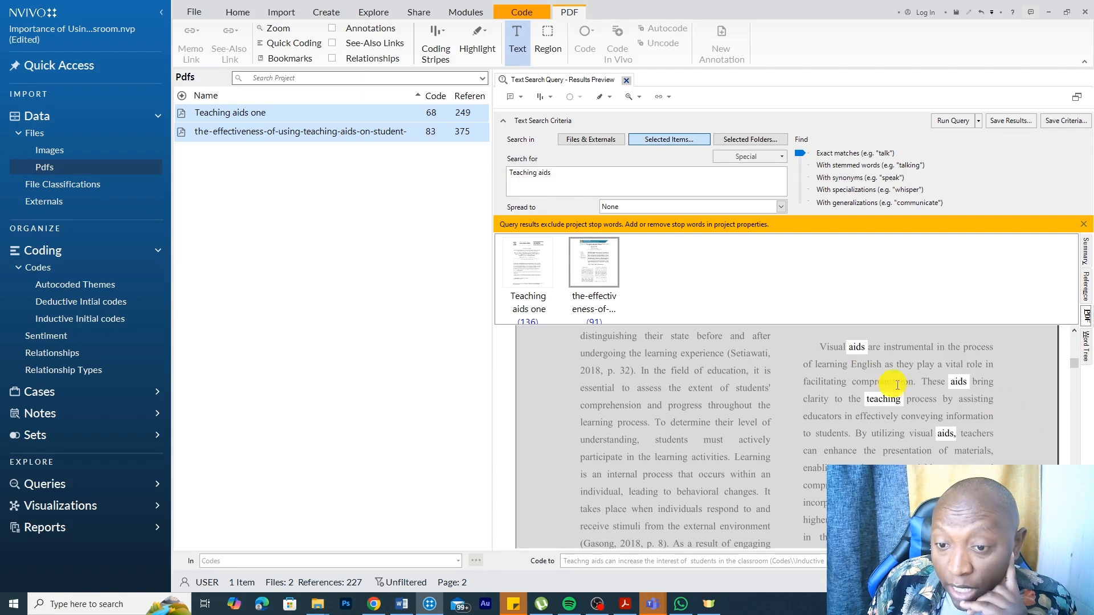
mouse_move(918, 386)
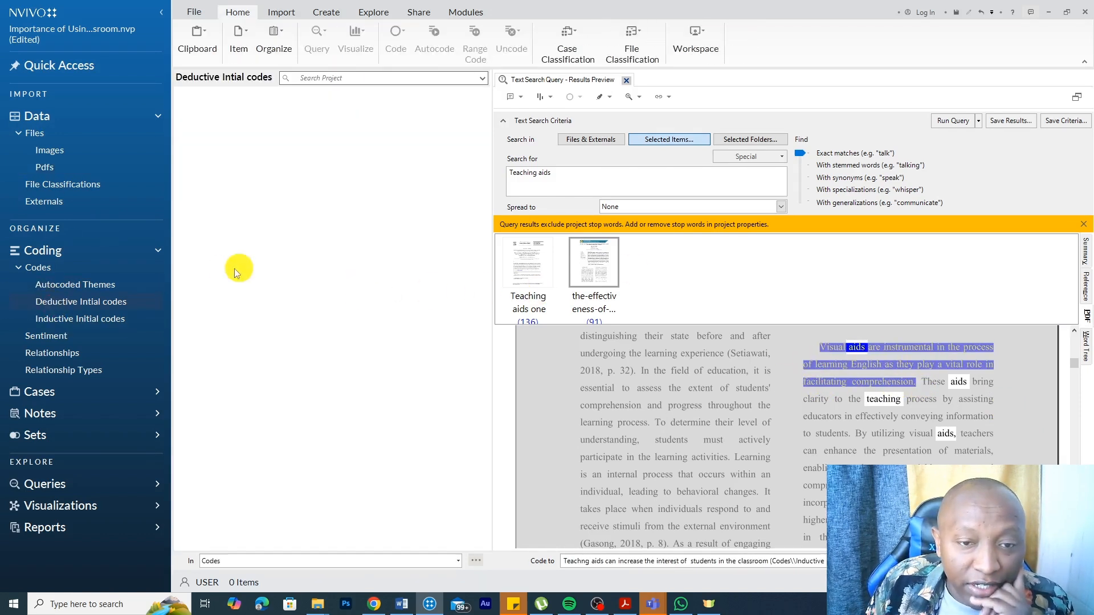
mouse_move(316, 534)
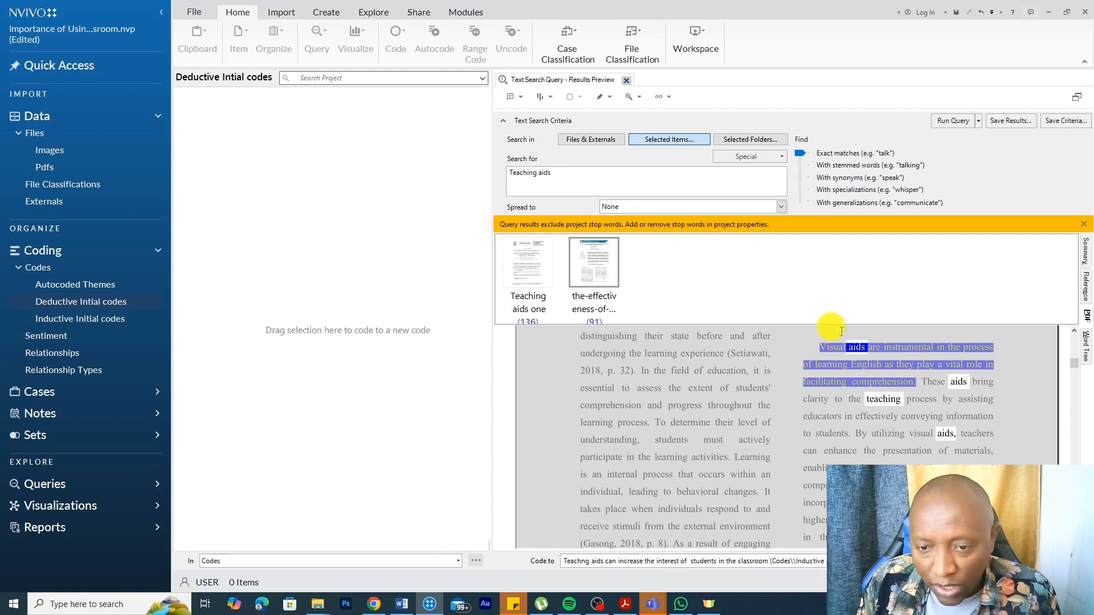
mouse_move(844, 370)
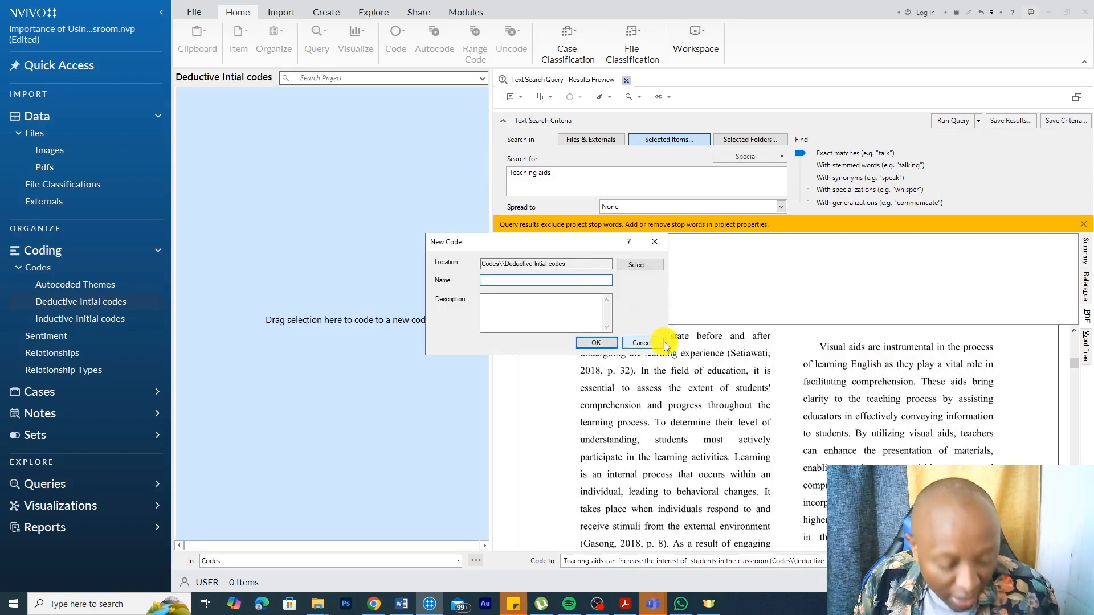
Step: Code PDF passages to new codes 'Promote comprehension' (two passages) and 'Assist teachers to teach more effectively'
type("Promote comprehension")
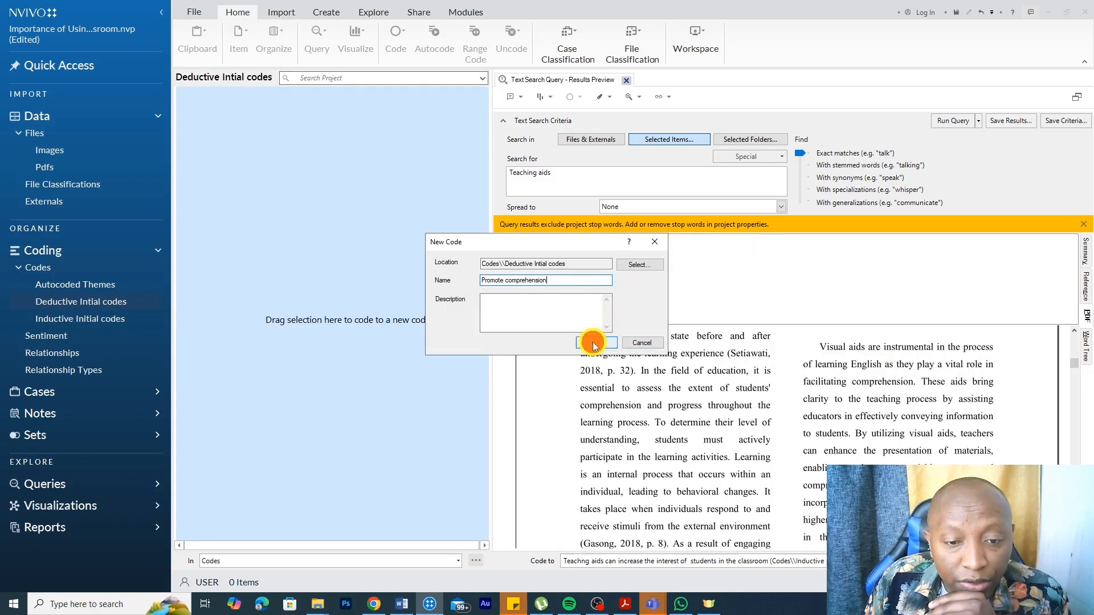
left_click(594, 342)
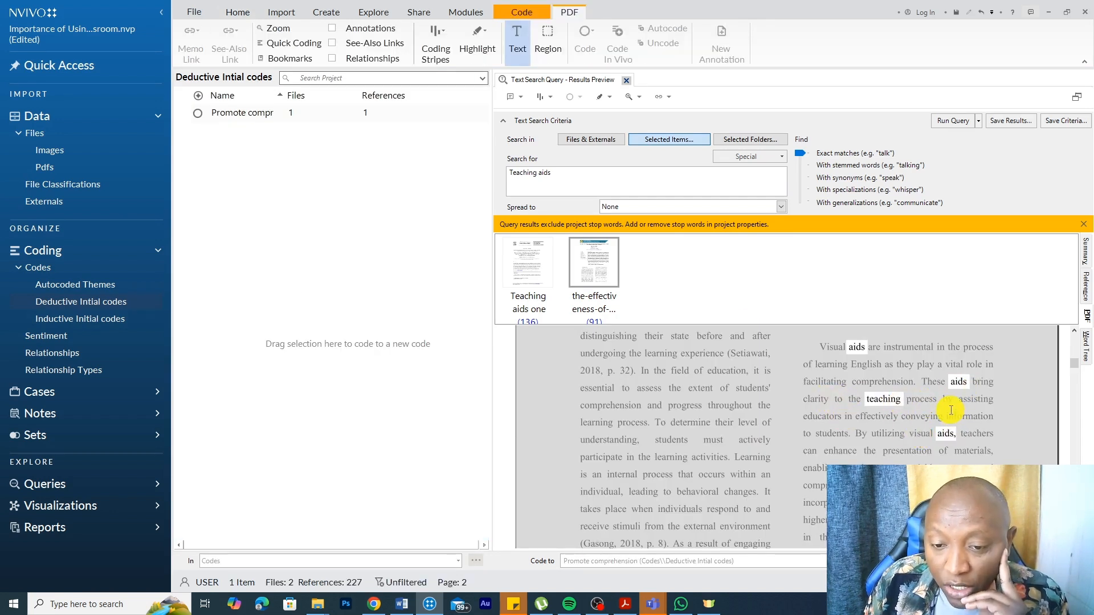
left_click_drag(922, 382, 856, 434)
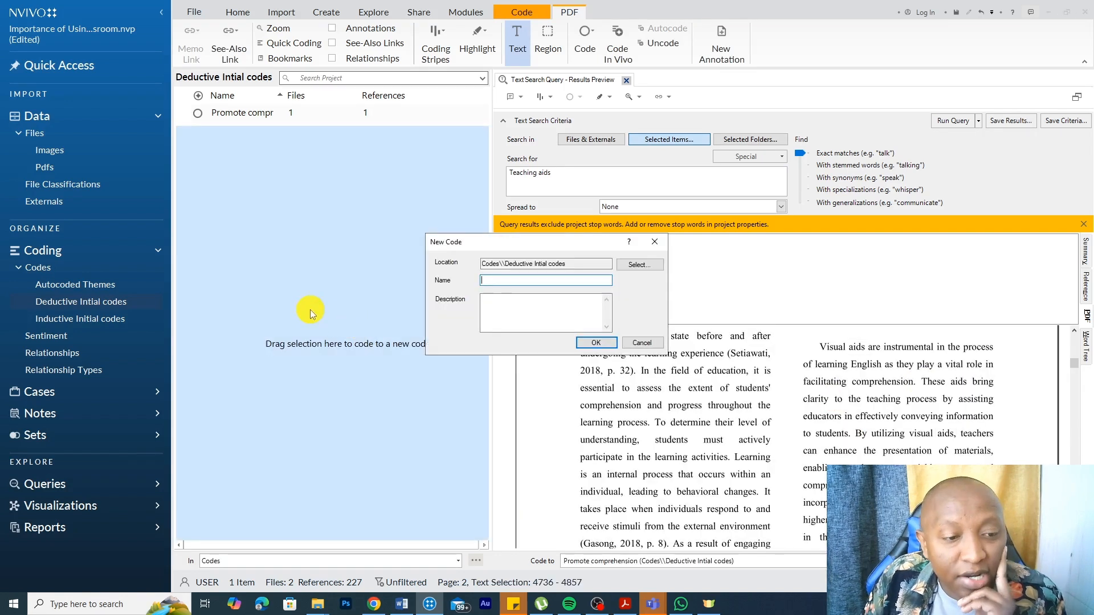
type("Assit")
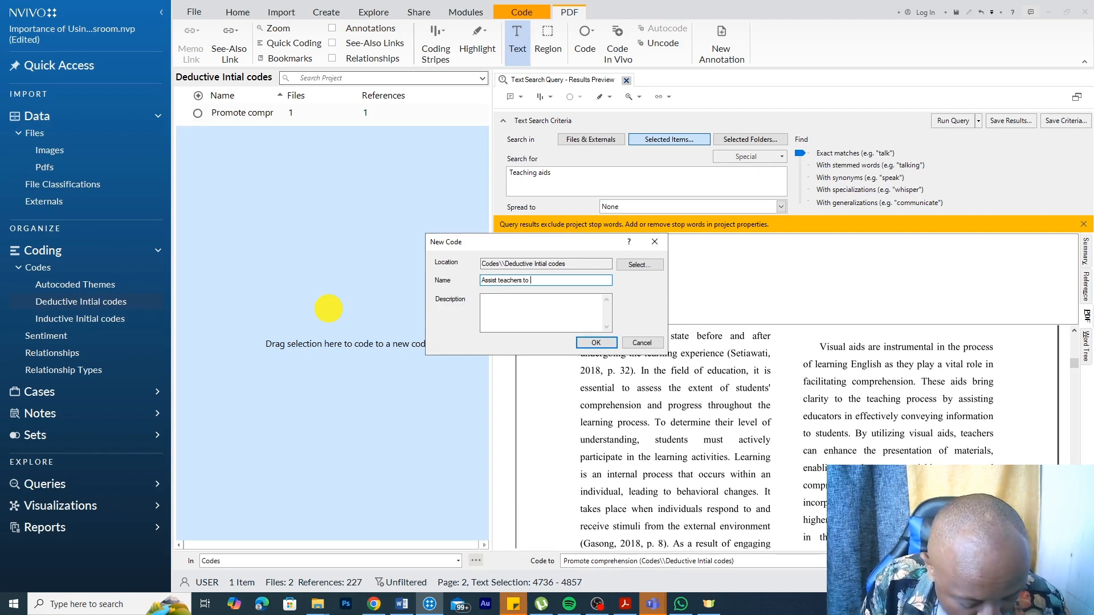
type("teach more")
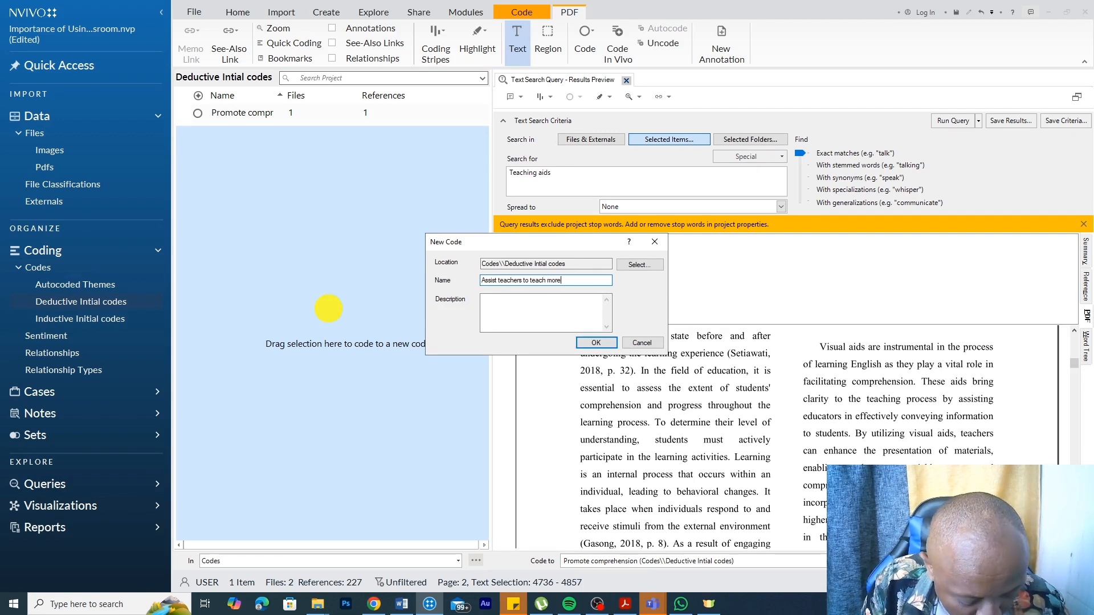
type("eefect")
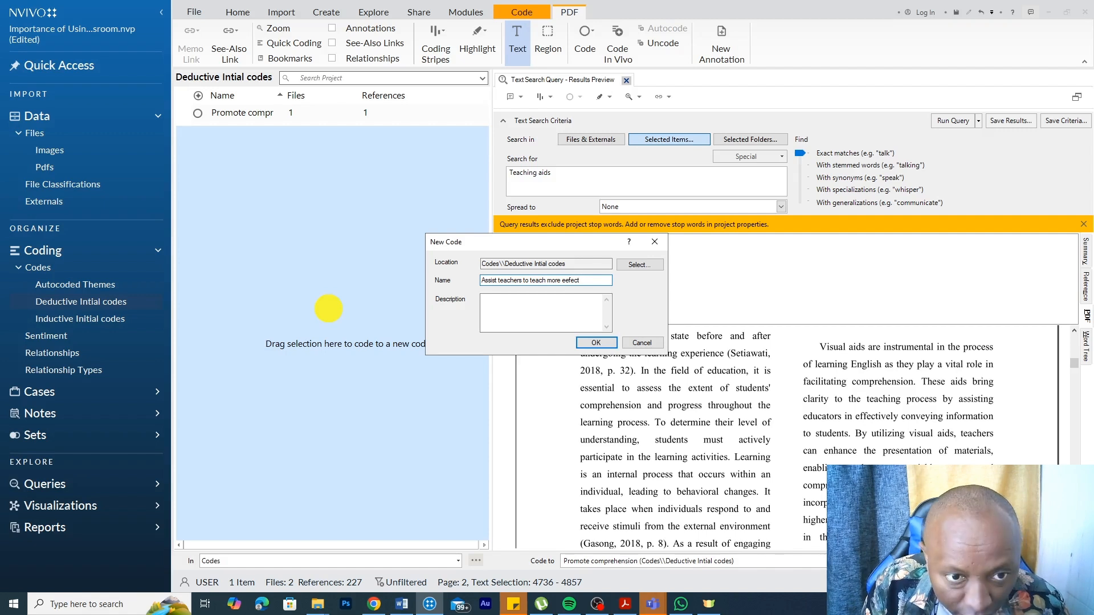
key("BackSpace")
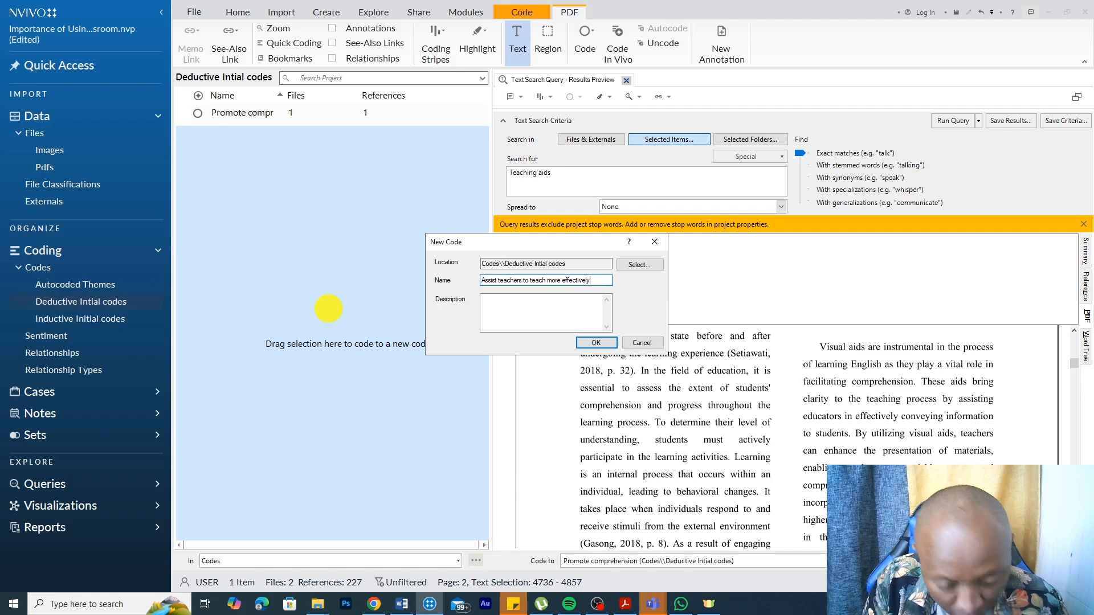
left_click(595, 343)
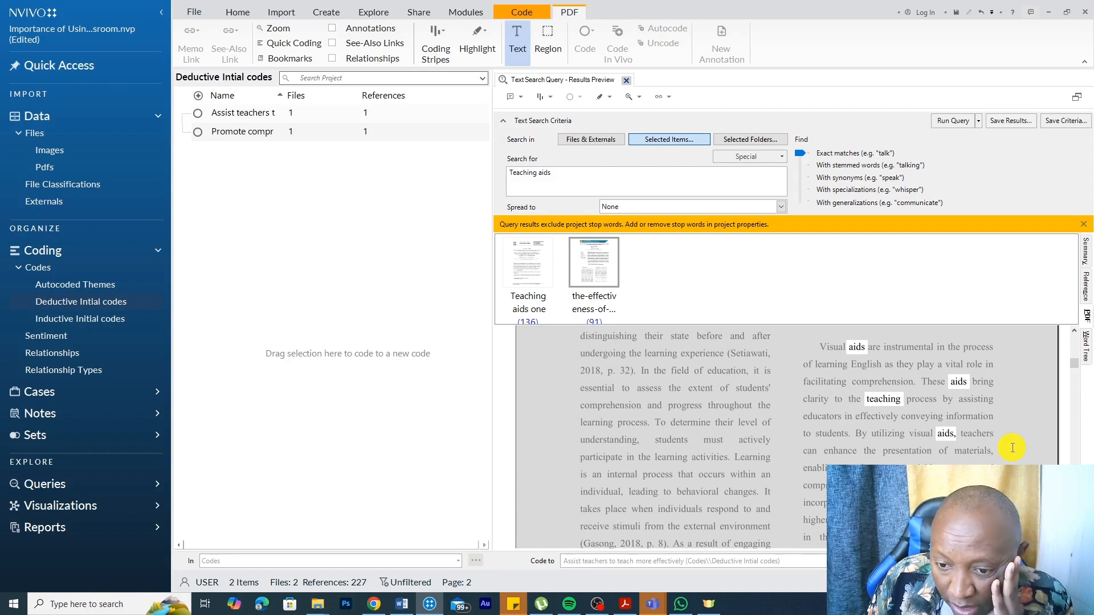
left_click_drag(860, 432, 826, 485)
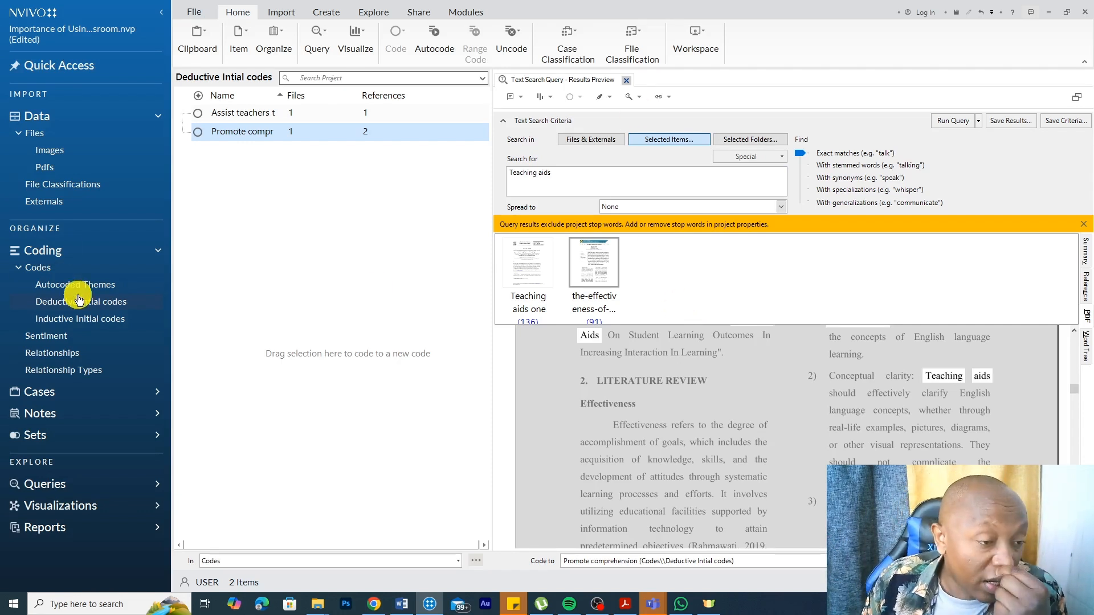
mouse_move(79, 300)
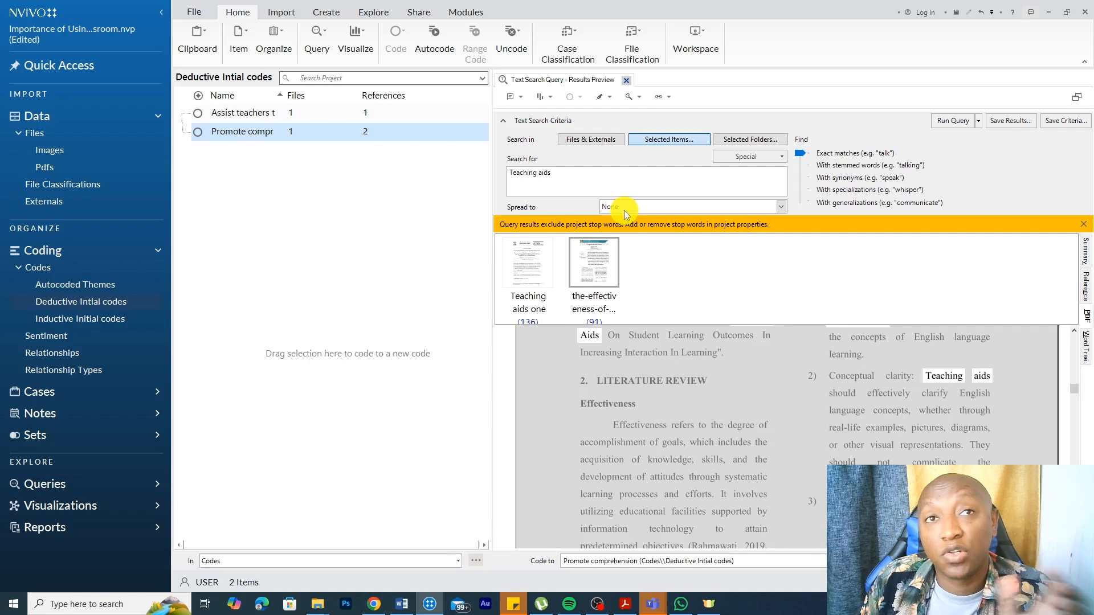
mouse_move(634, 279)
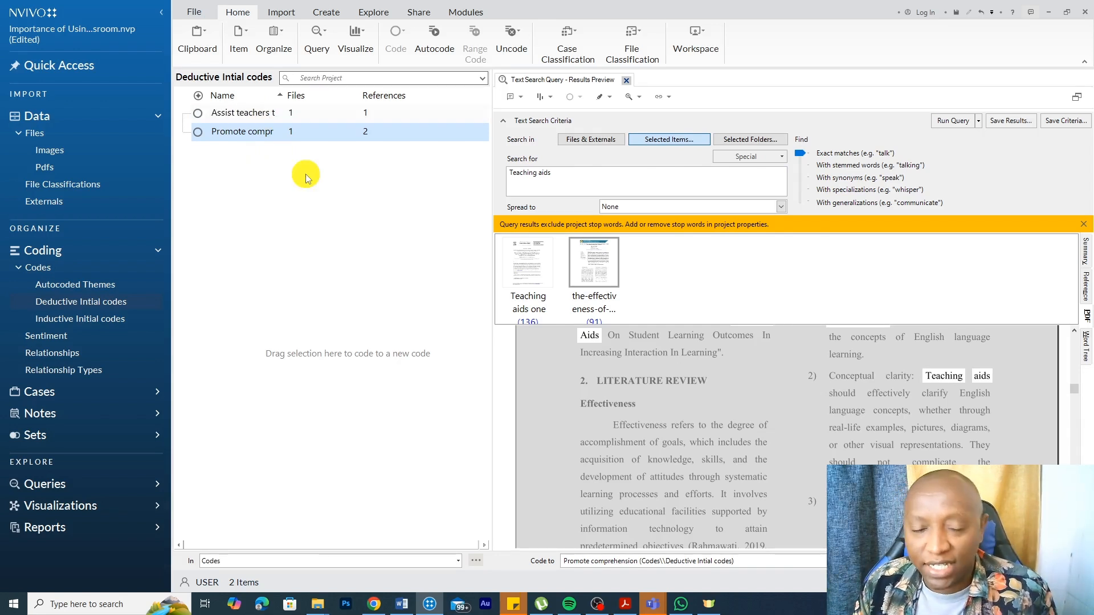
mouse_move(285, 172)
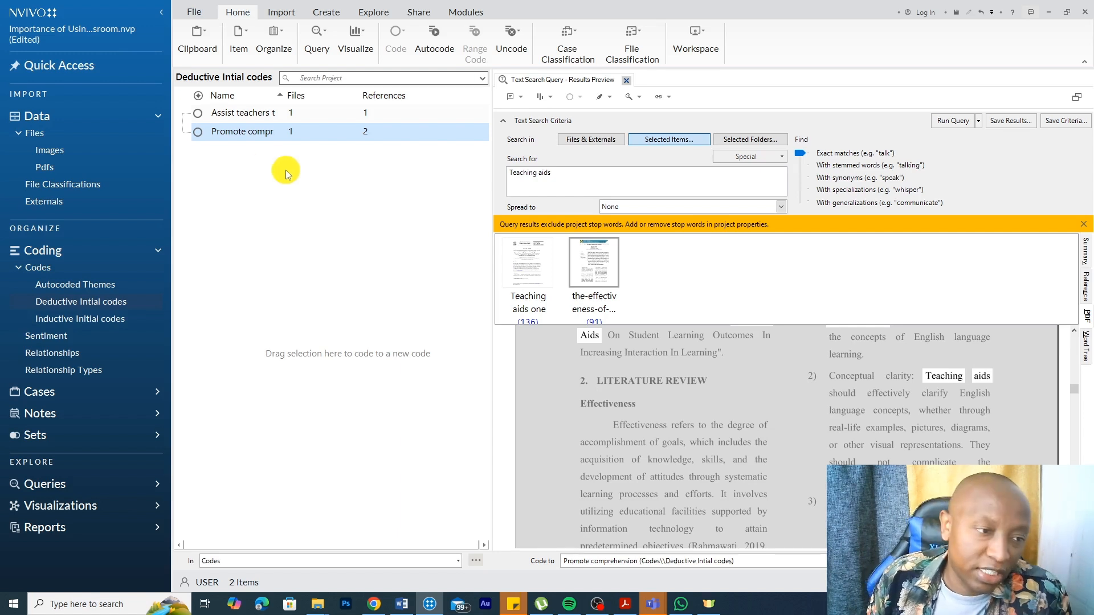
mouse_move(246, 169)
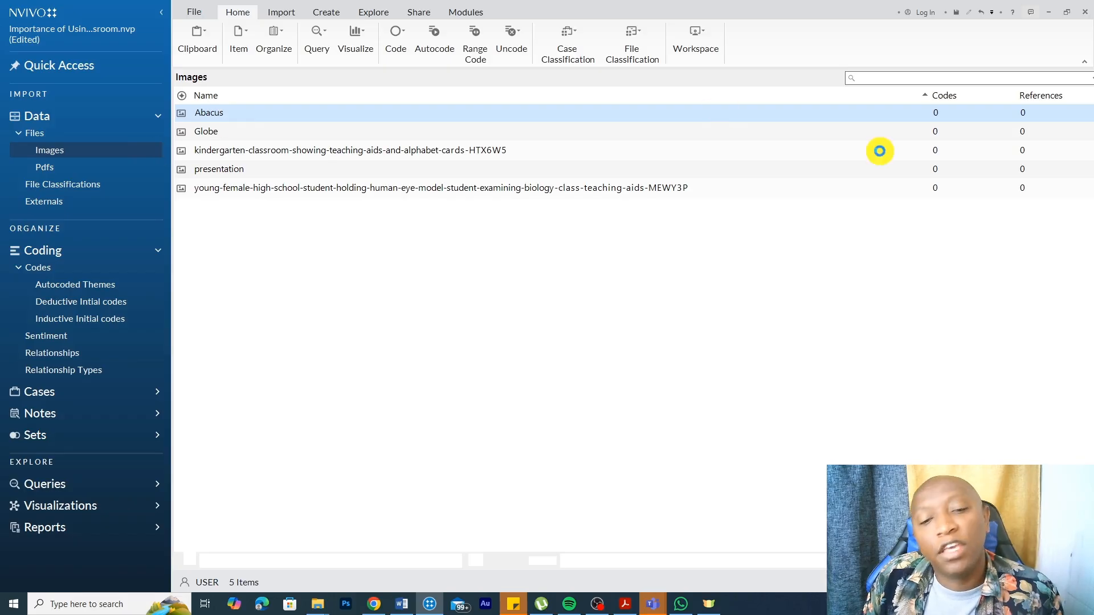
Step: Code the abacus region of the Abacus image to new inductive code 'Teachers using and abacus as ateaching aid'
double_click(208, 112)
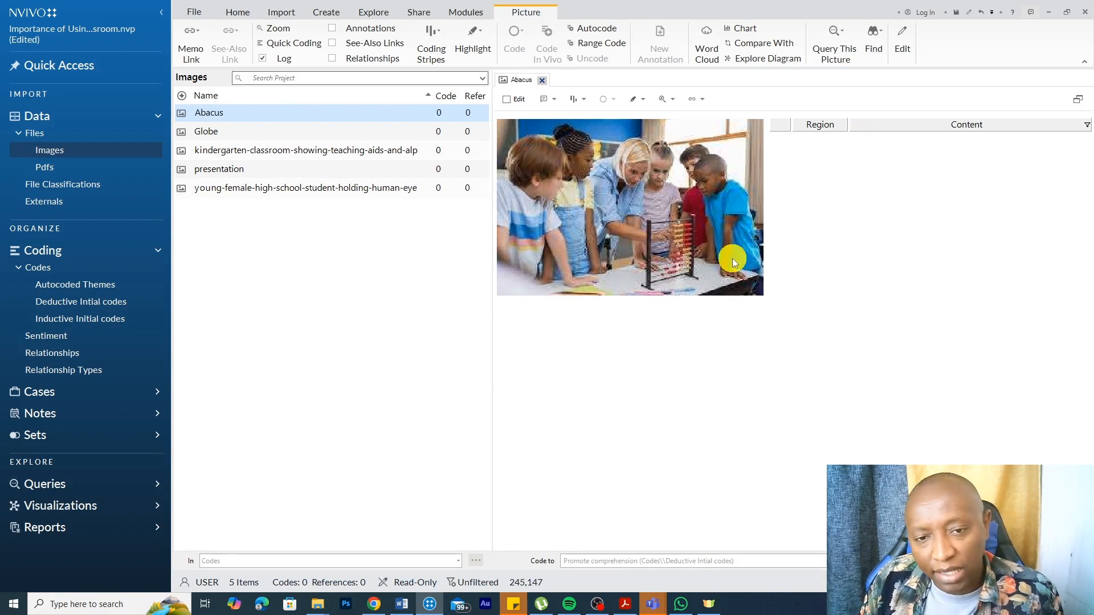
mouse_move(649, 224)
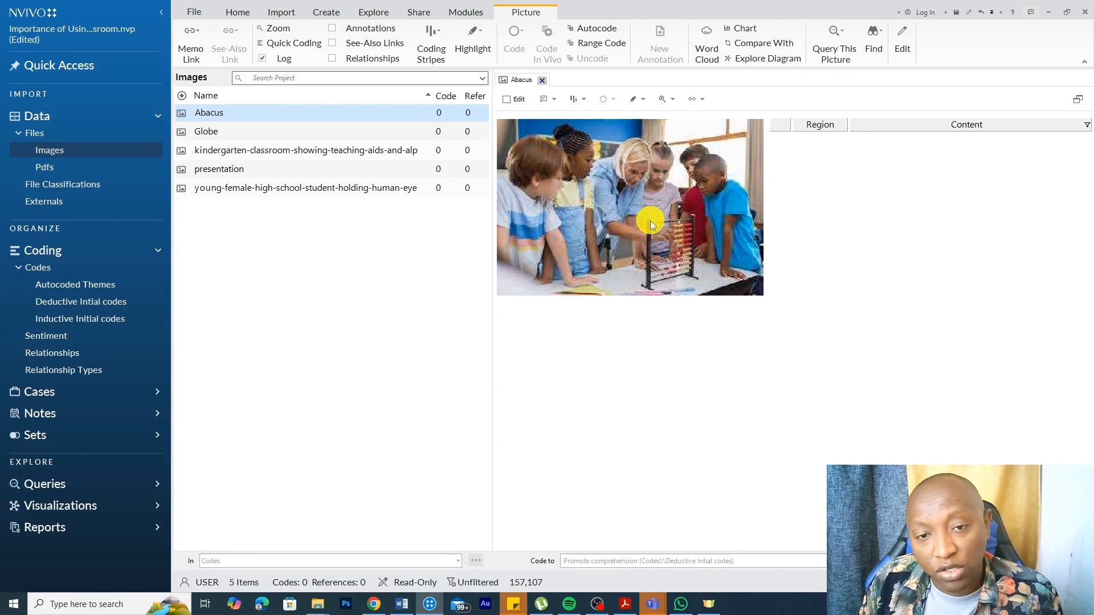
mouse_move(624, 180)
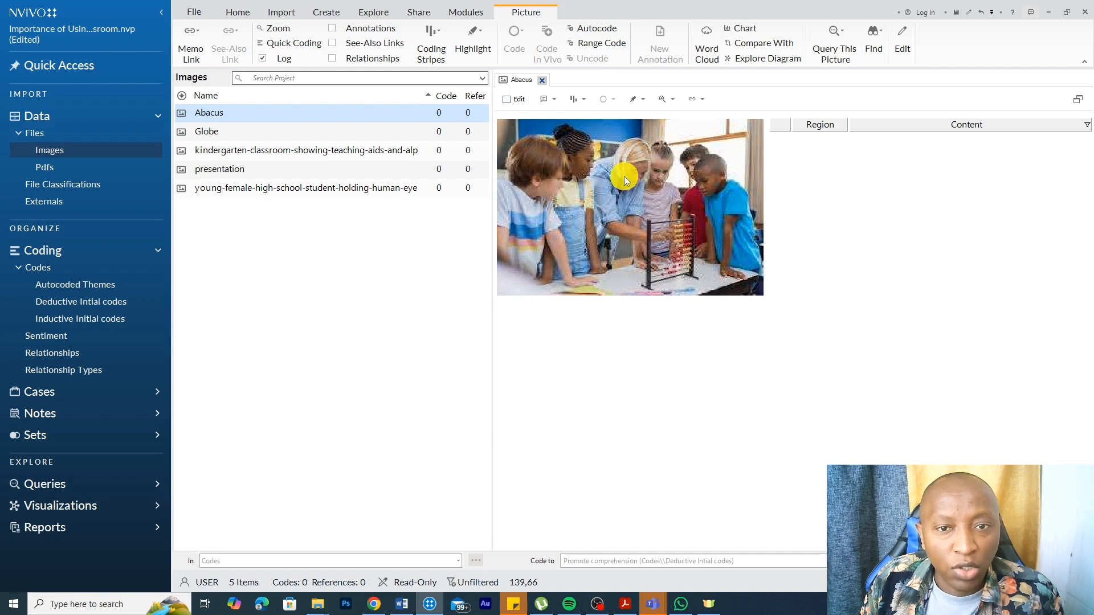
mouse_move(599, 193)
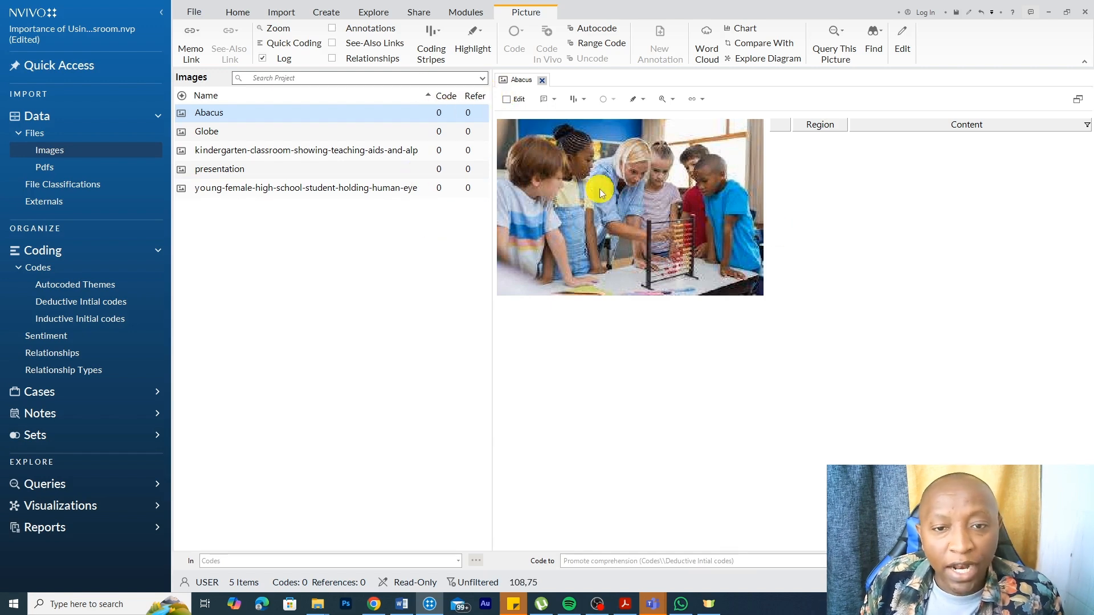
left_click_drag(600, 183, 739, 292)
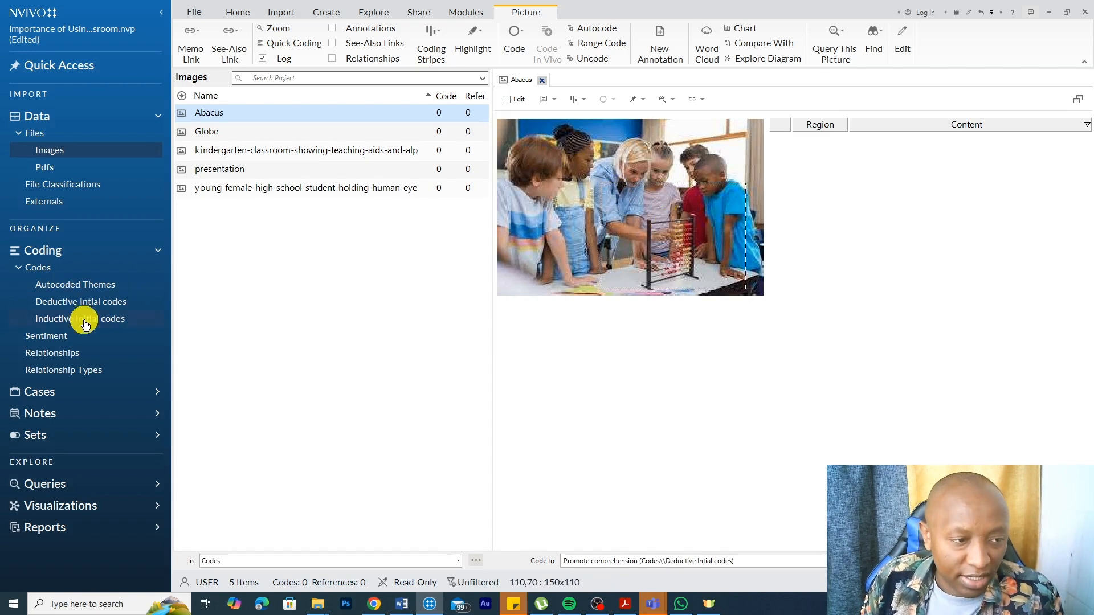
mouse_move(79, 317)
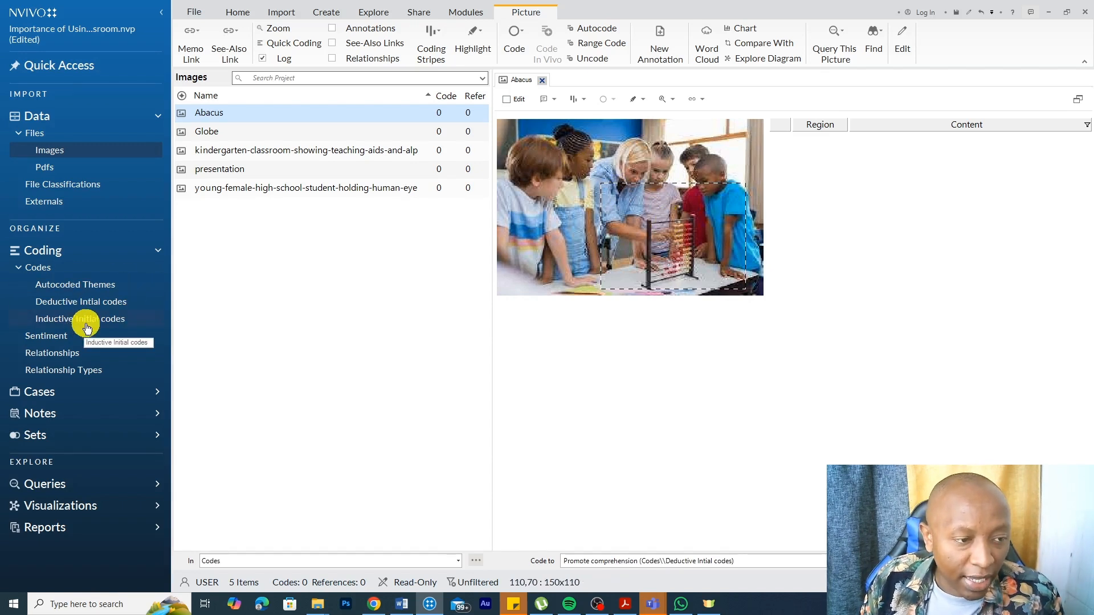
left_click(80, 317)
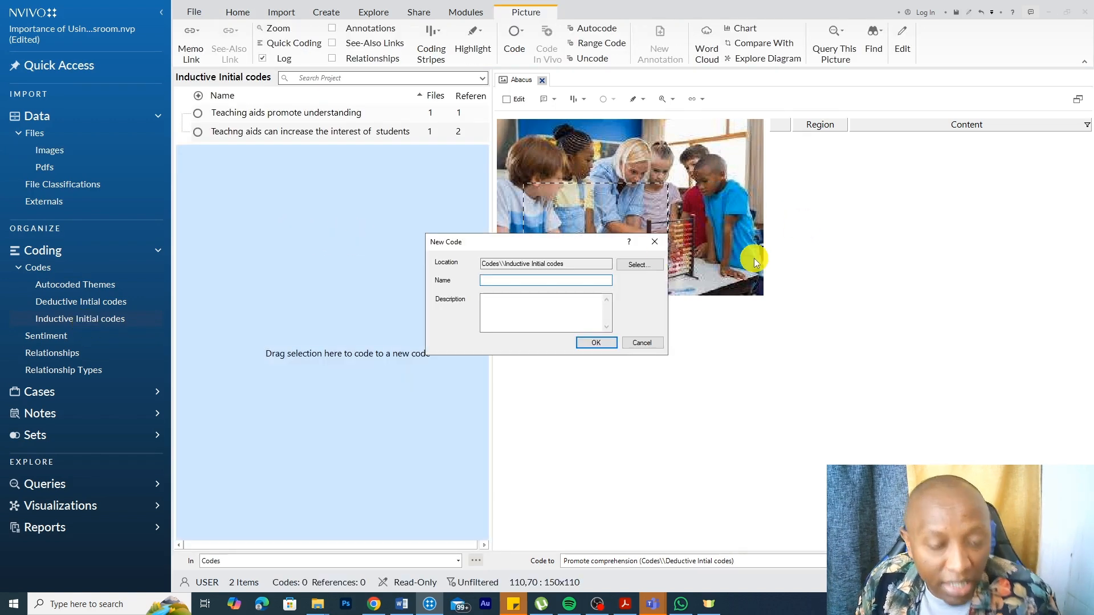
type("Teacher")
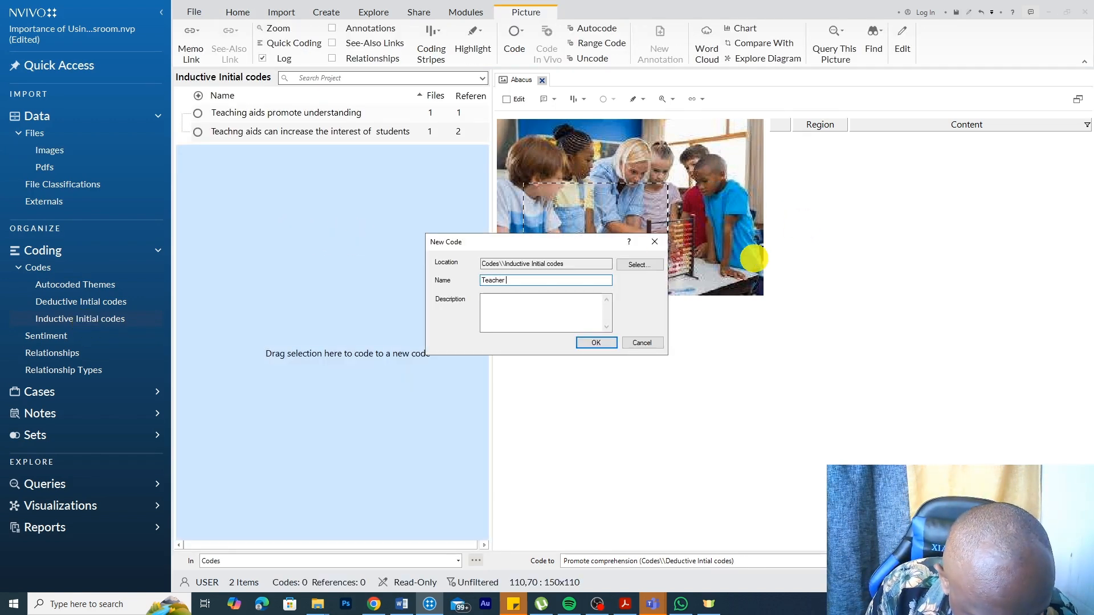
type("using and")
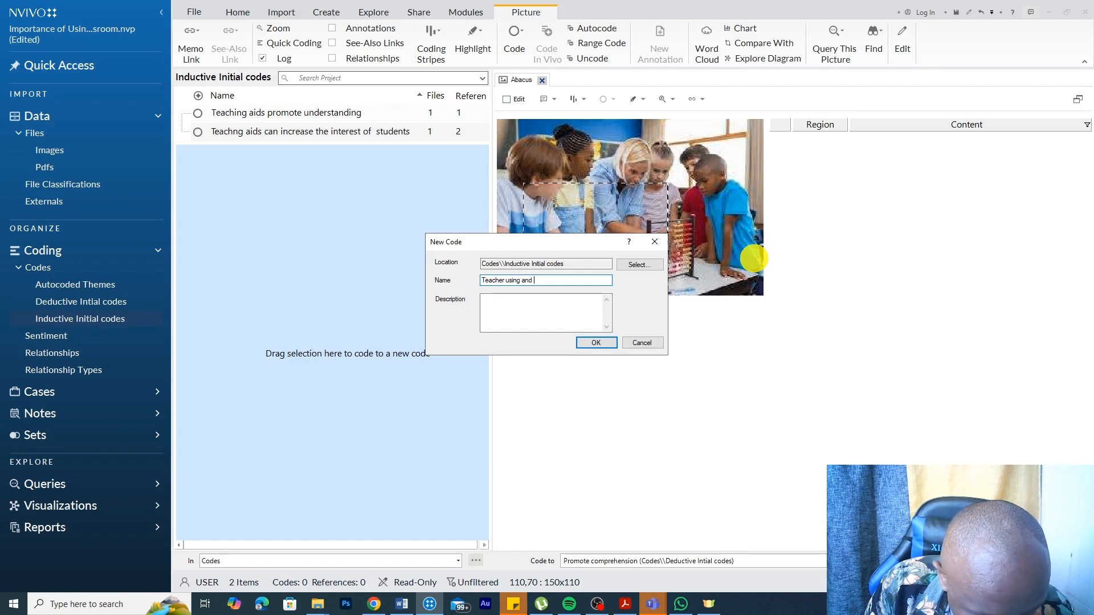
type("abcus")
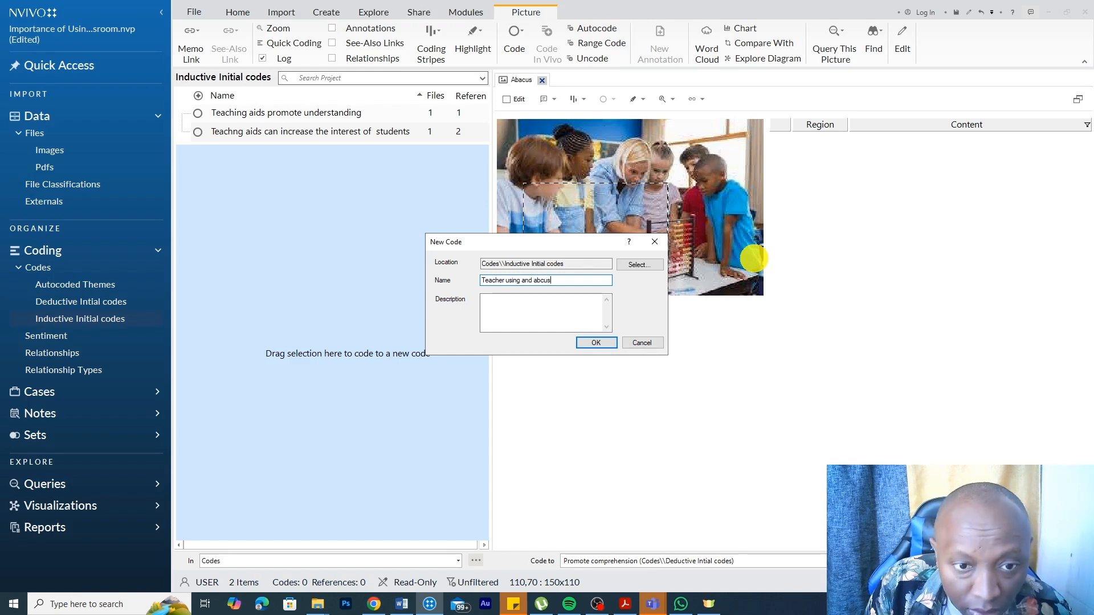
key("Backspace")
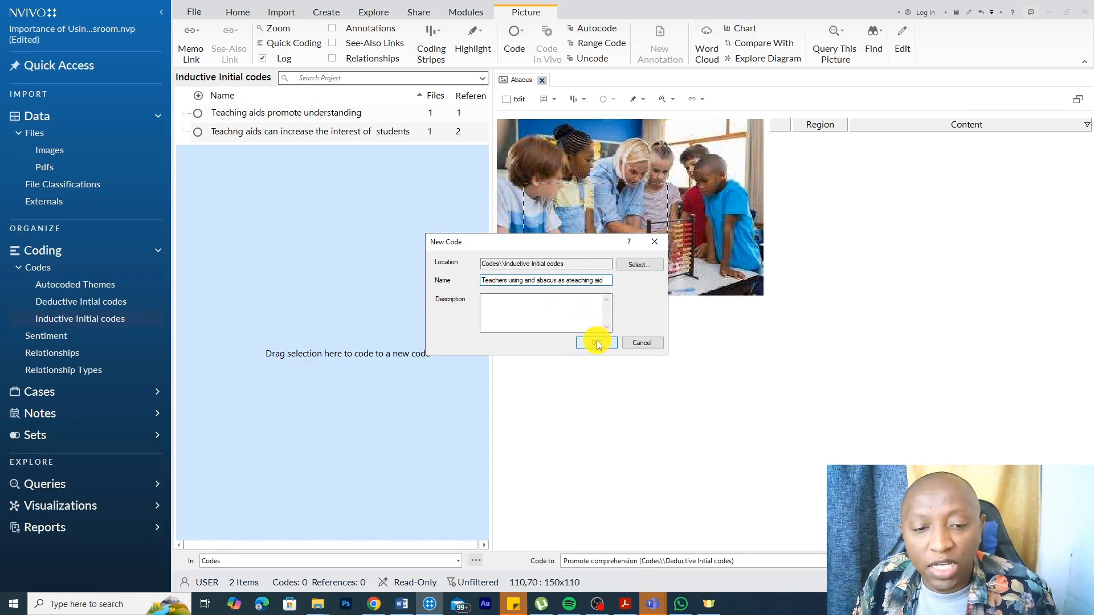
left_click(594, 342)
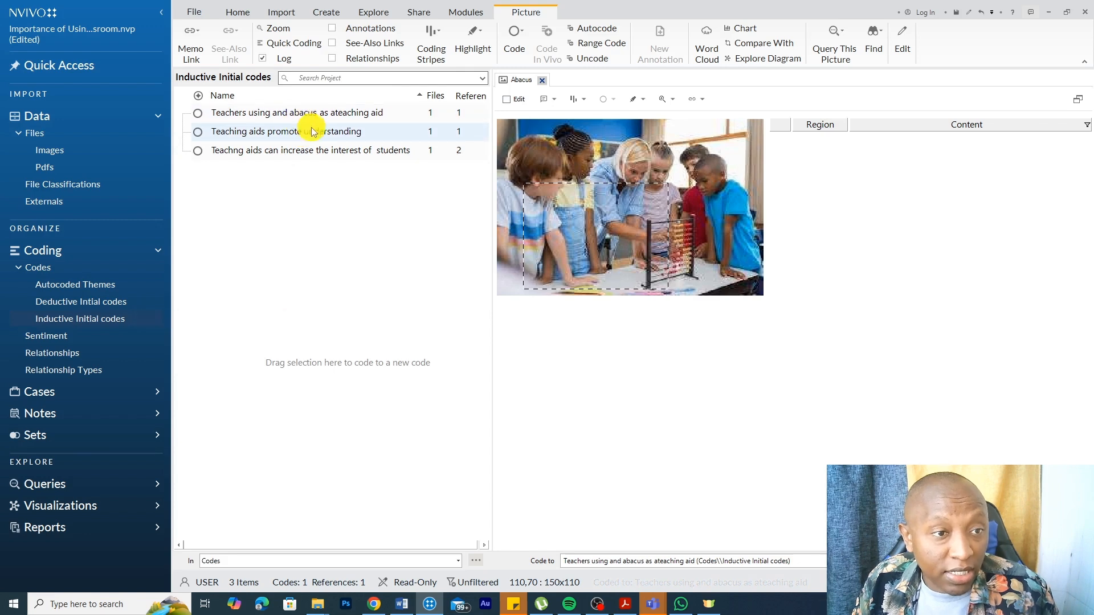
left_click(296, 113)
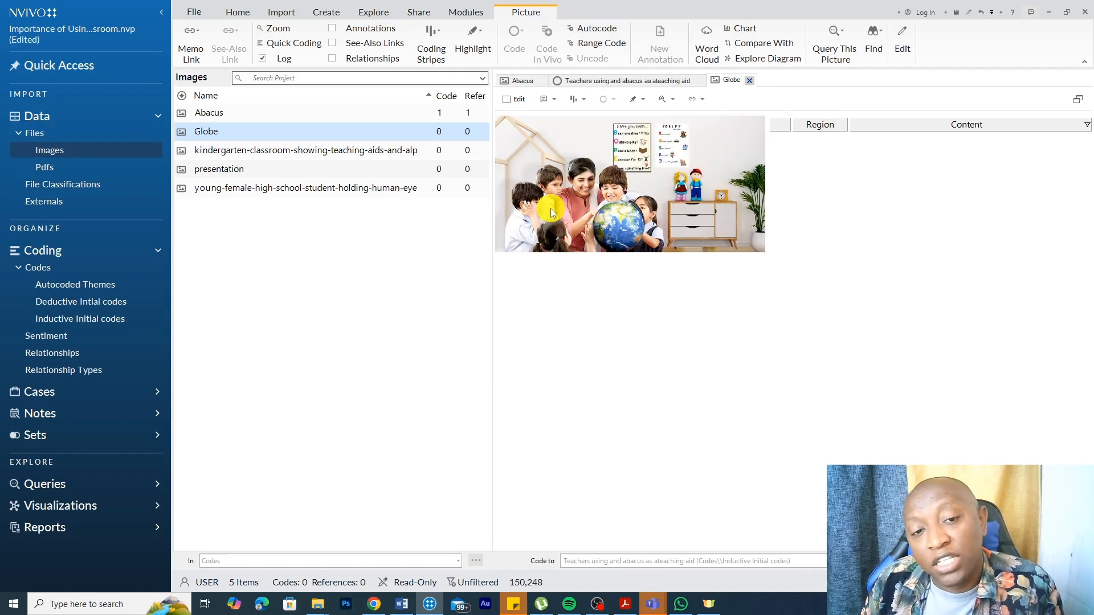
mouse_move(364, 227)
type("Teacher using a globe as a teaching aid")
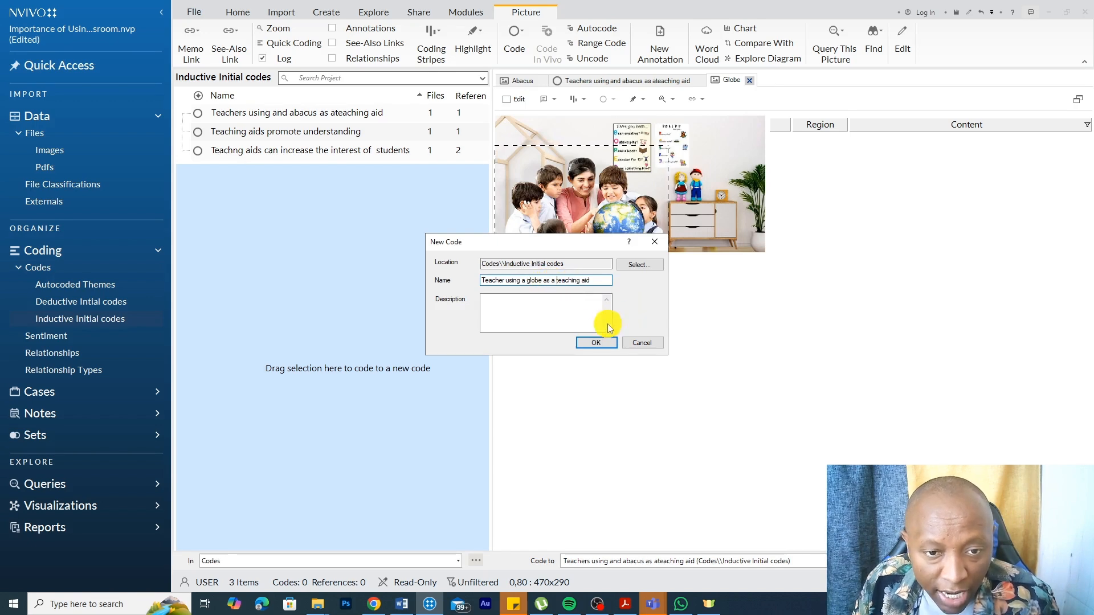
Step: Confirm the 'Teacher using a globe as a teaching aid' code and open the kindergarten image
left_click(595, 342)
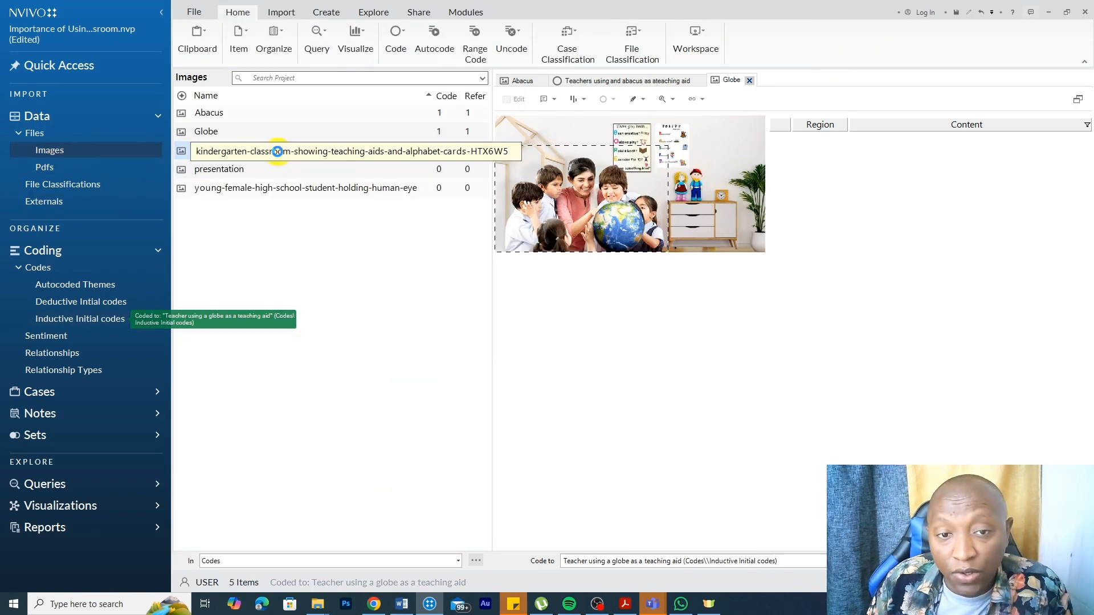
double_click(305, 150)
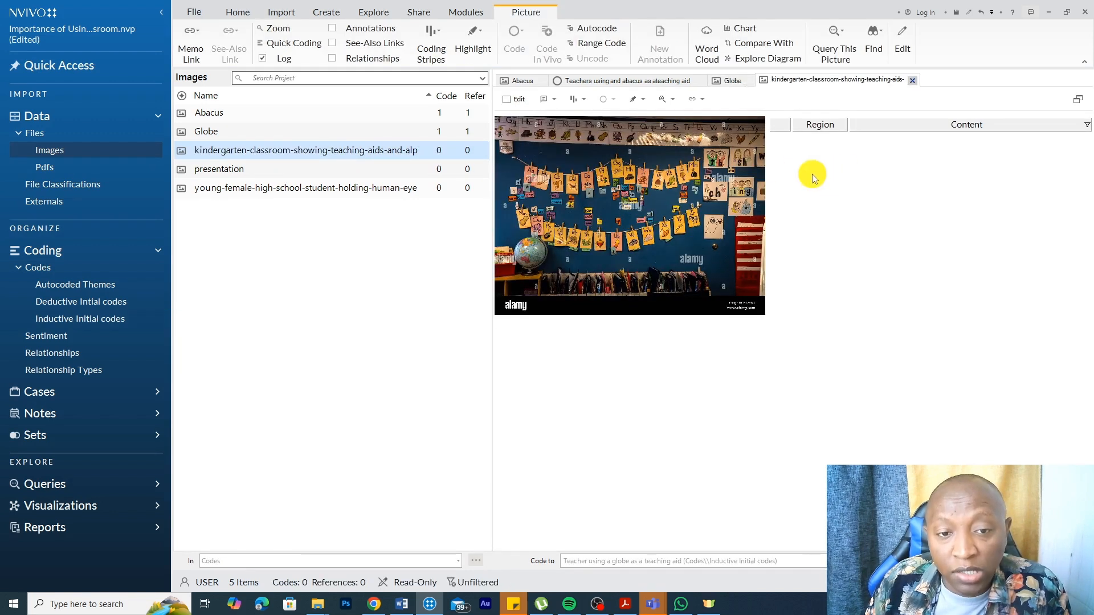
mouse_move(705, 208)
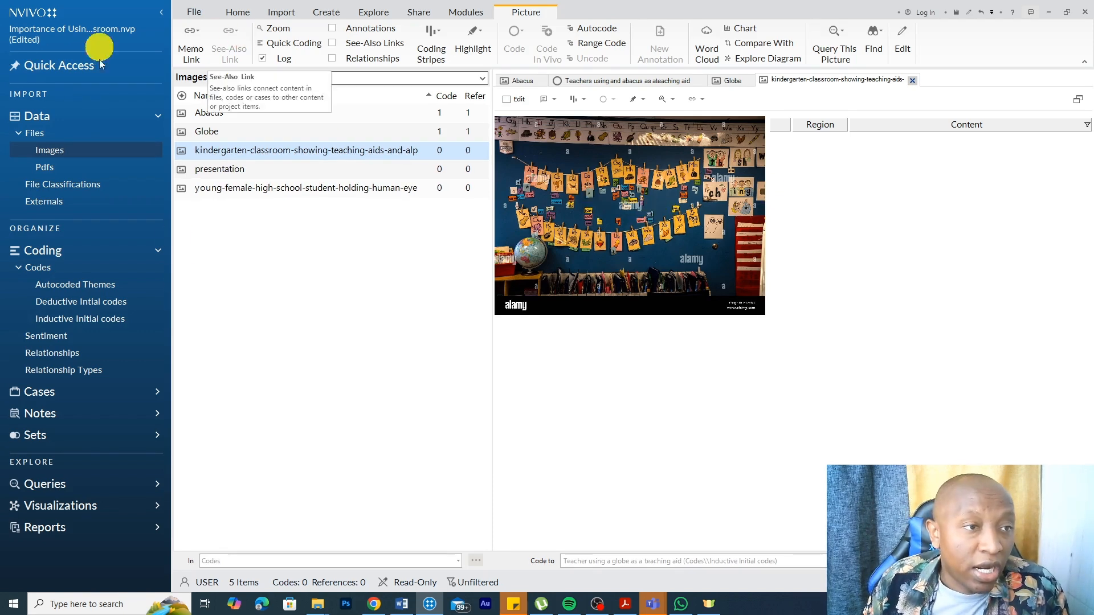
Step: Code the alphabet-card wall region to 'An example of a teacher using teaching aids in the classroom'
left_click_drag(509, 164, 739, 268)
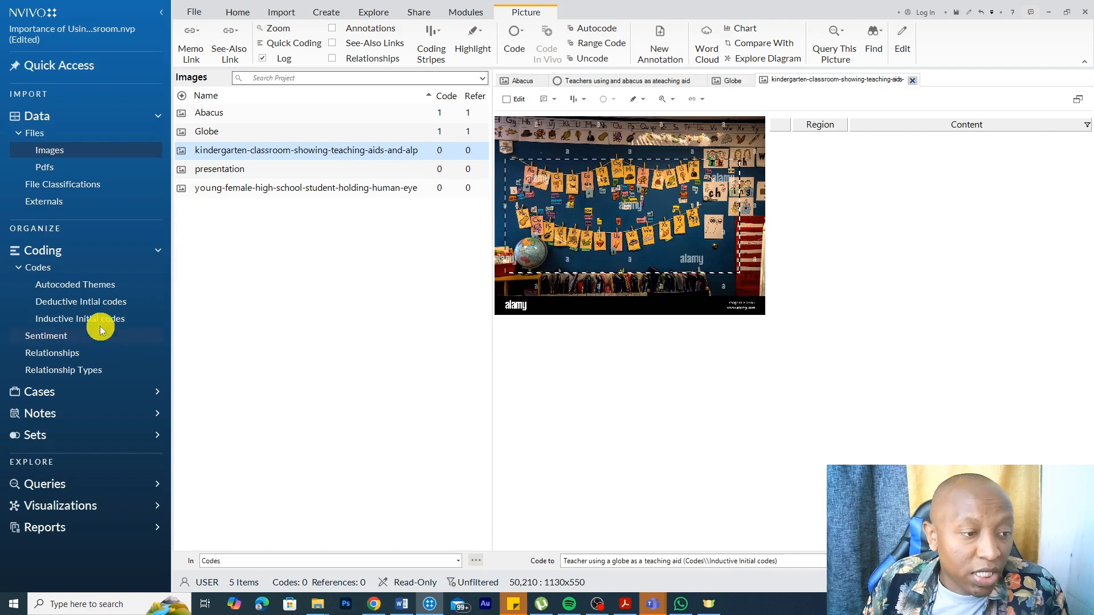
mouse_move(99, 323)
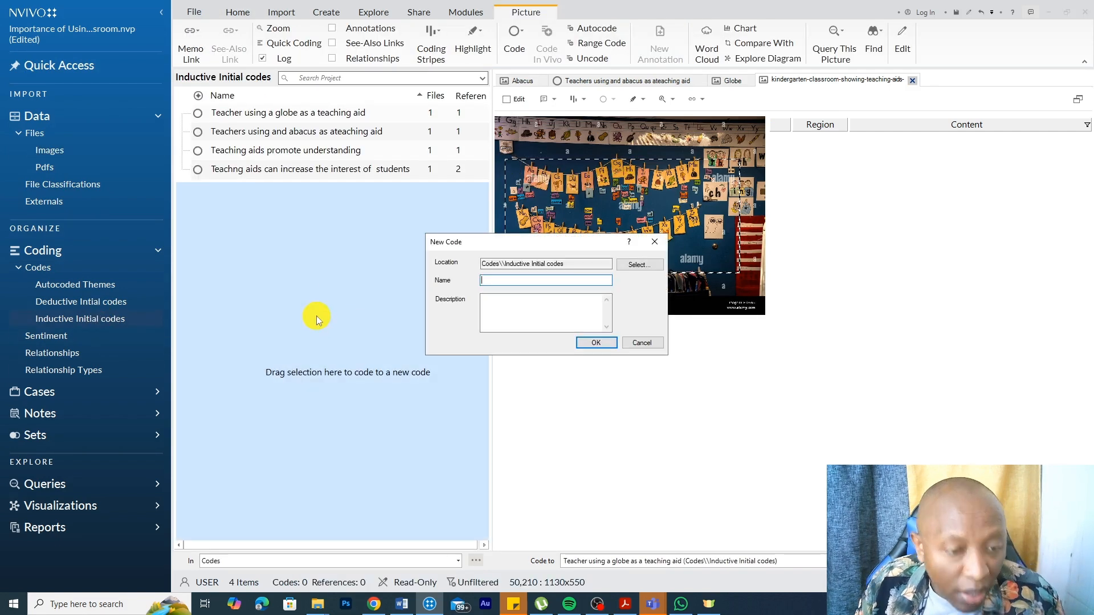
type("An exmaple of ateacher suing")
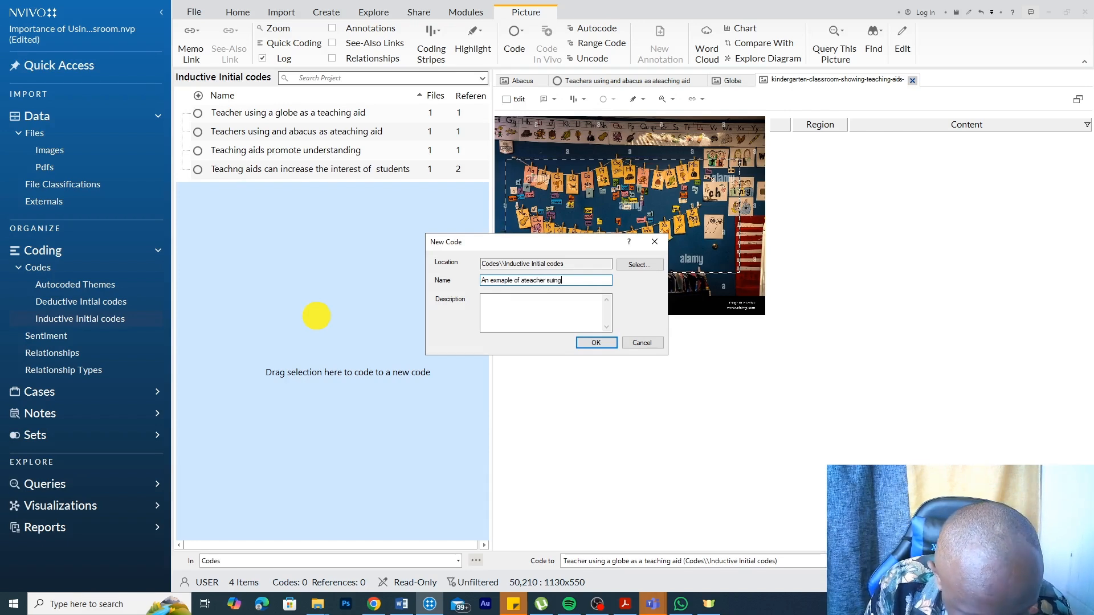
type("teaching aids in the classroom")
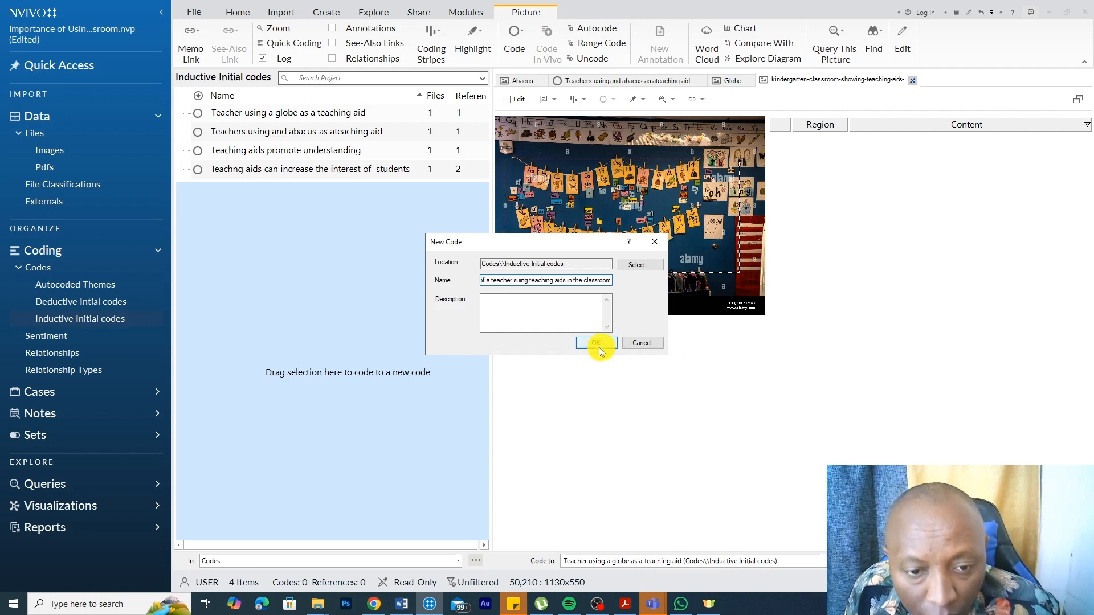
left_click(595, 343)
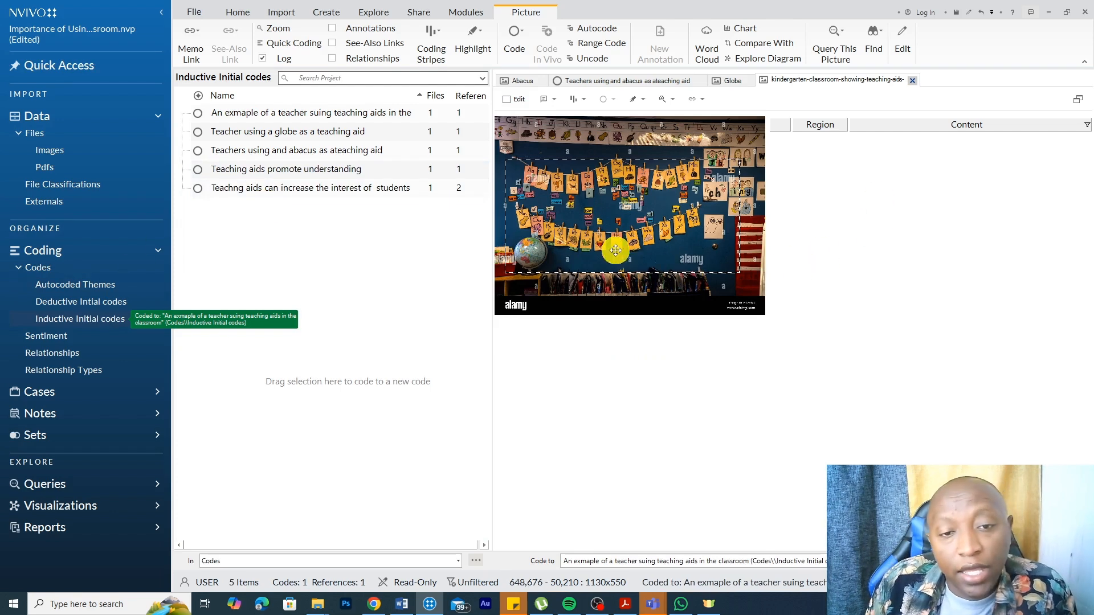
left_click(237, 12)
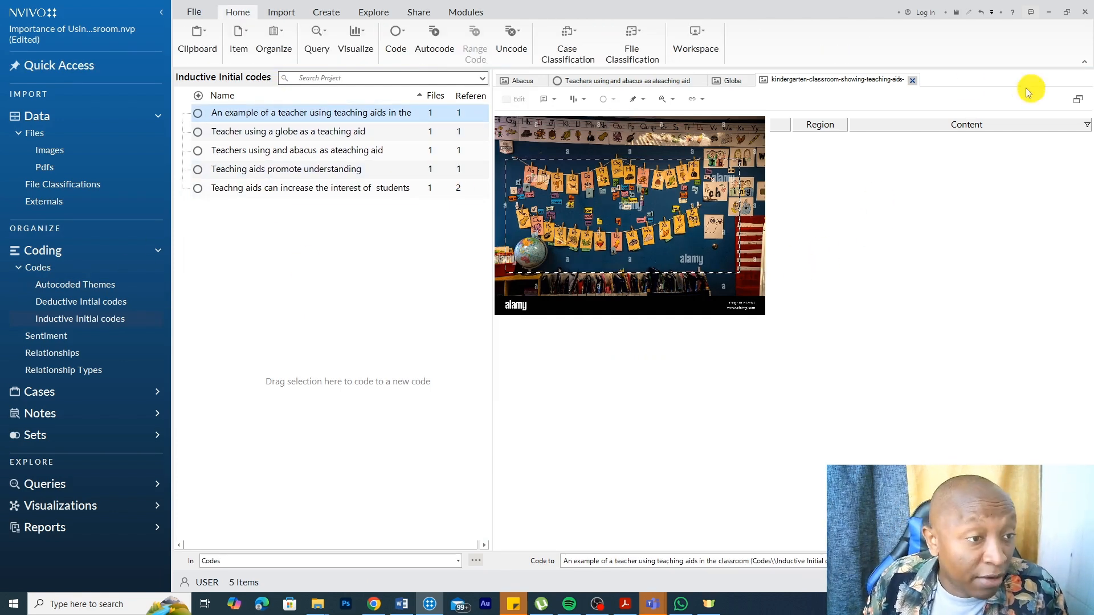
Step: Show the Pdfs list and reopen the Teaching aids one article
left_click(45, 167)
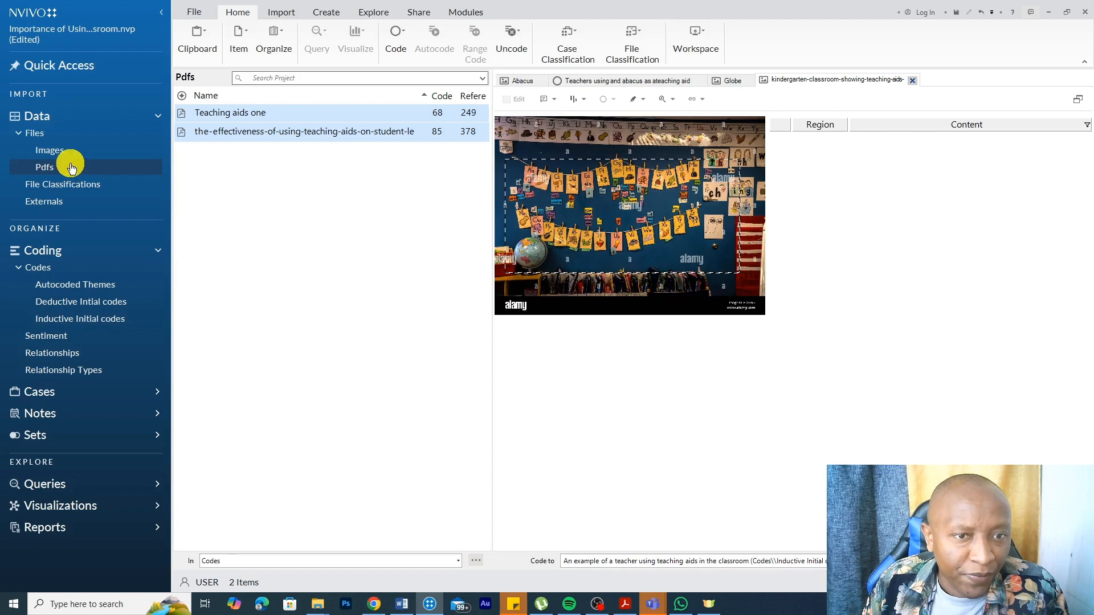
double_click(229, 112)
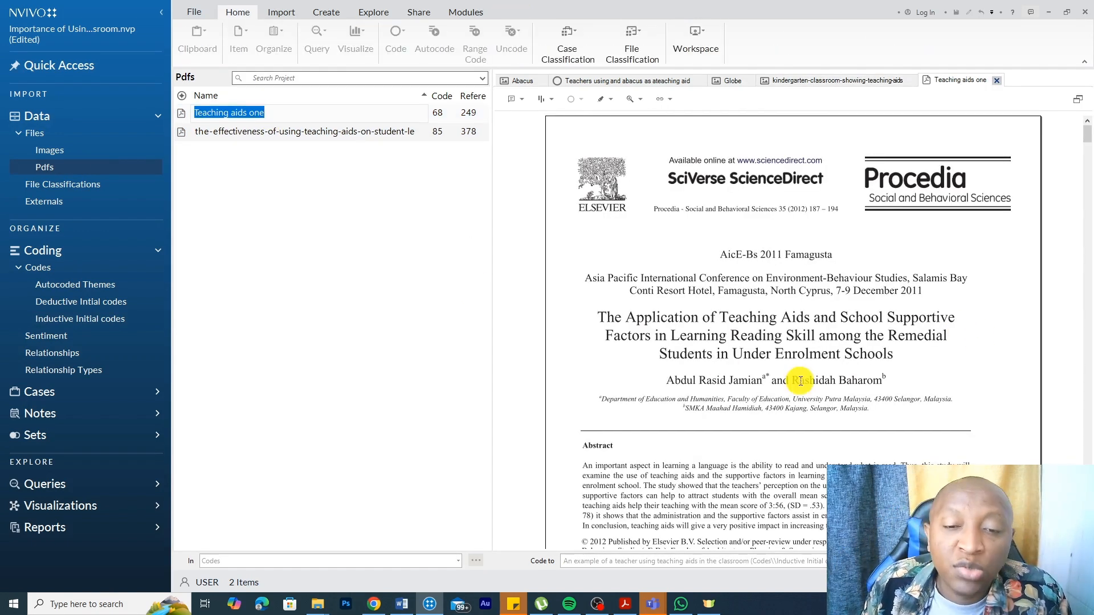
mouse_move(272, 193)
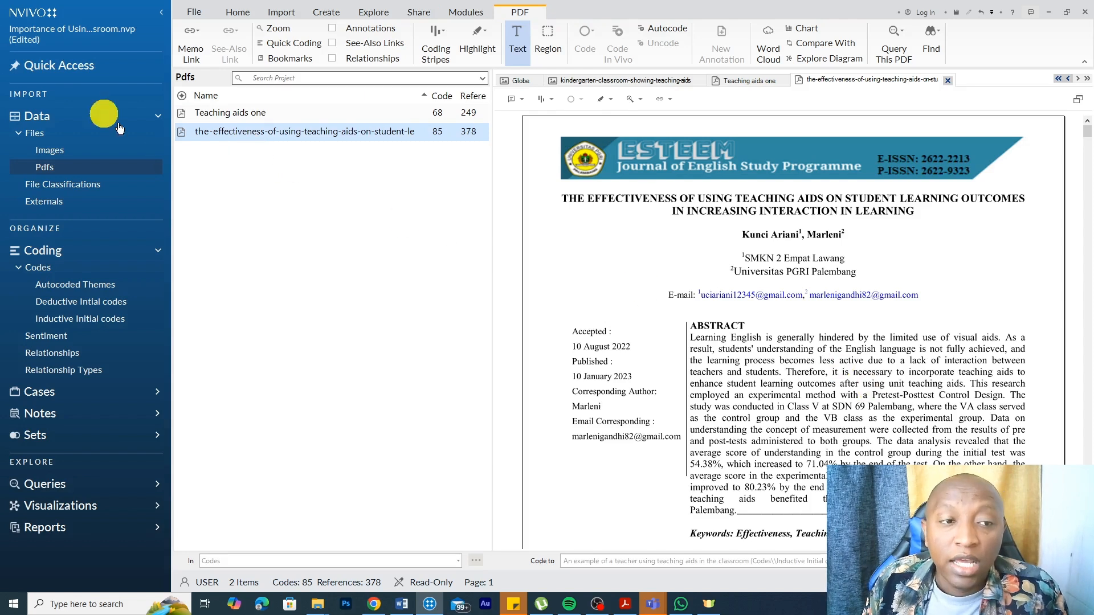
mouse_move(411, 242)
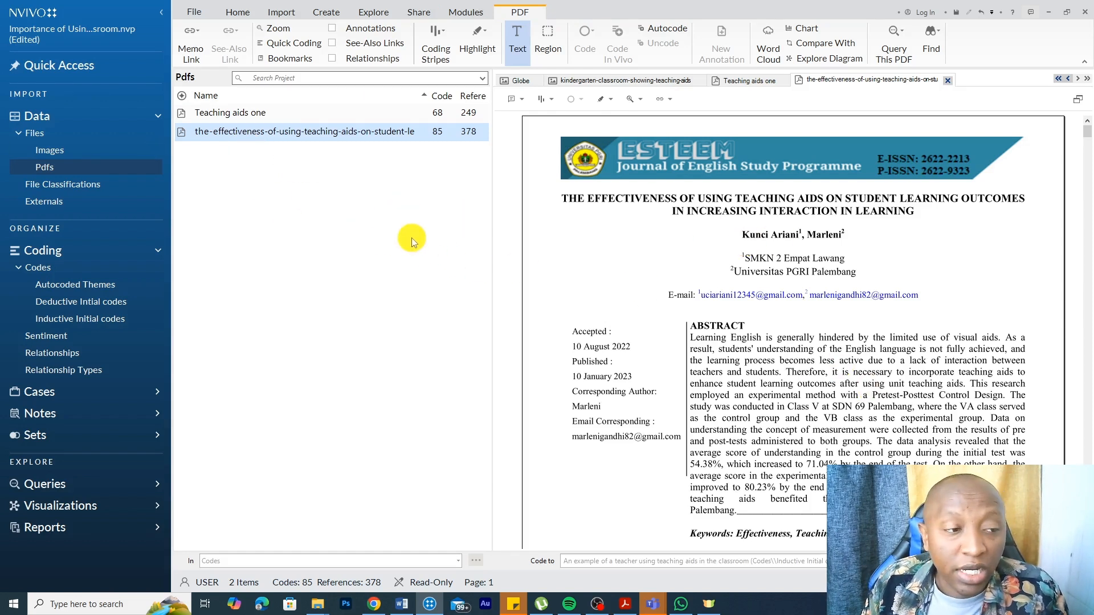
mouse_move(675, 319)
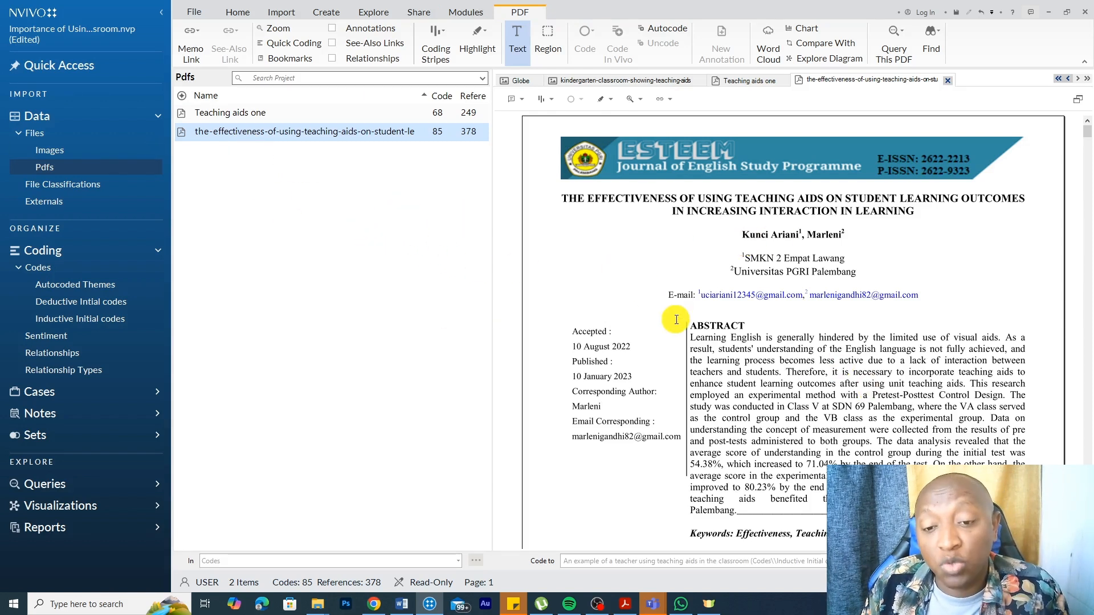
mouse_move(394, 293)
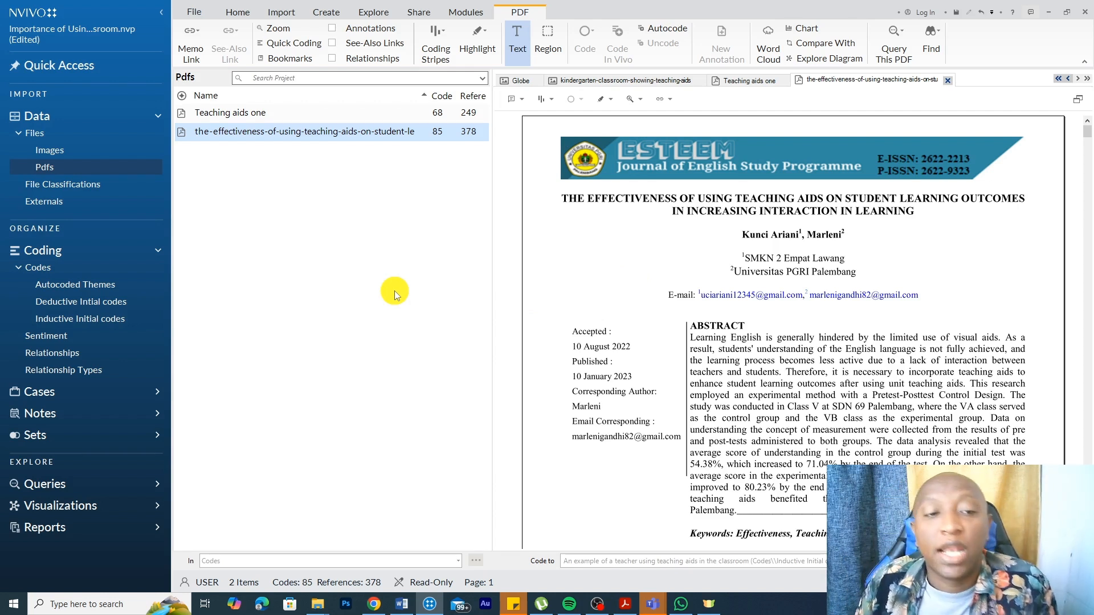
mouse_move(91, 150)
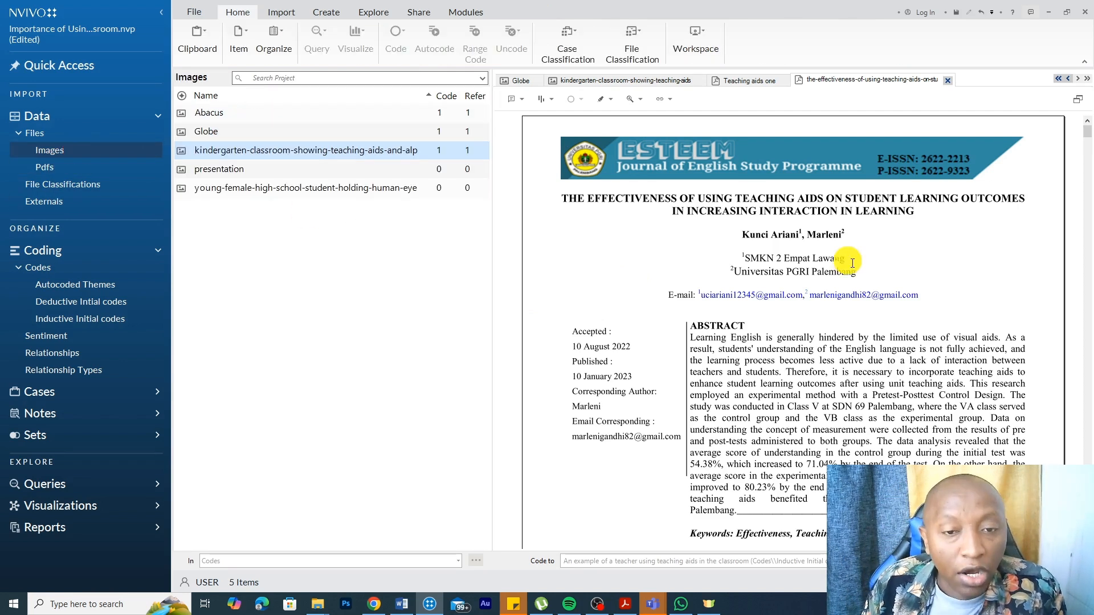
mouse_move(531, 375)
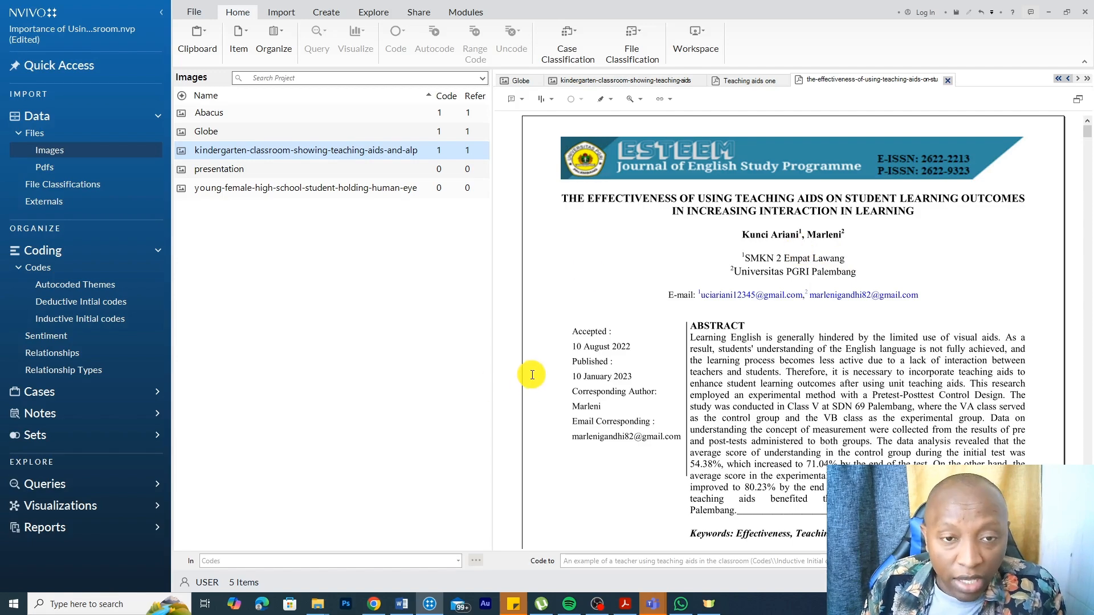